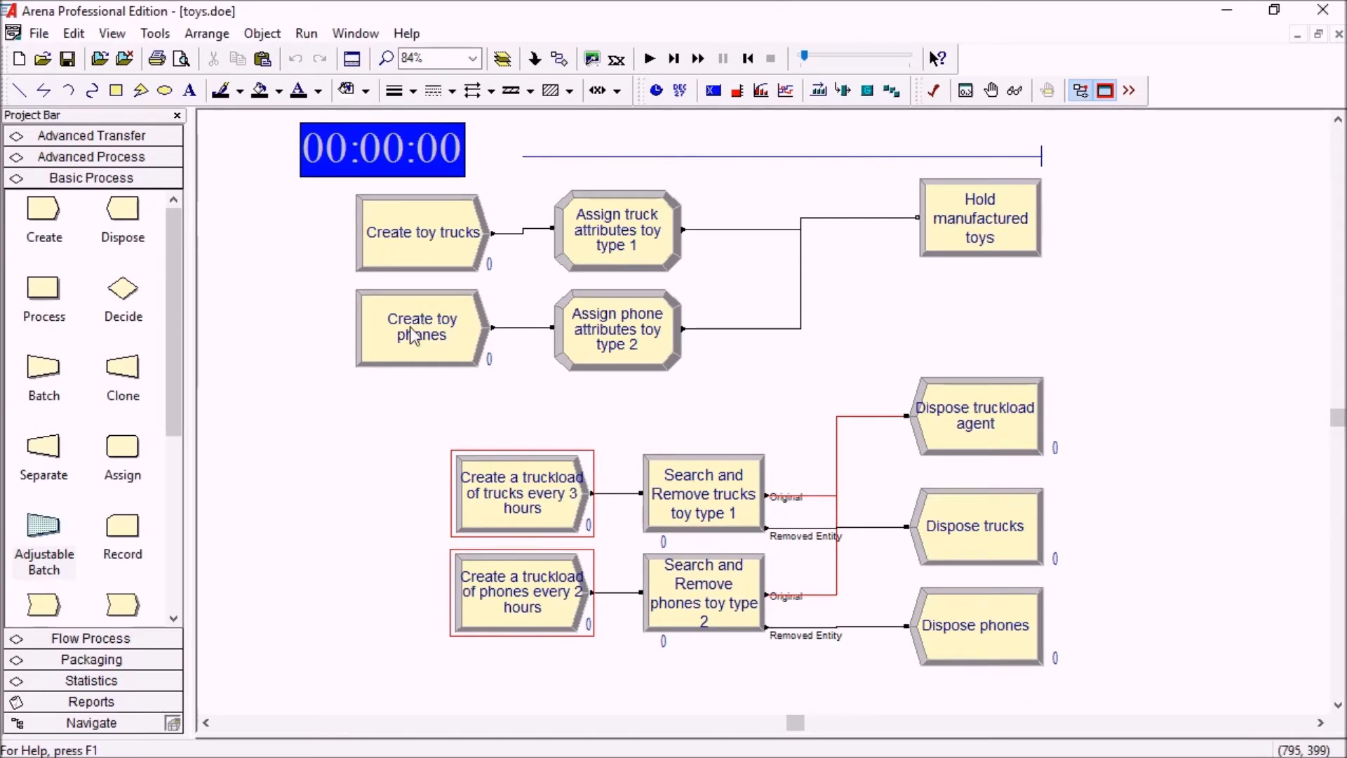
mouse_move(472, 359)
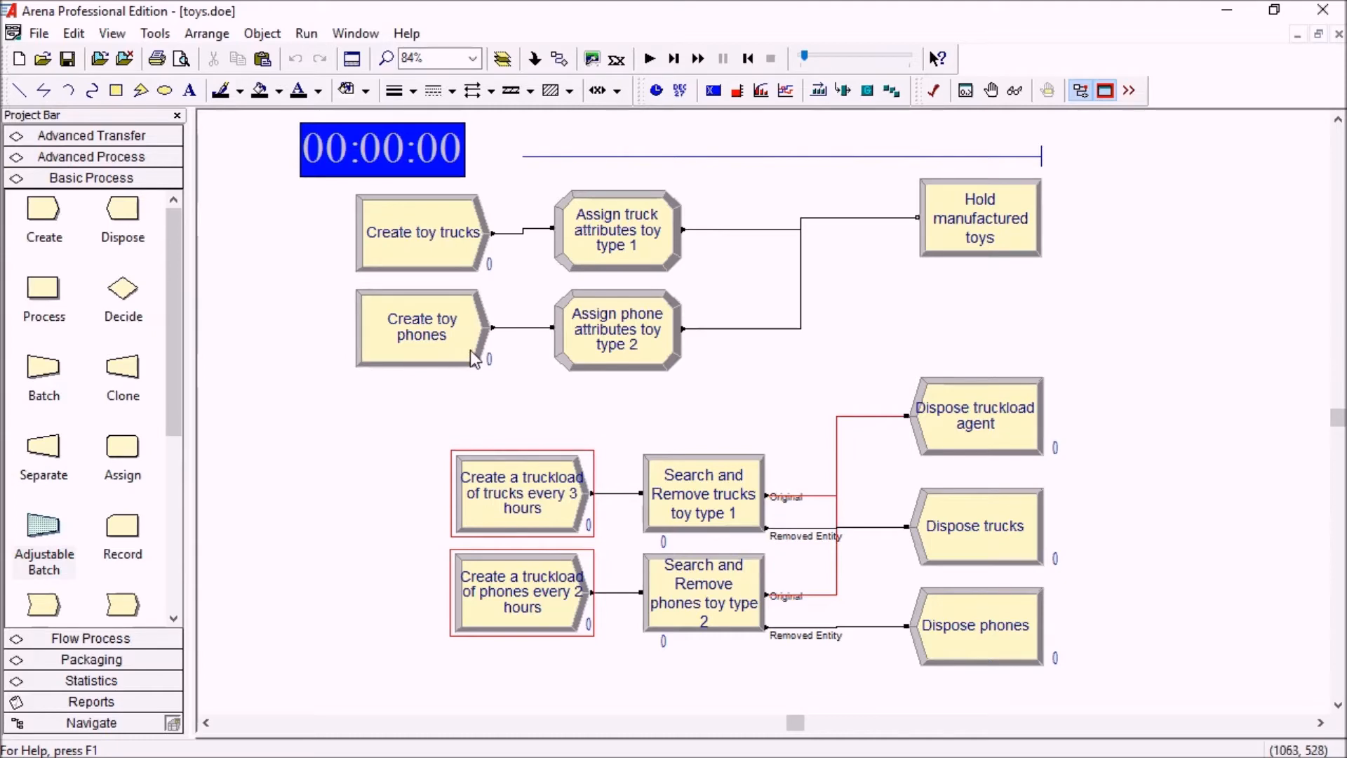
mouse_move(453, 225)
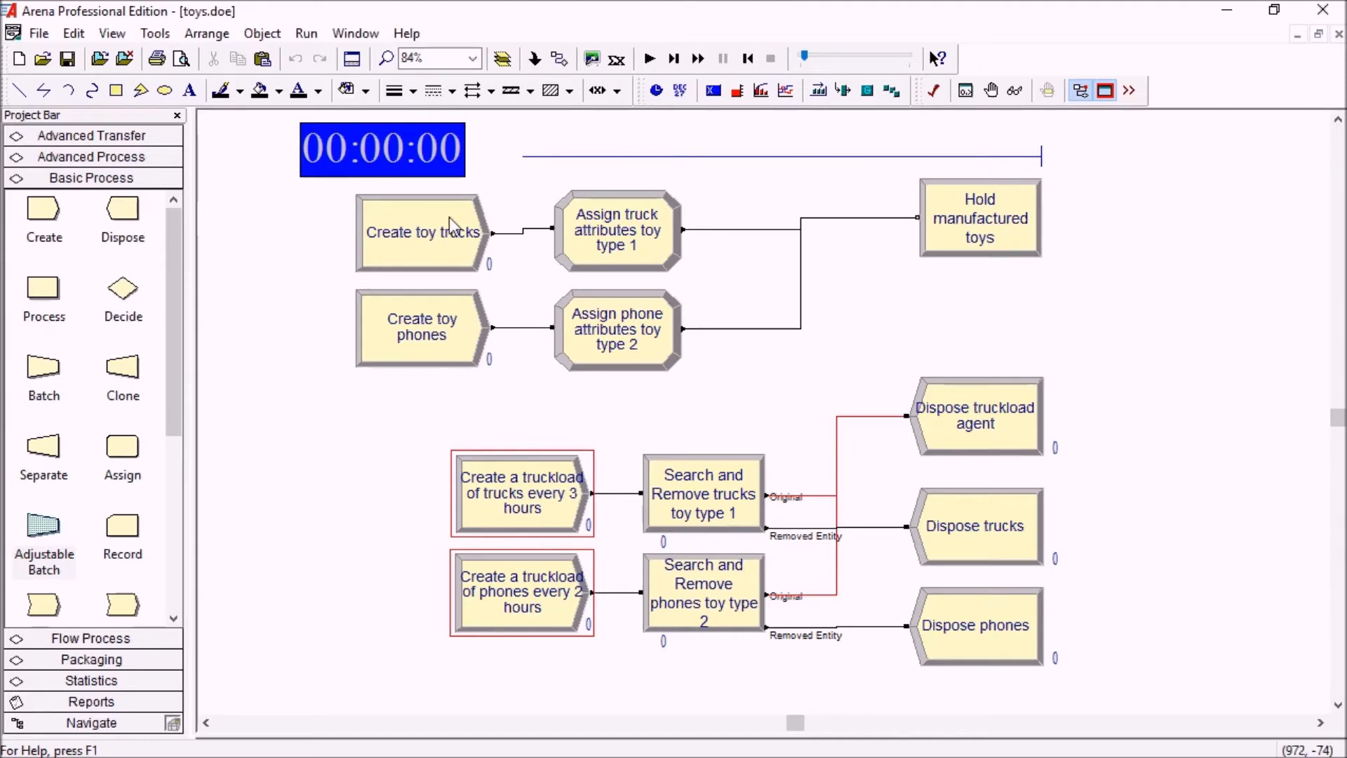
Review the Create toy phones arrivals and confirm the truck assignment a_ToyType value of 1
double_click(423, 231)
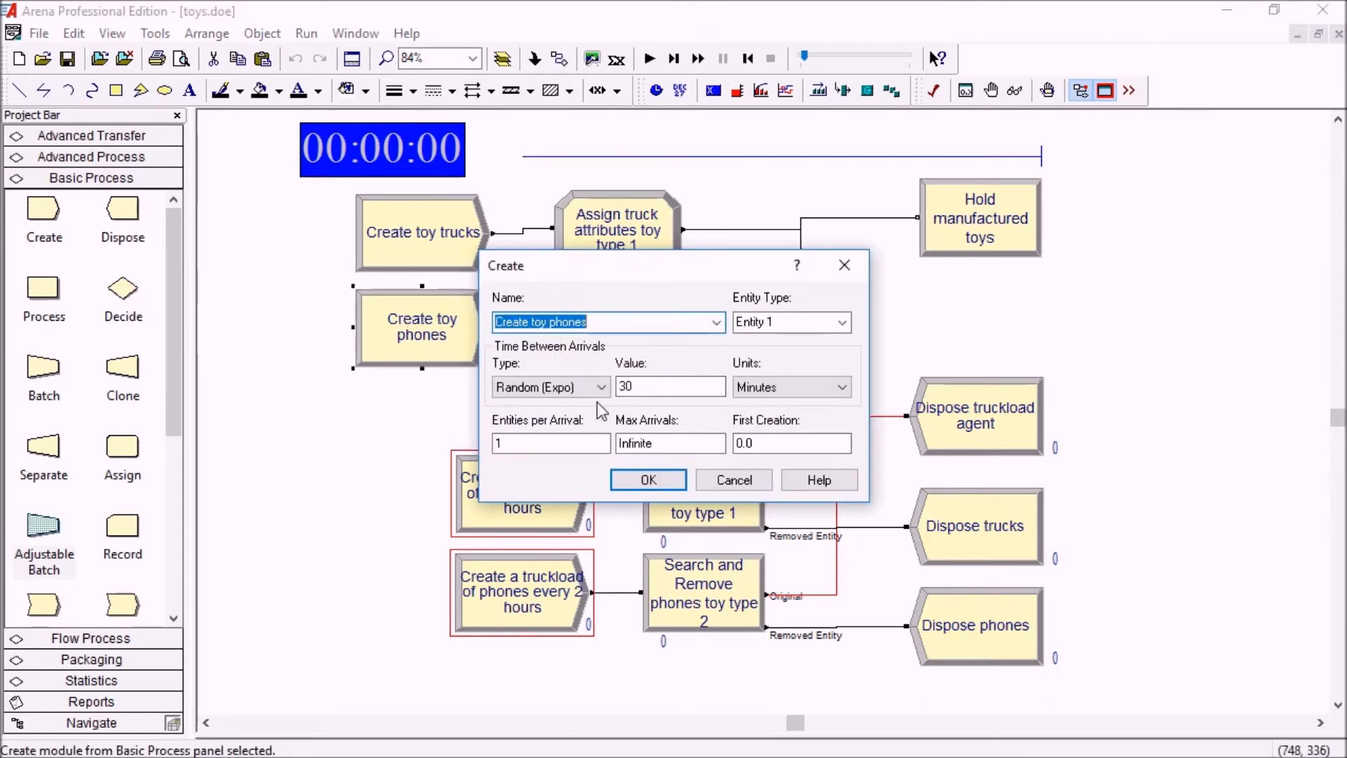
left_click(648, 479)
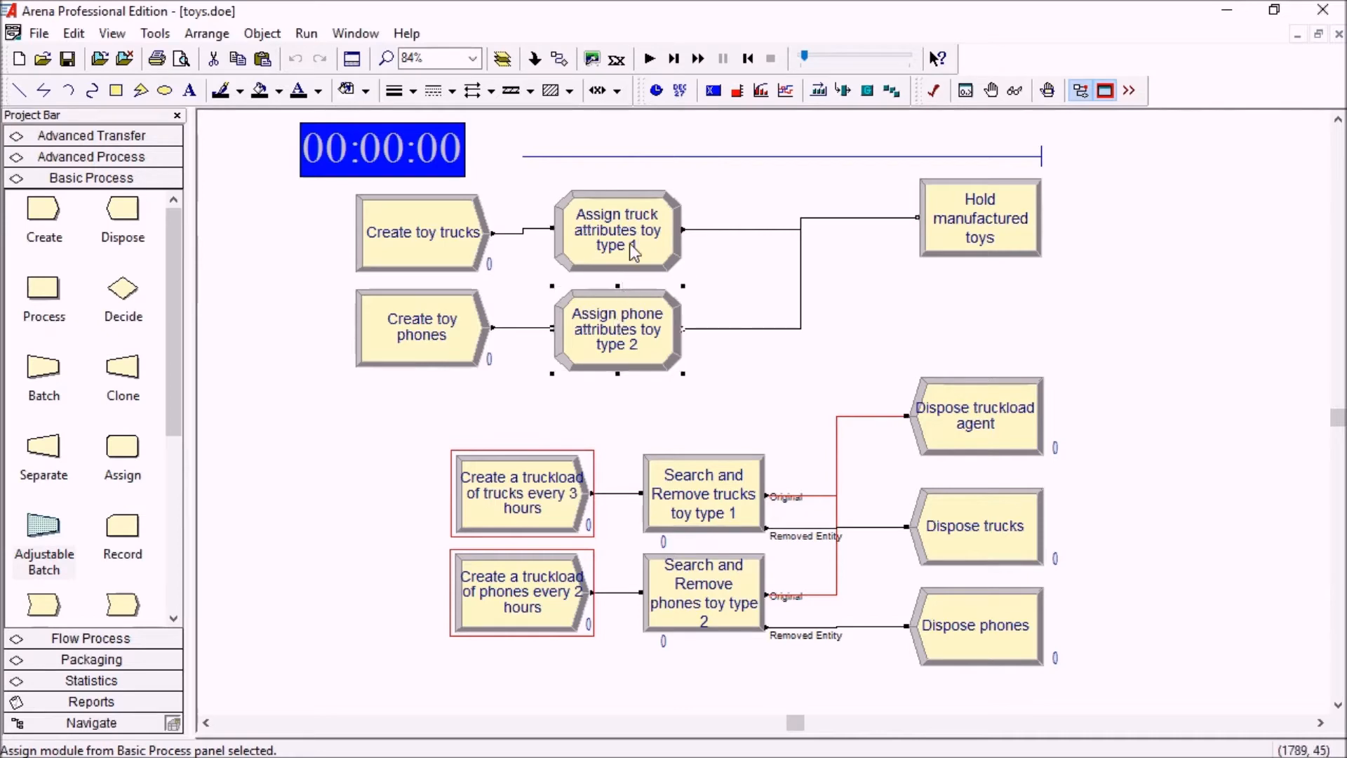
double_click(618, 228)
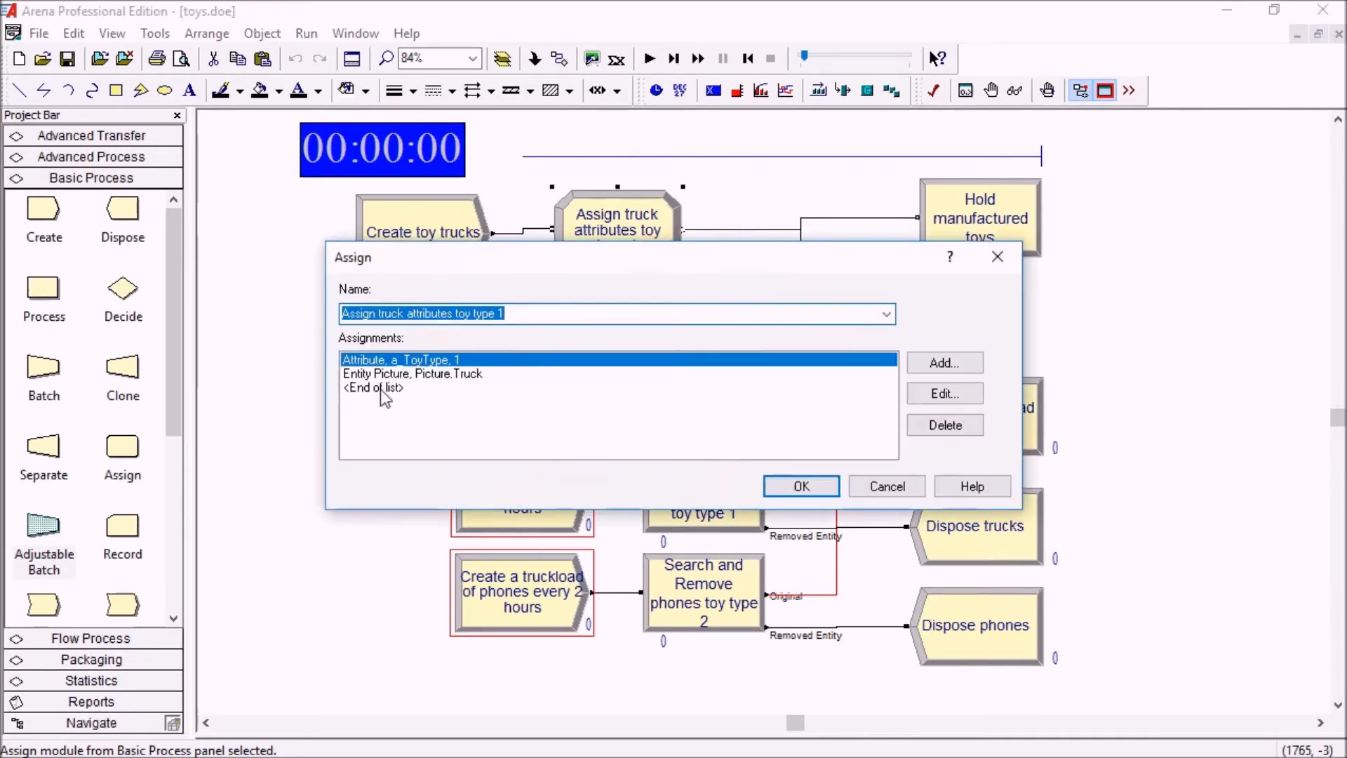
double_click(401, 360)
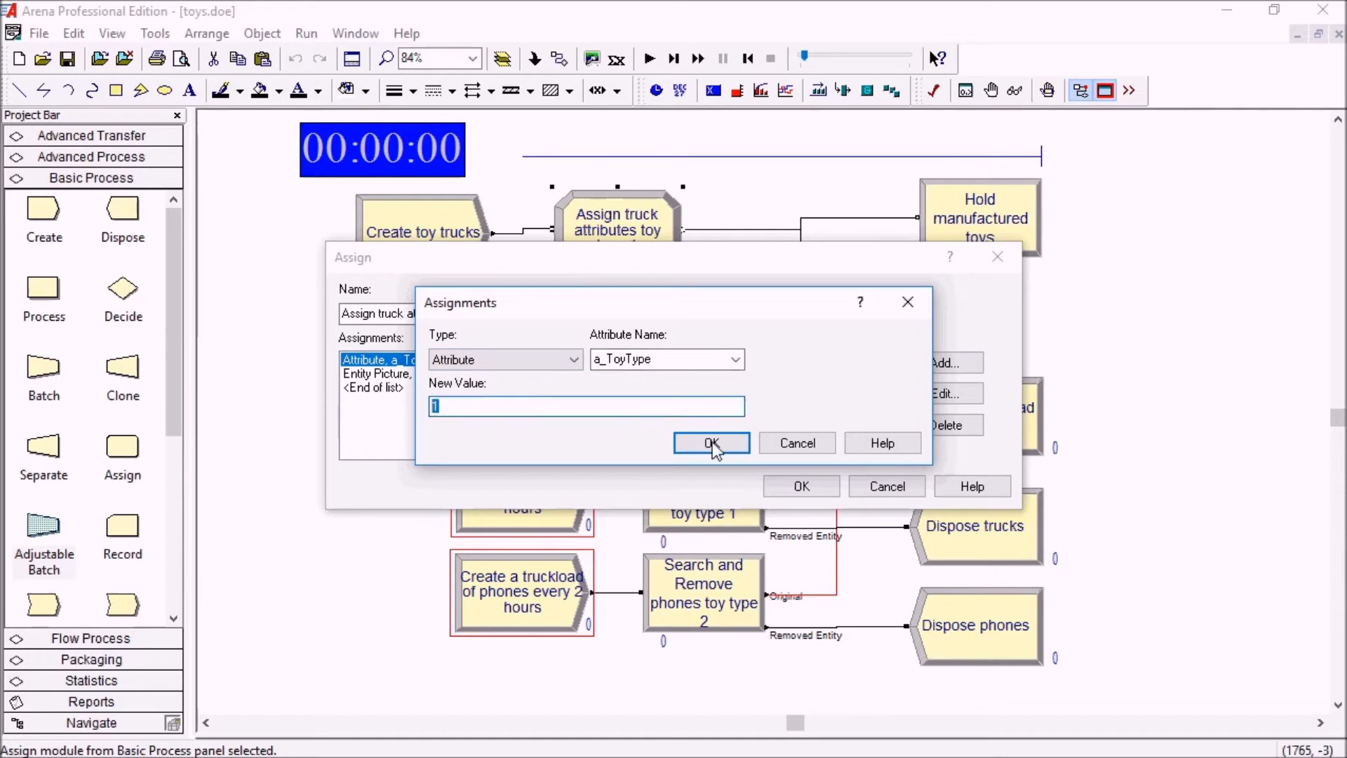
left_click(712, 441)
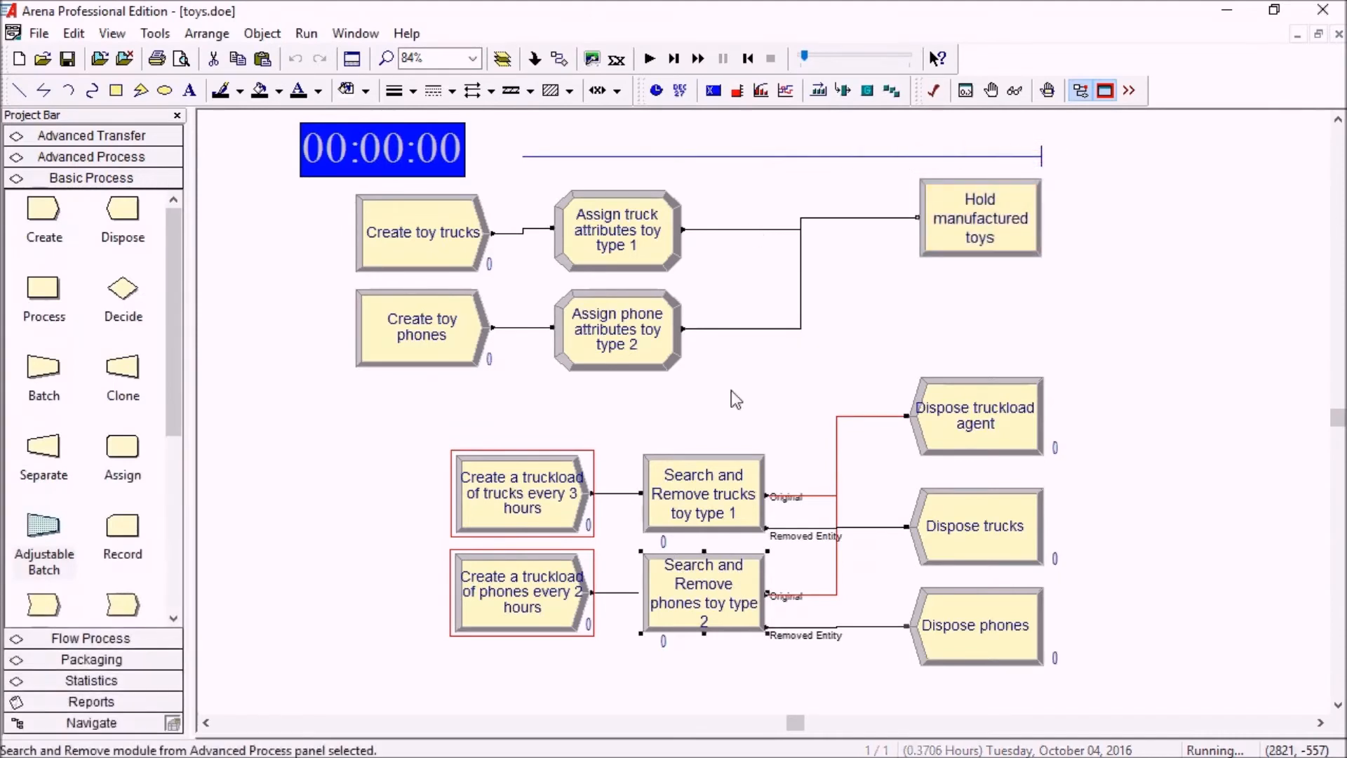
mouse_move(695, 380)
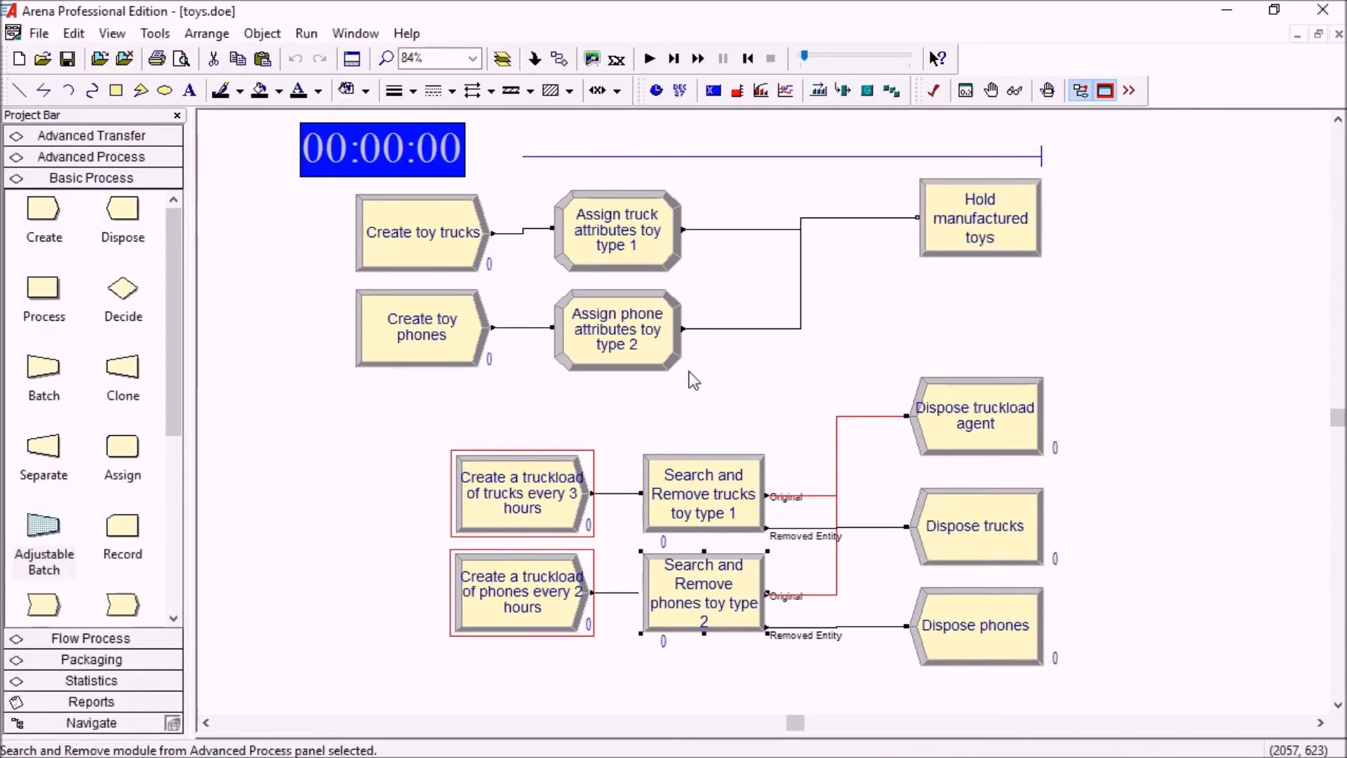
mouse_move(580, 400)
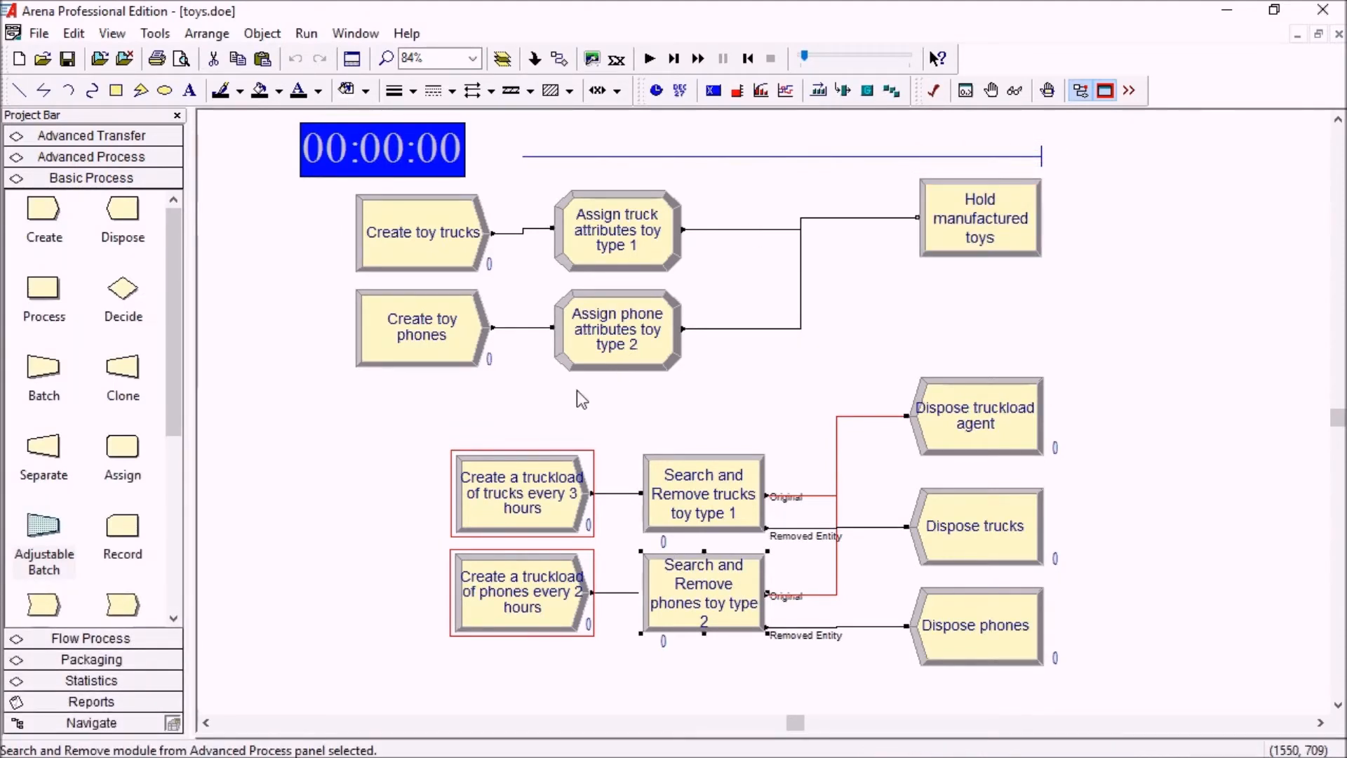
mouse_move(545, 494)
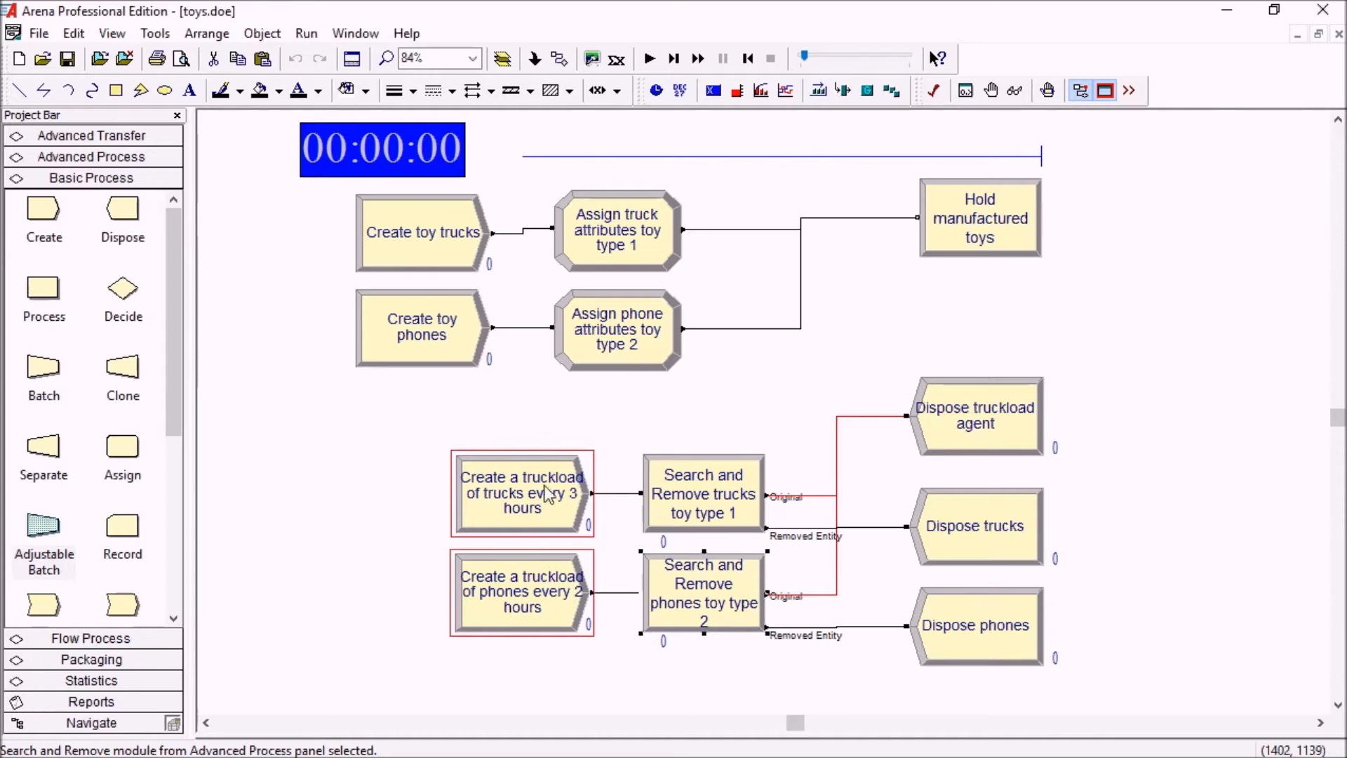
Inspect the truckload of trucks and phones modules and leave the truck attribute assignments unchanged
left_click(521, 492)
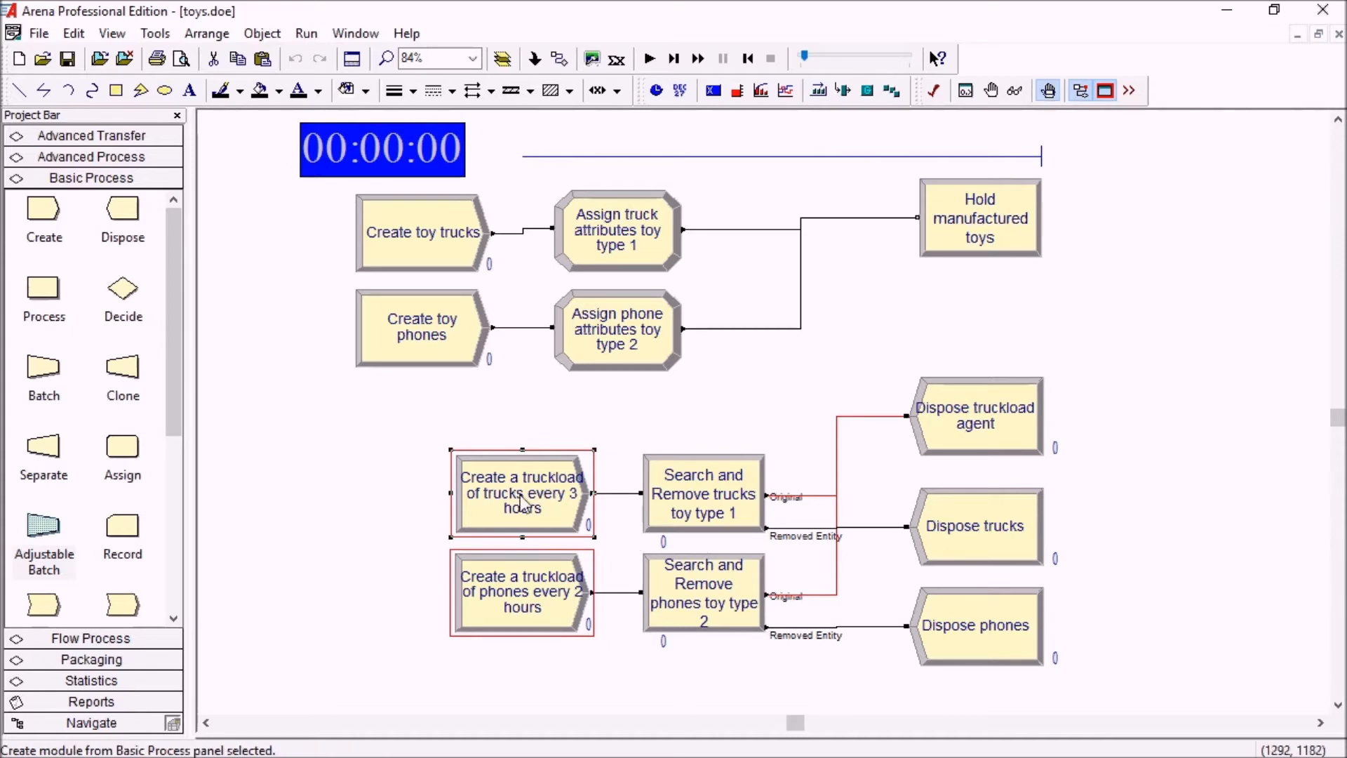
left_click(522, 590)
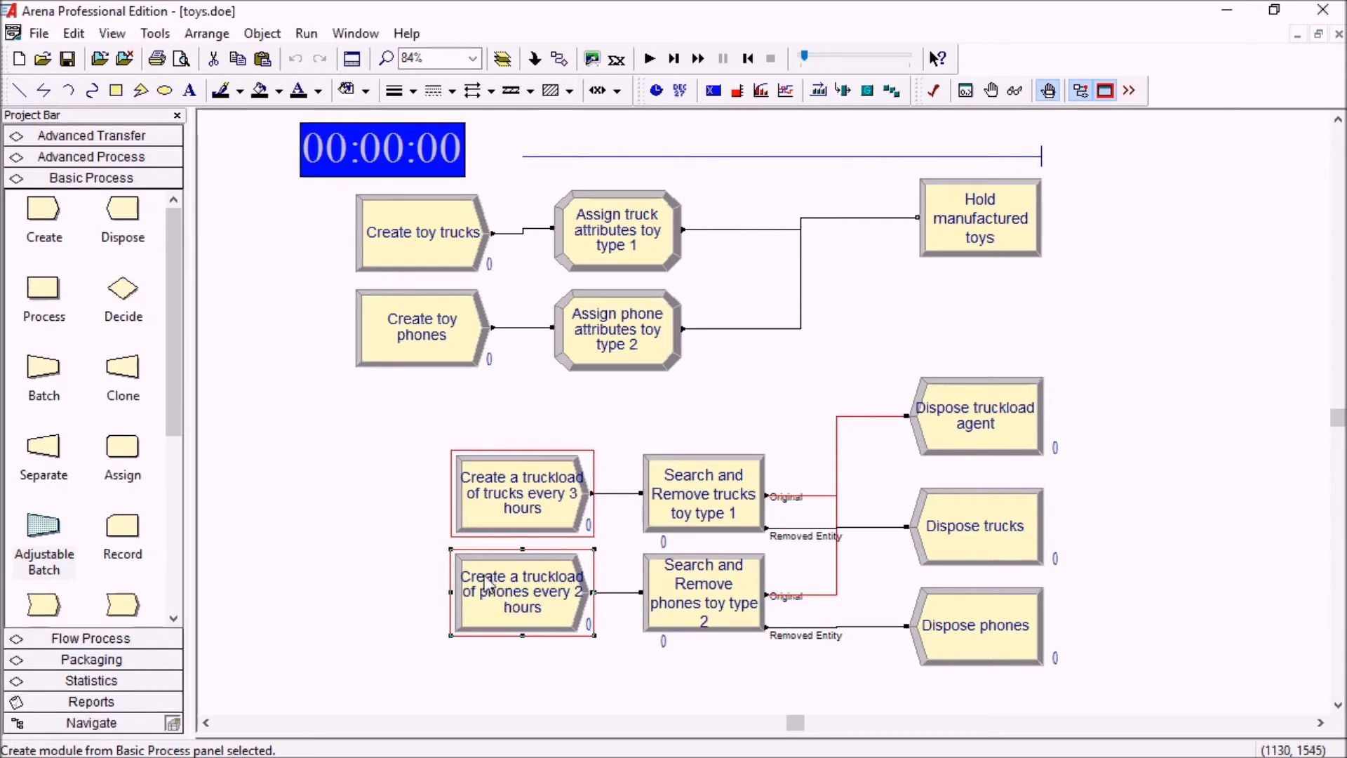
left_click(522, 492)
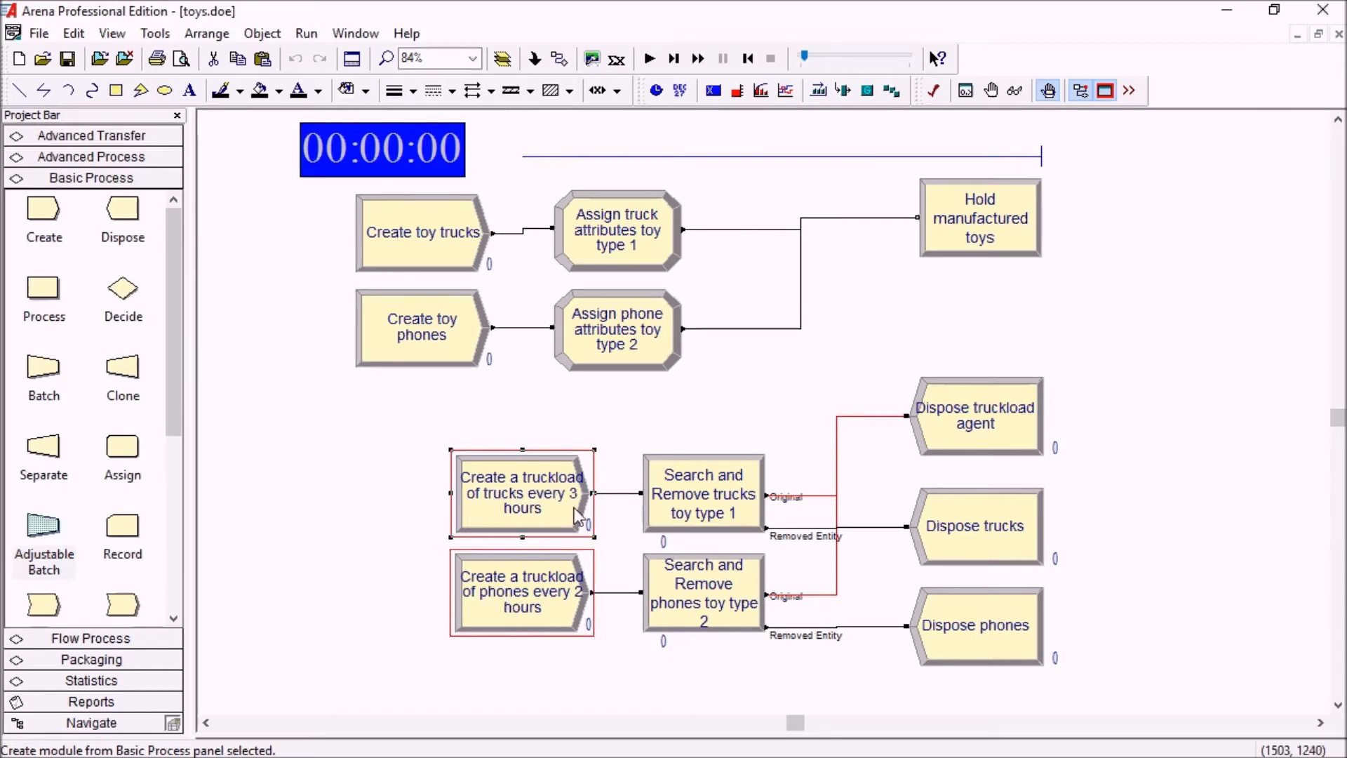
mouse_move(717, 511)
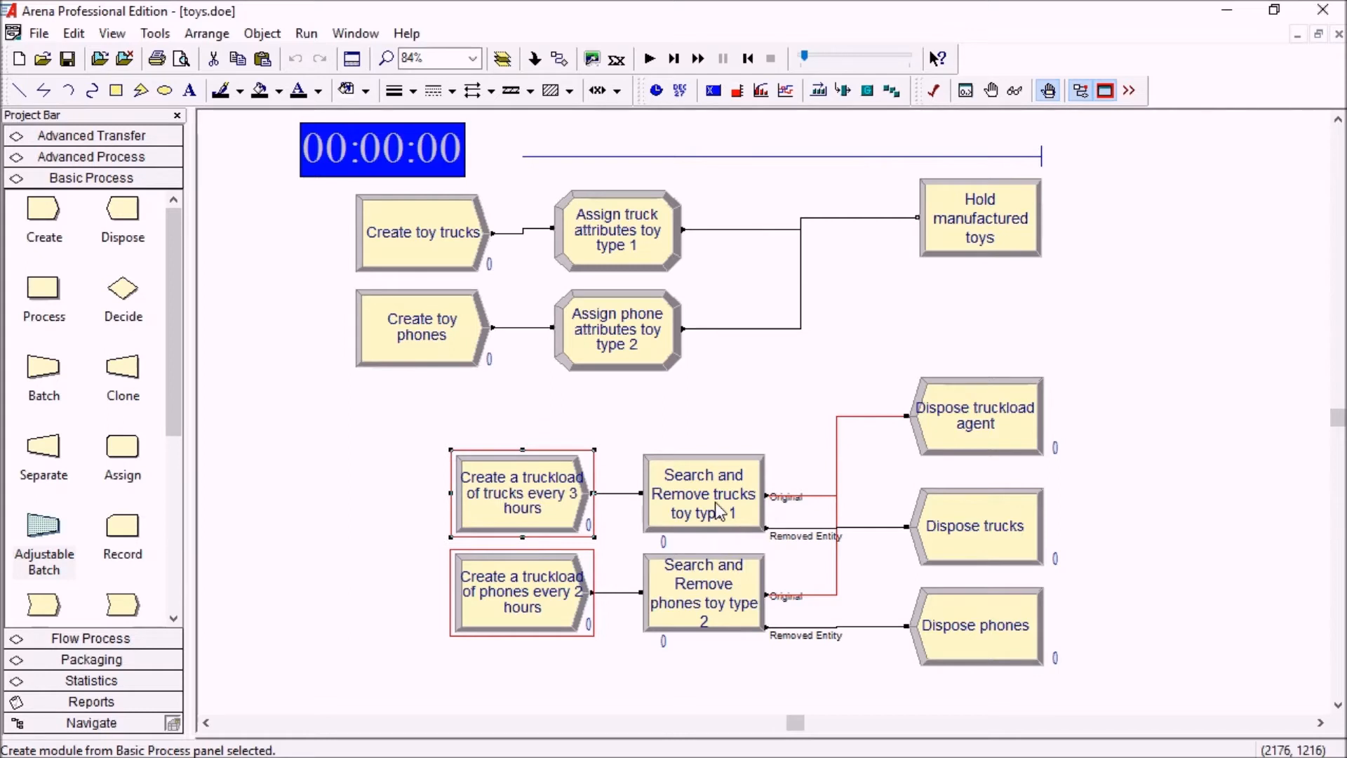
mouse_move(733, 489)
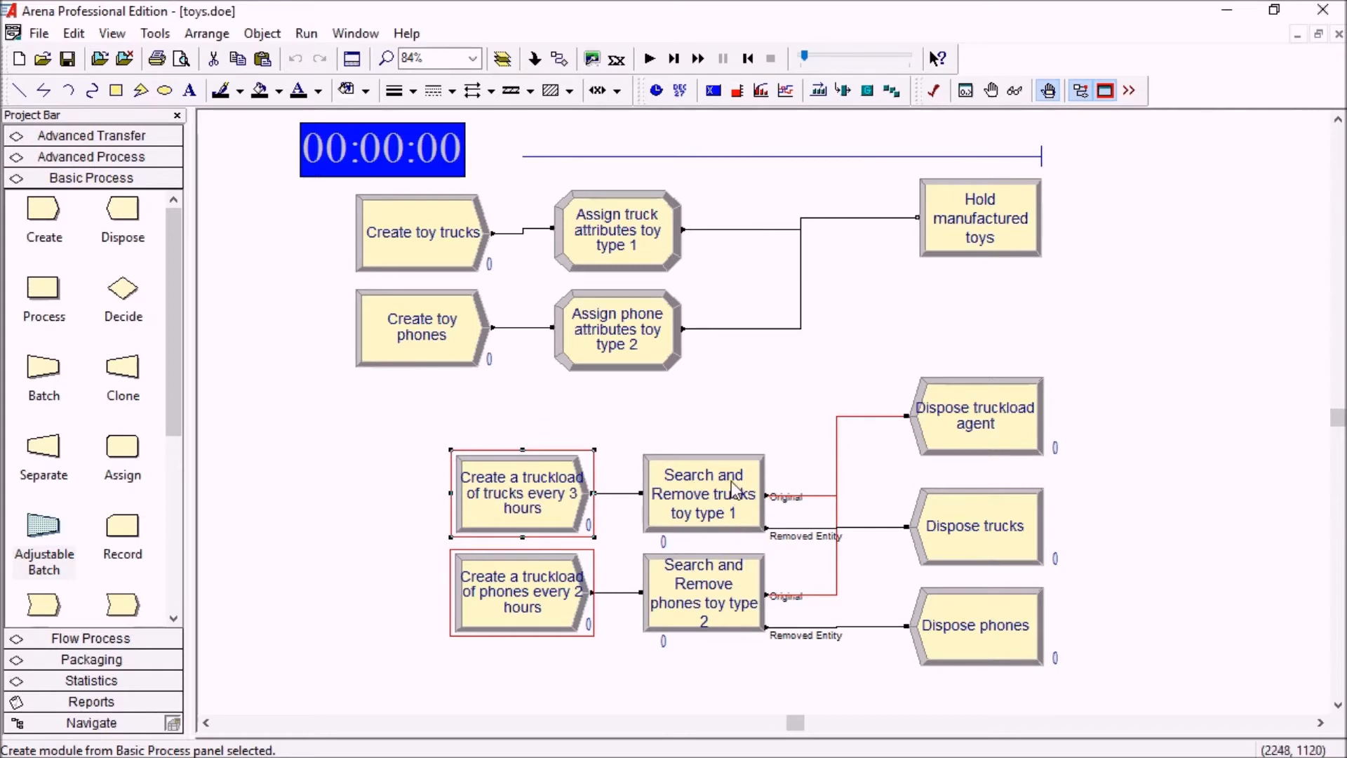
mouse_move(602, 202)
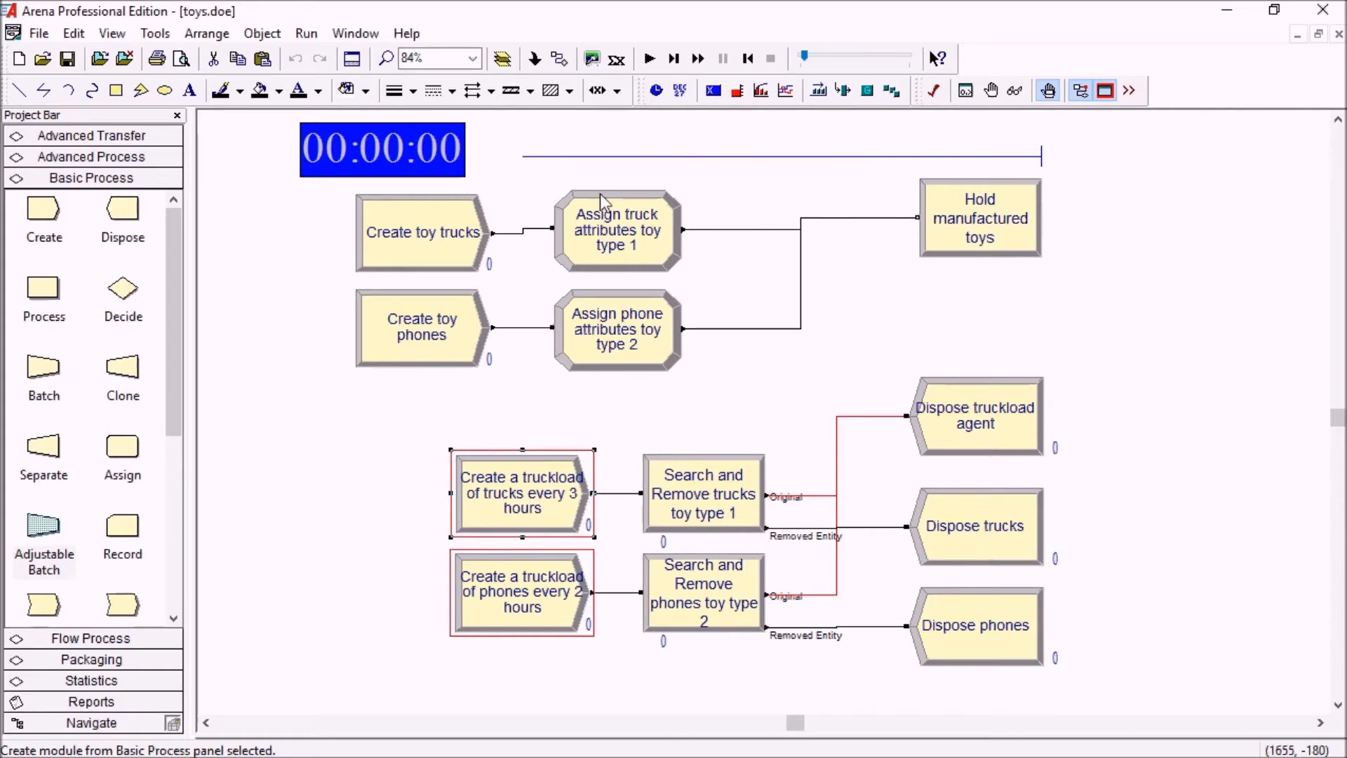
double_click(617, 229)
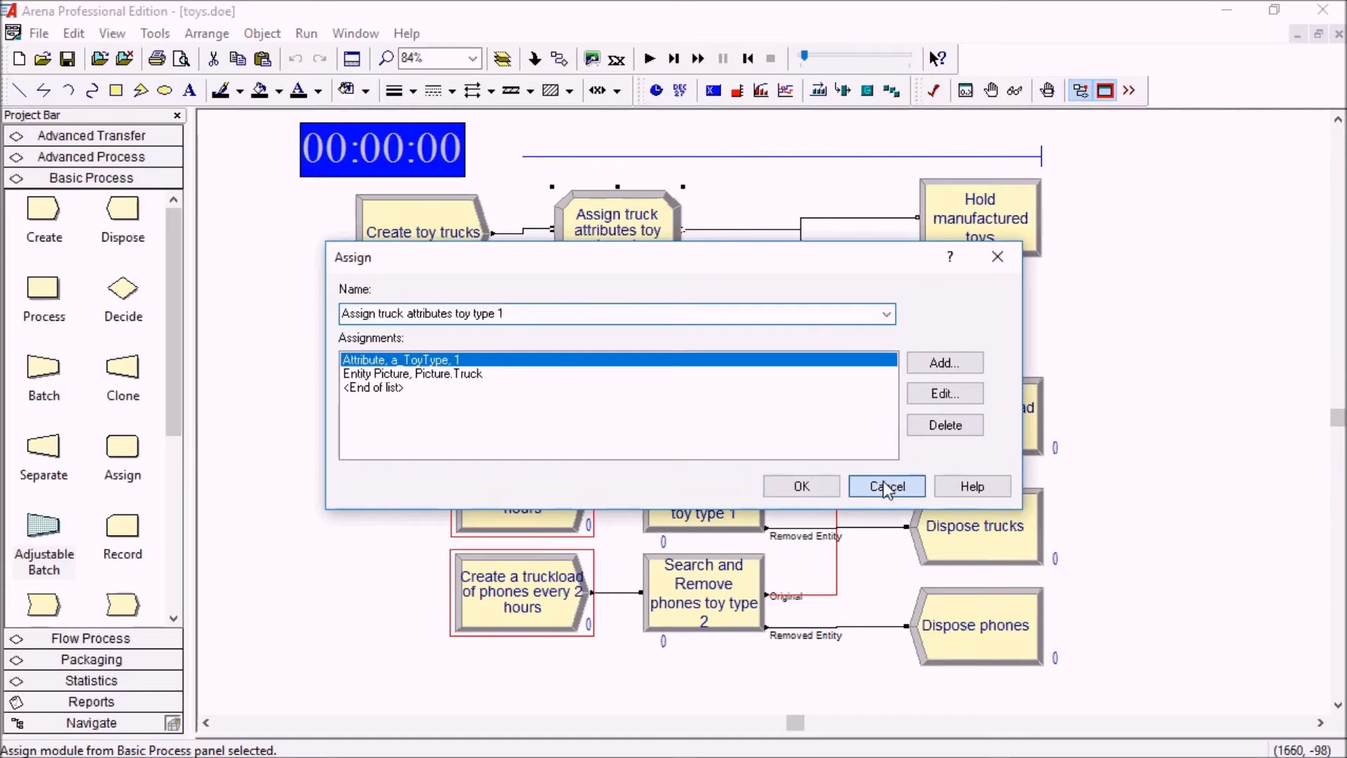
left_click(885, 486)
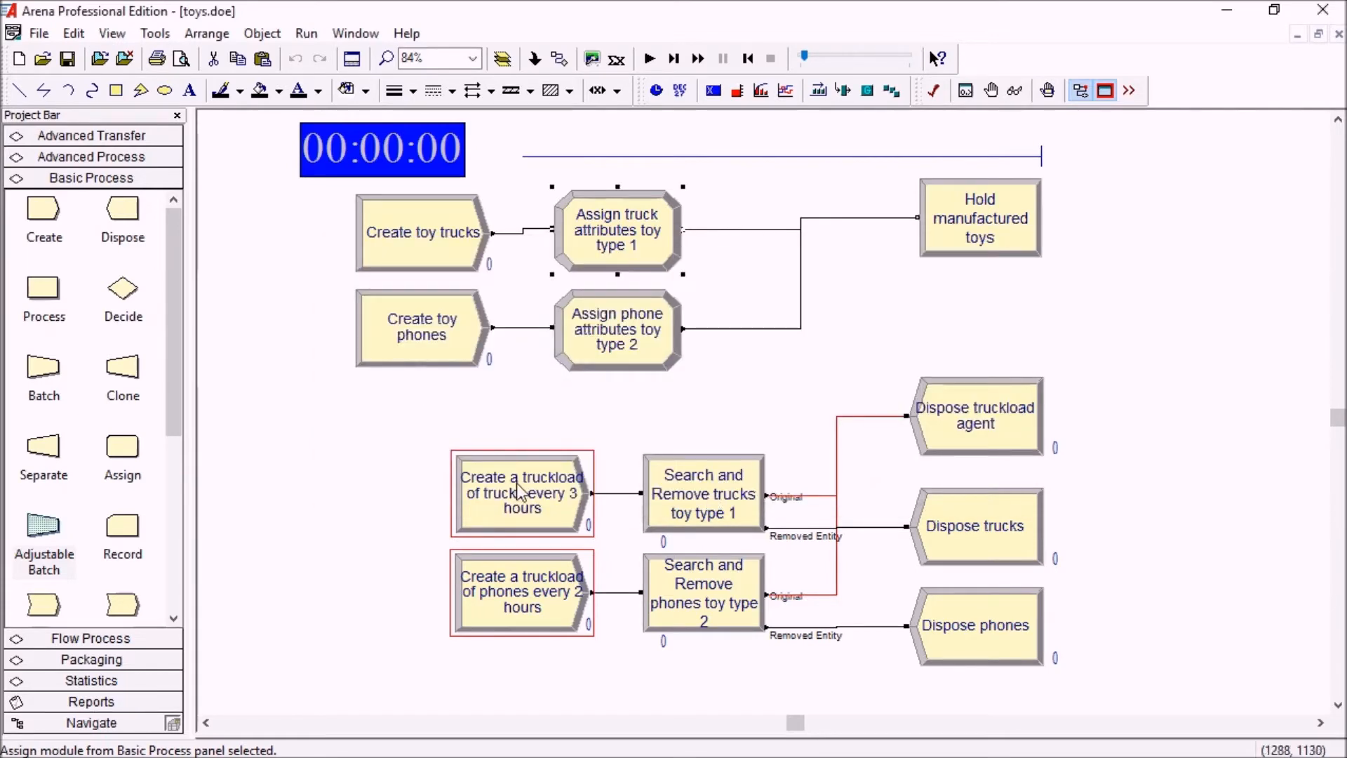
mouse_move(721, 513)
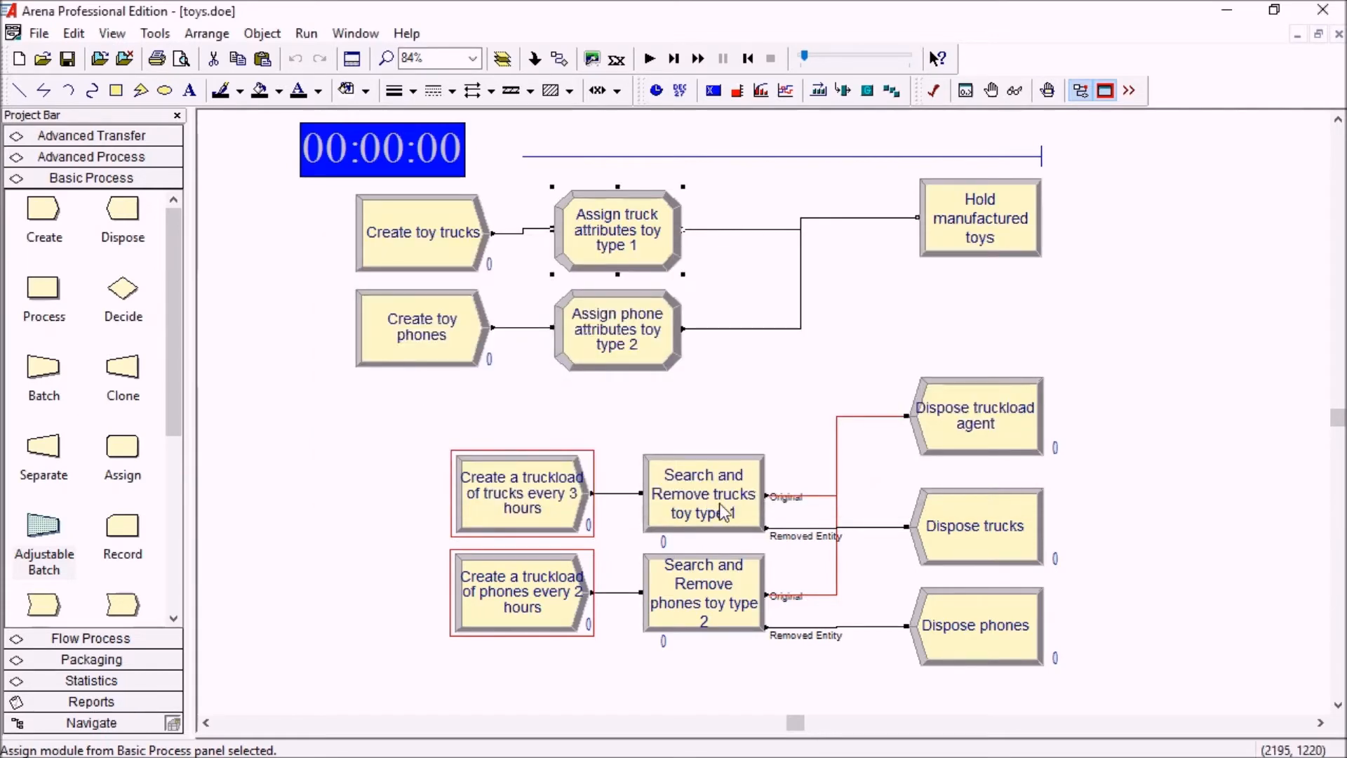
Review the Search and Remove settings for trucks type 1 and phones type 2, keeping All True Conditions
double_click(703, 493)
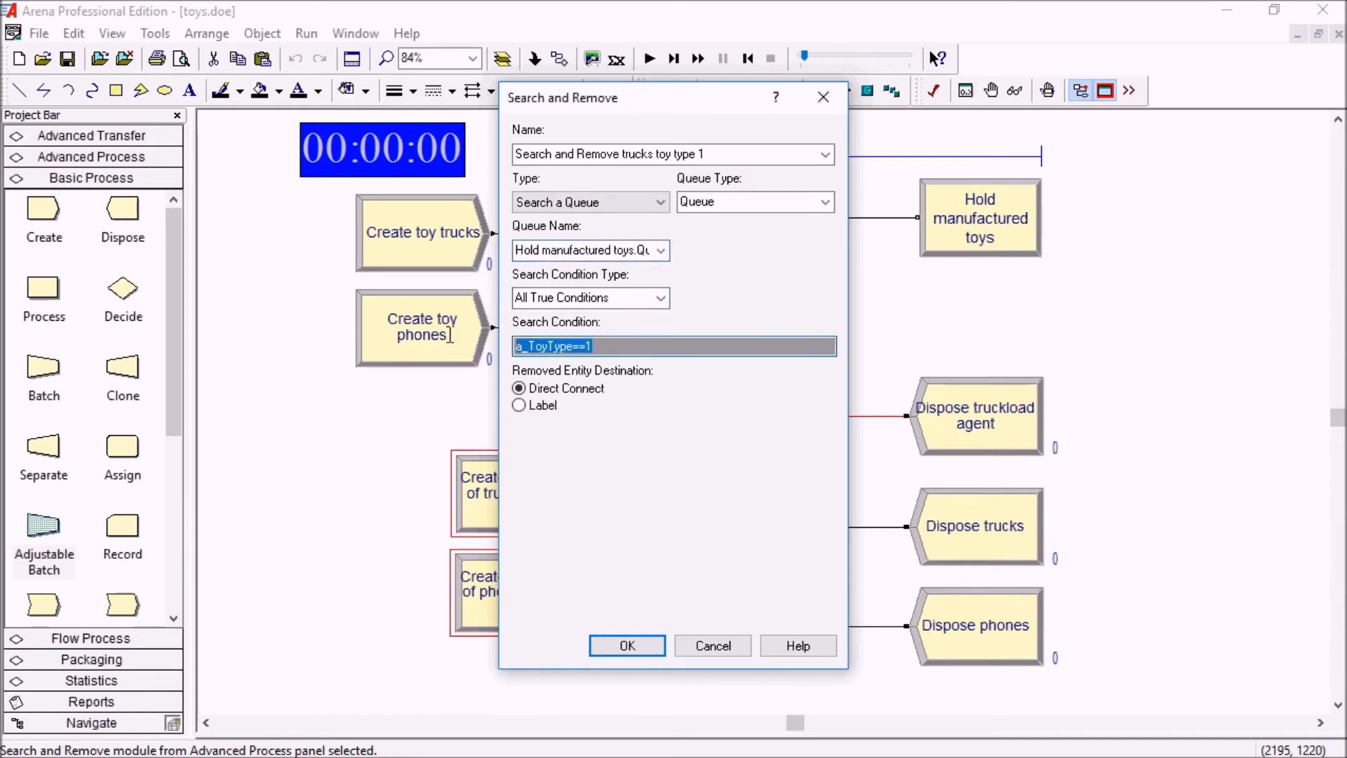
left_click(661, 297)
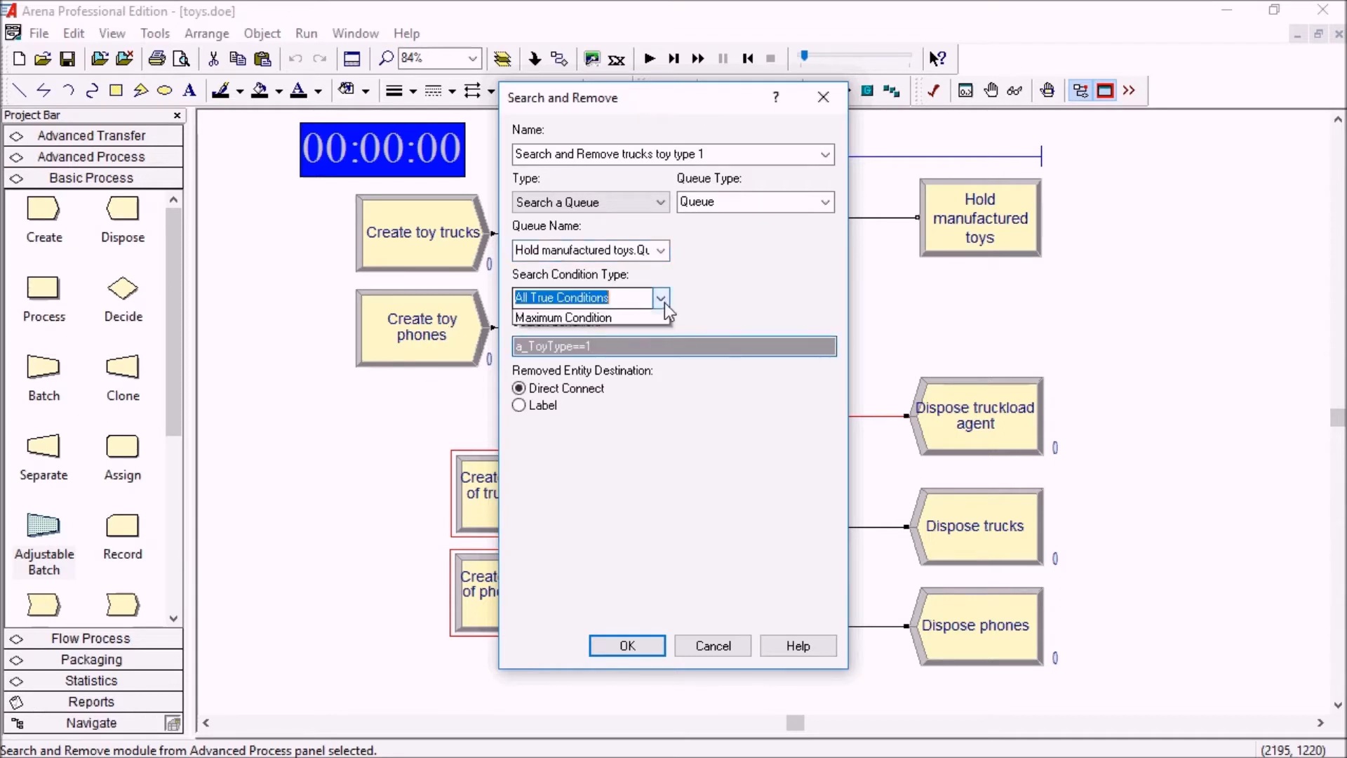
left_click(659, 297)
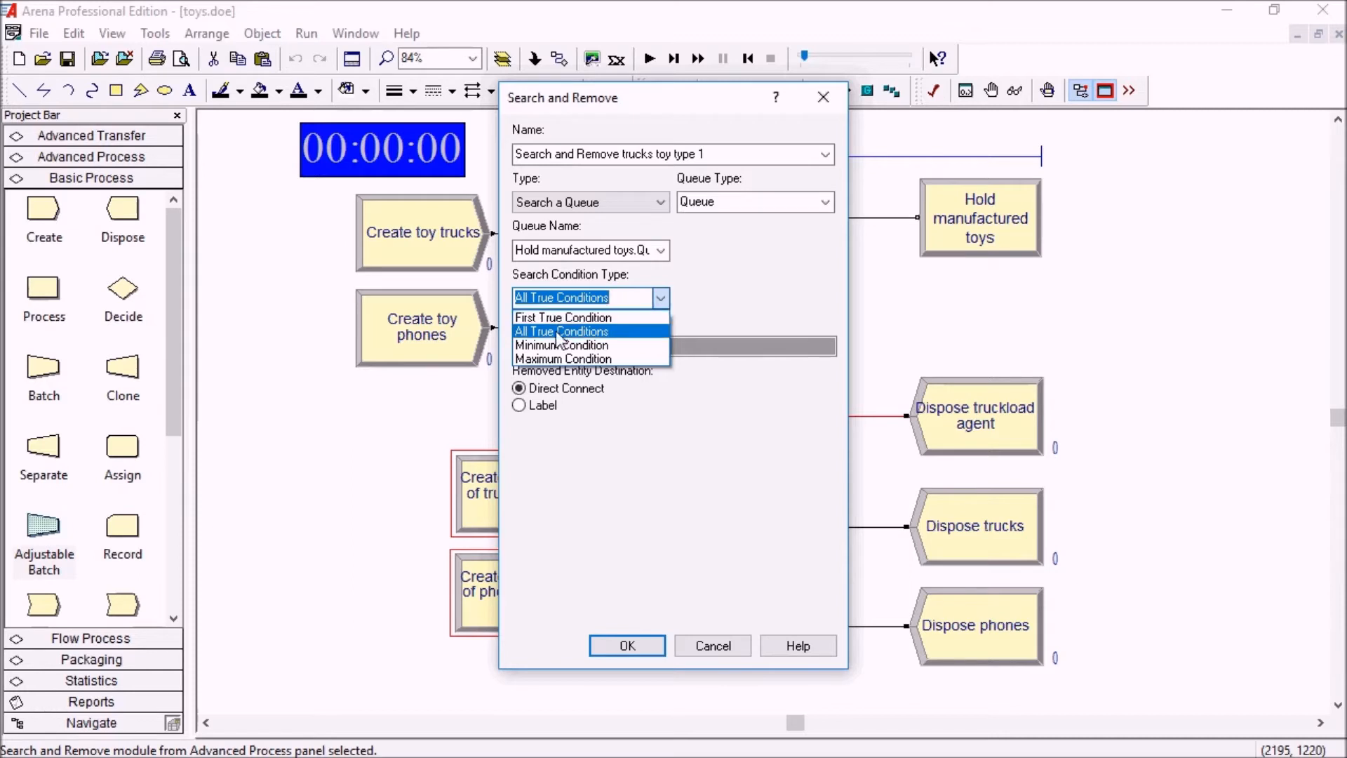
left_click(561, 331)
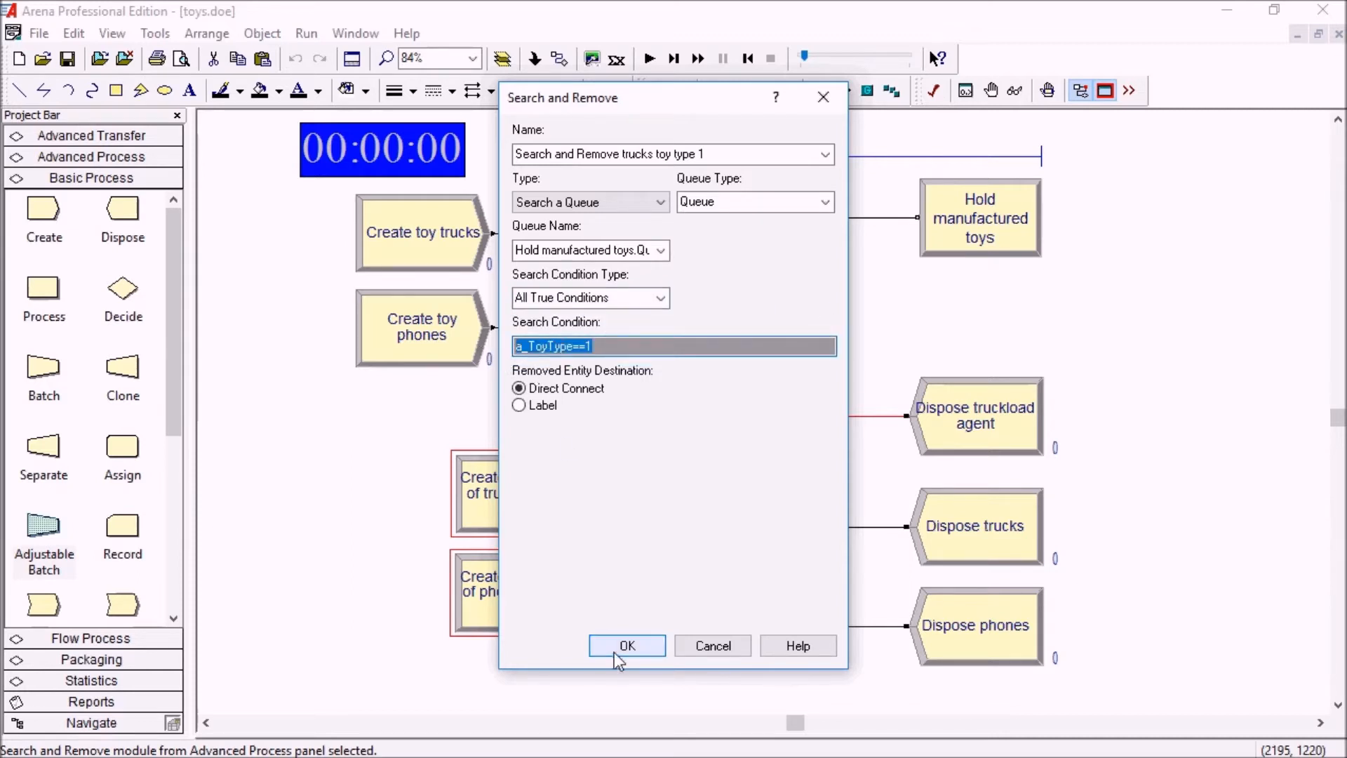
left_click(626, 645)
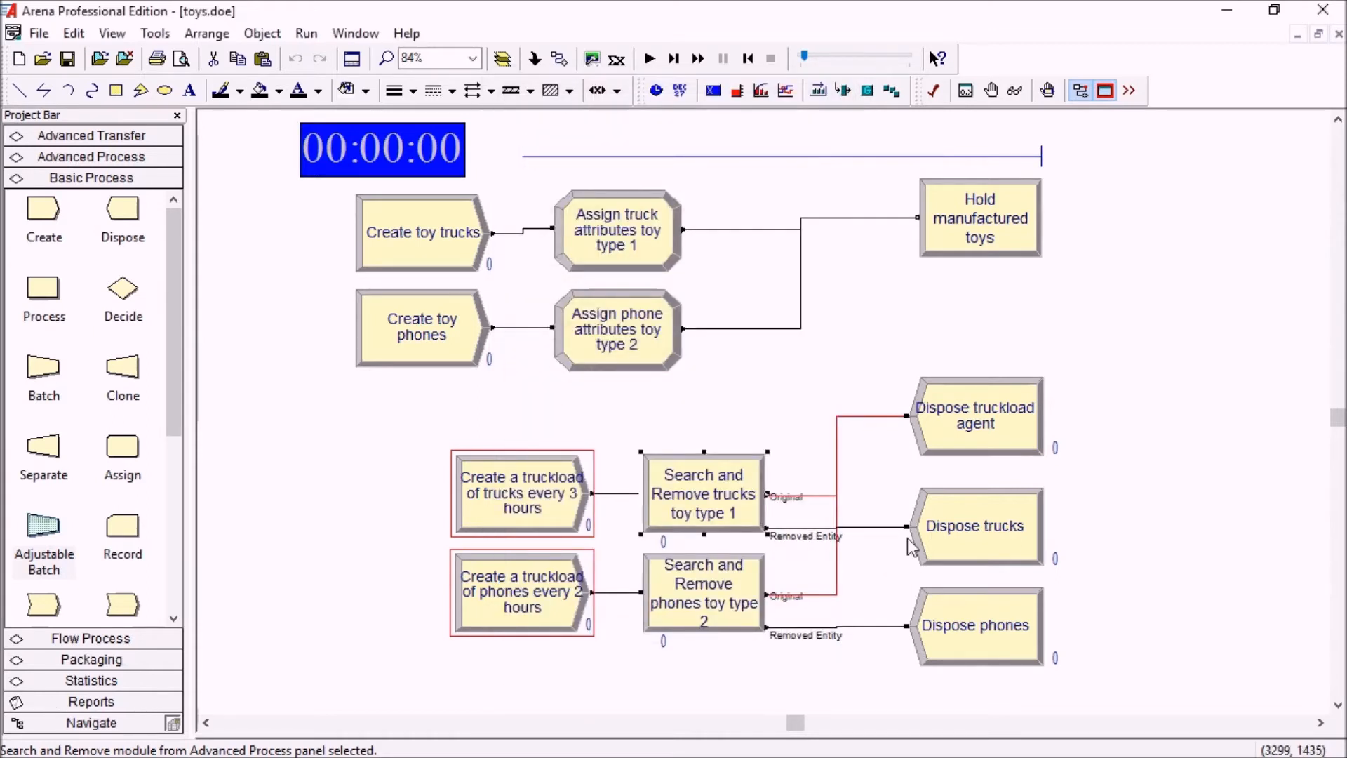
mouse_move(730, 560)
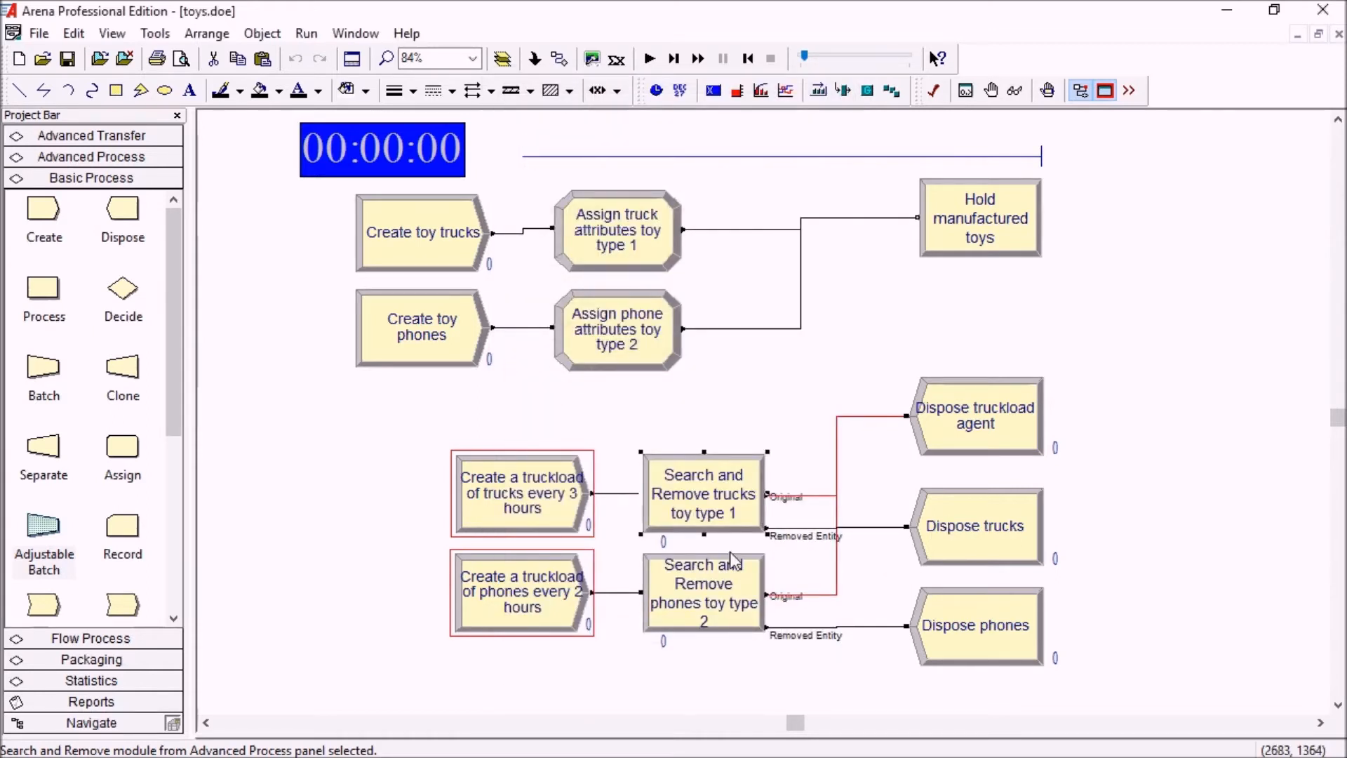
double_click(703, 592)
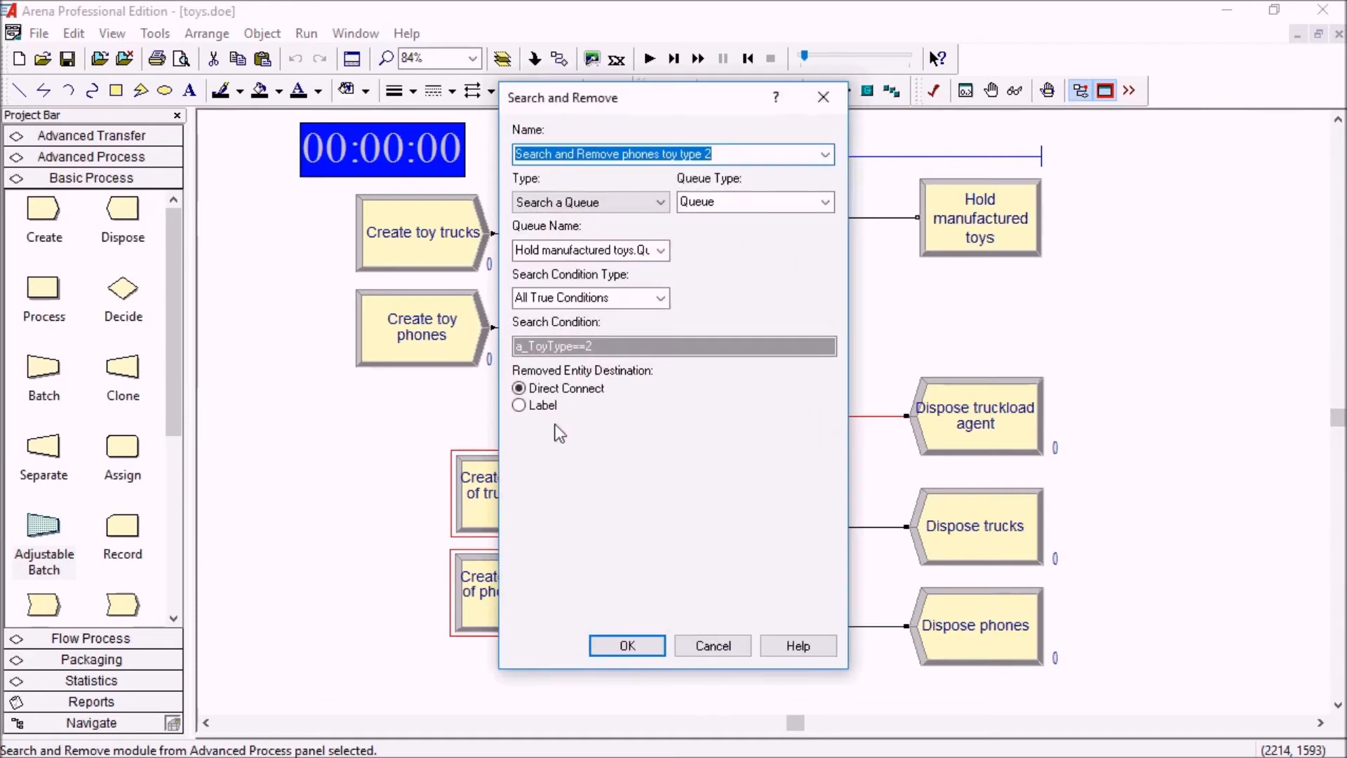
left_click(626, 645)
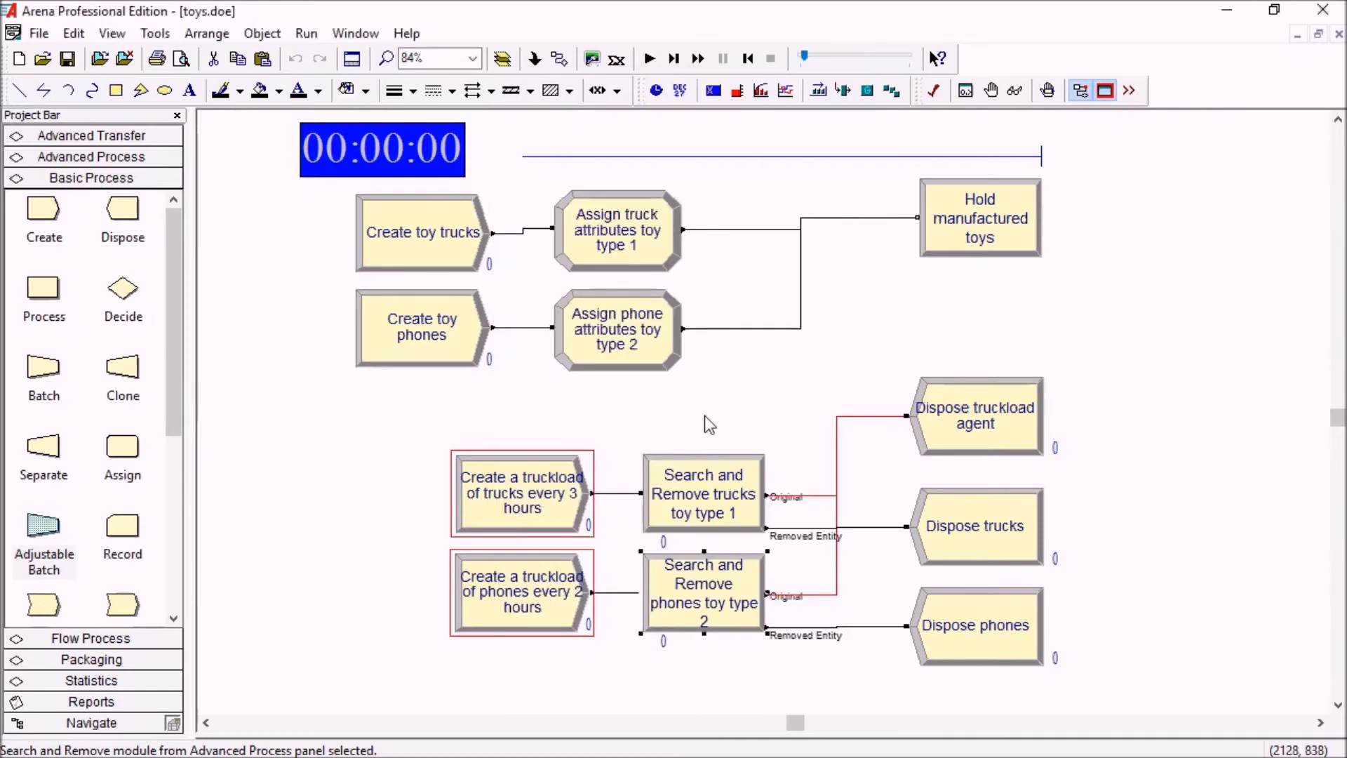
Run and step the simulation to 04:00:00 so seven trucks and six phones leave hold for disposal
left_click(650, 58)
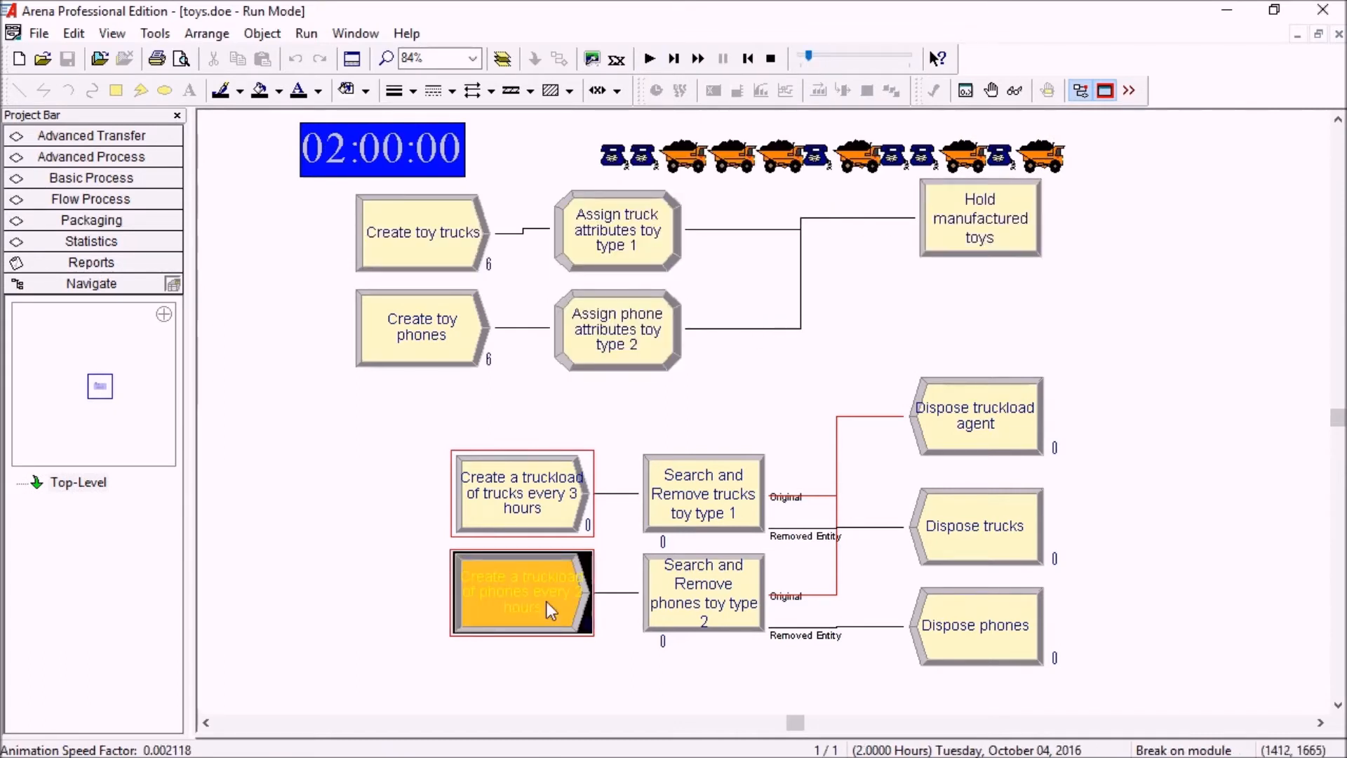
left_click(672, 59)
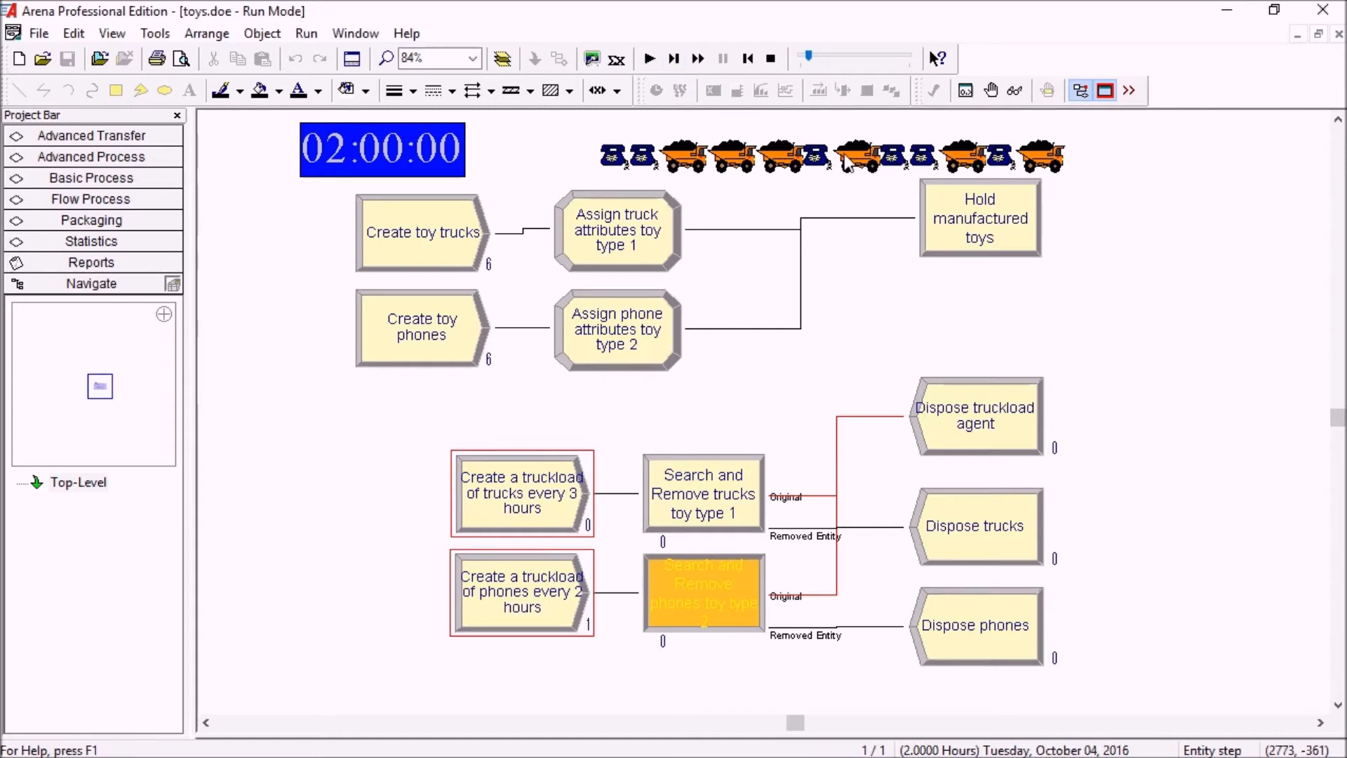
left_click(674, 59)
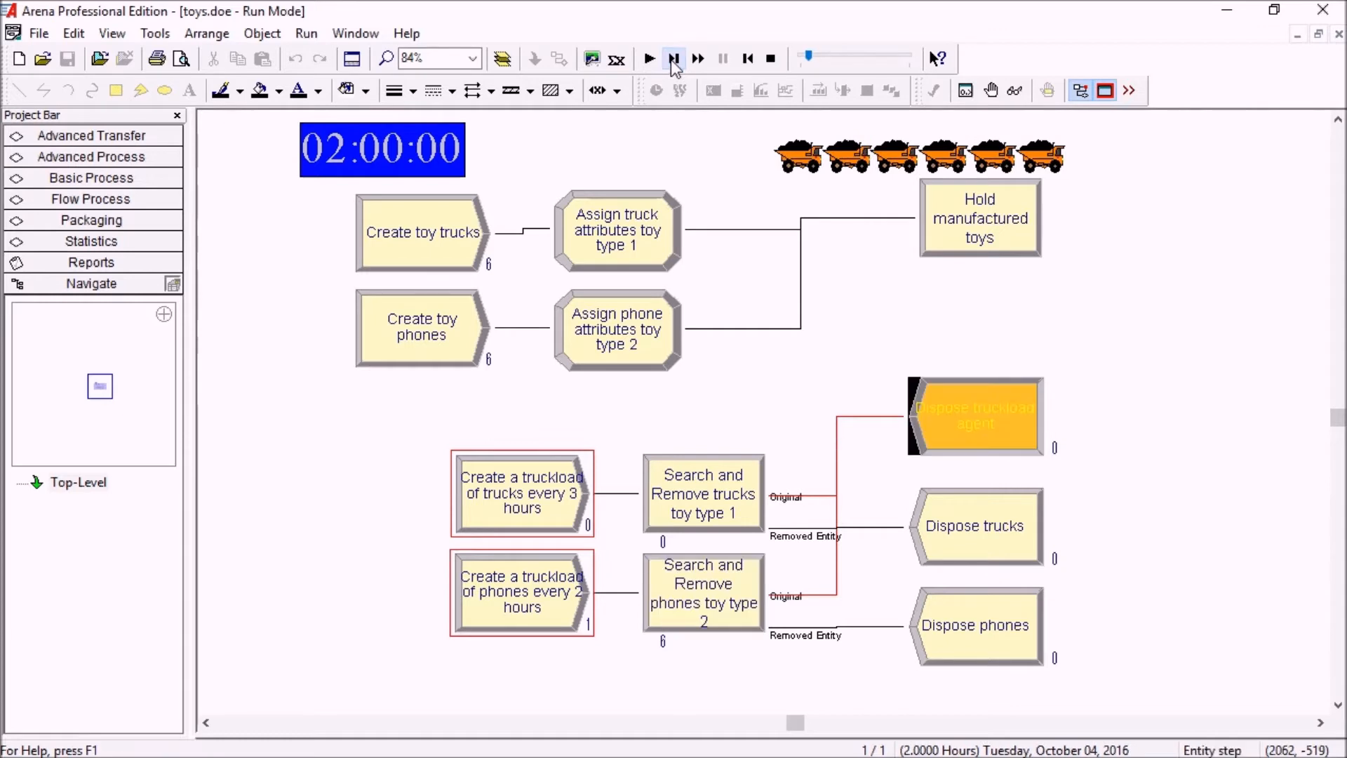
left_click(675, 58)
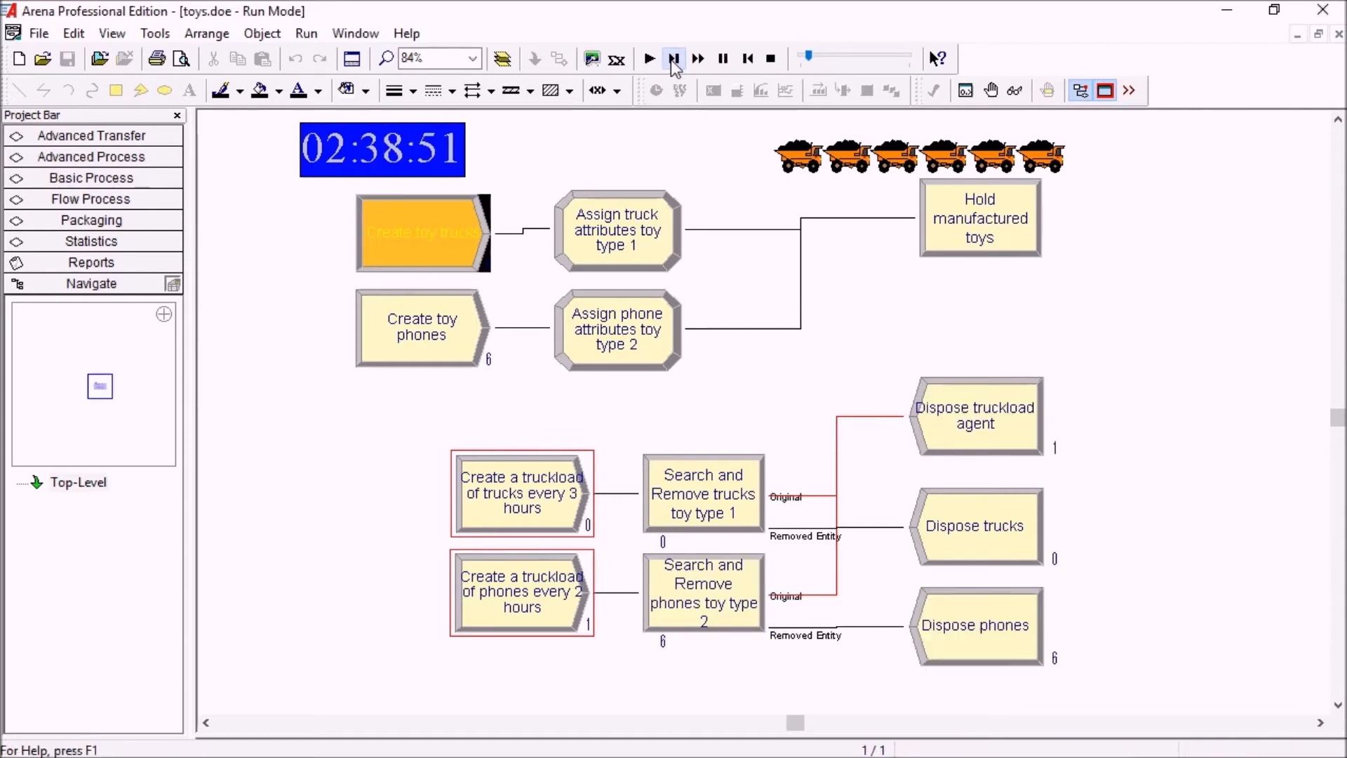
left_click(649, 59)
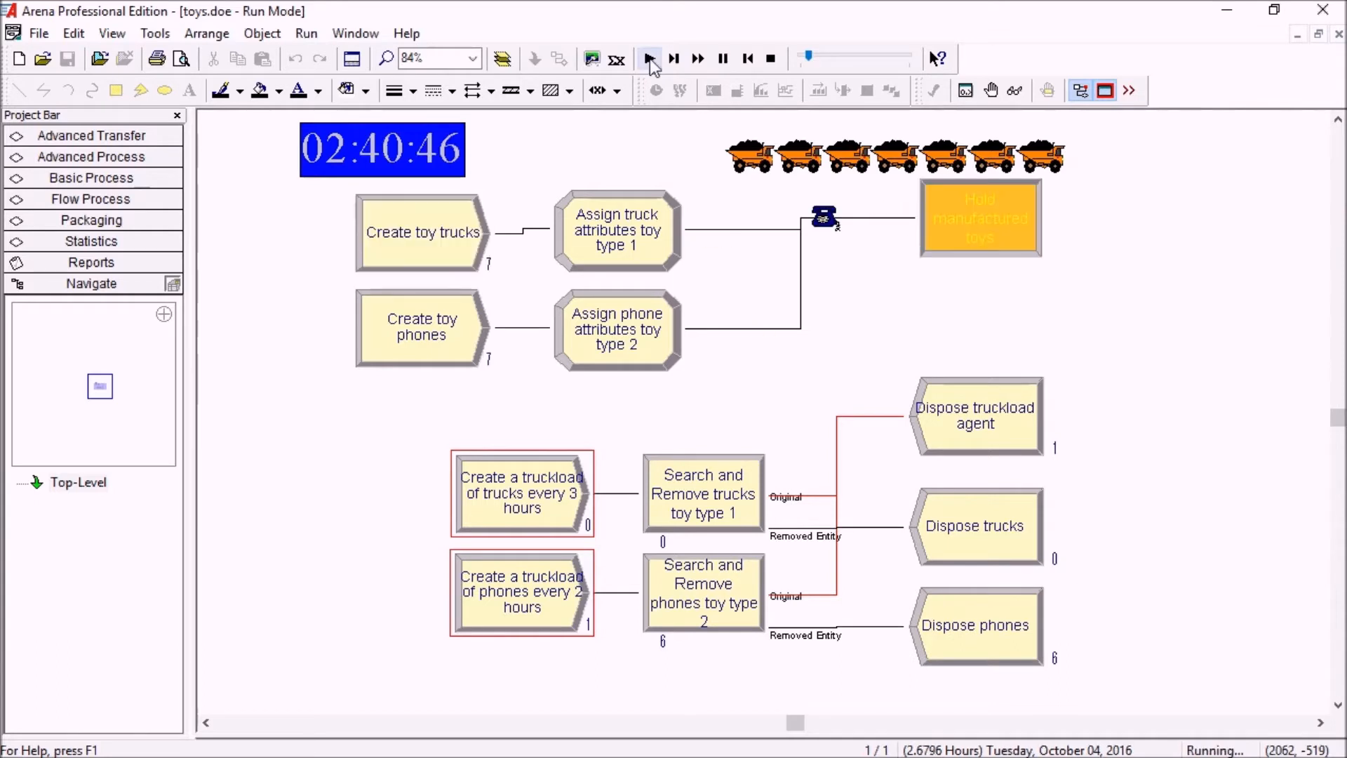
left_click(649, 59)
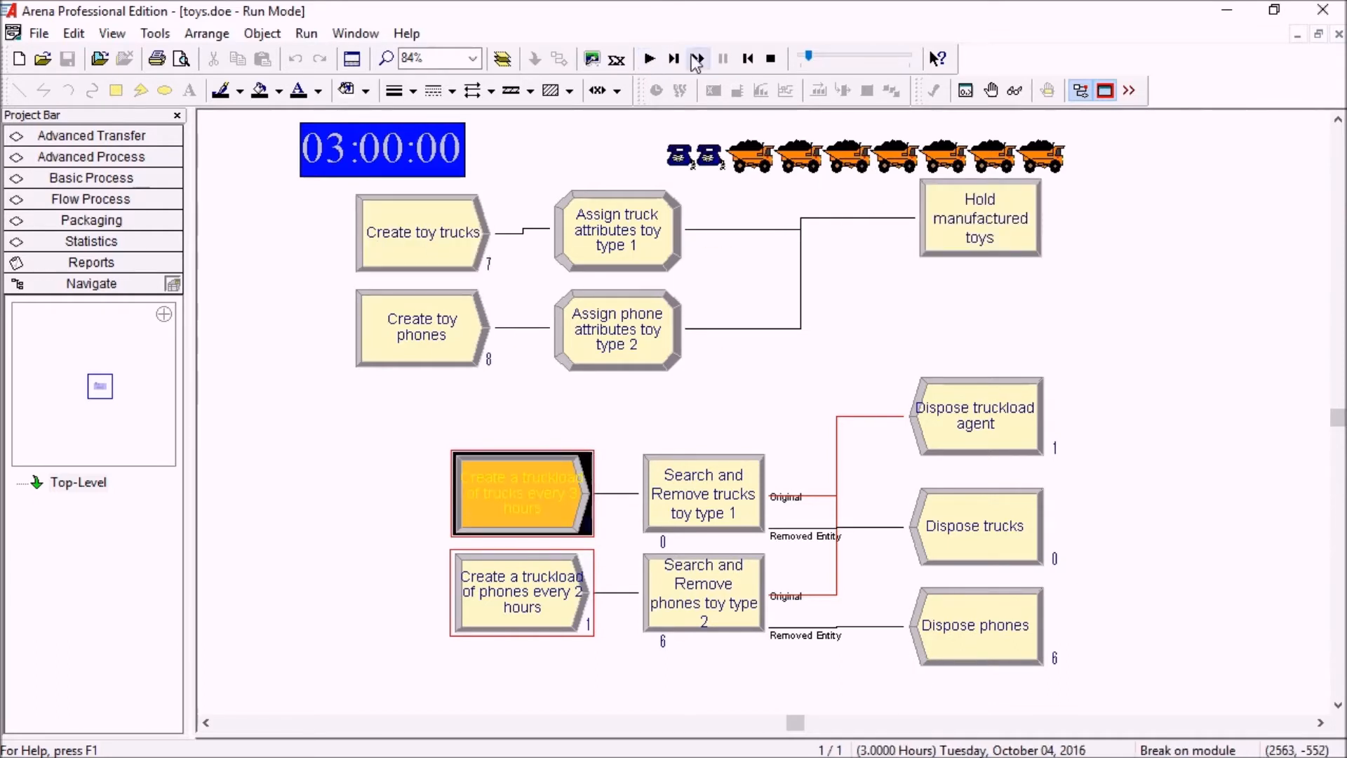
left_click(673, 59)
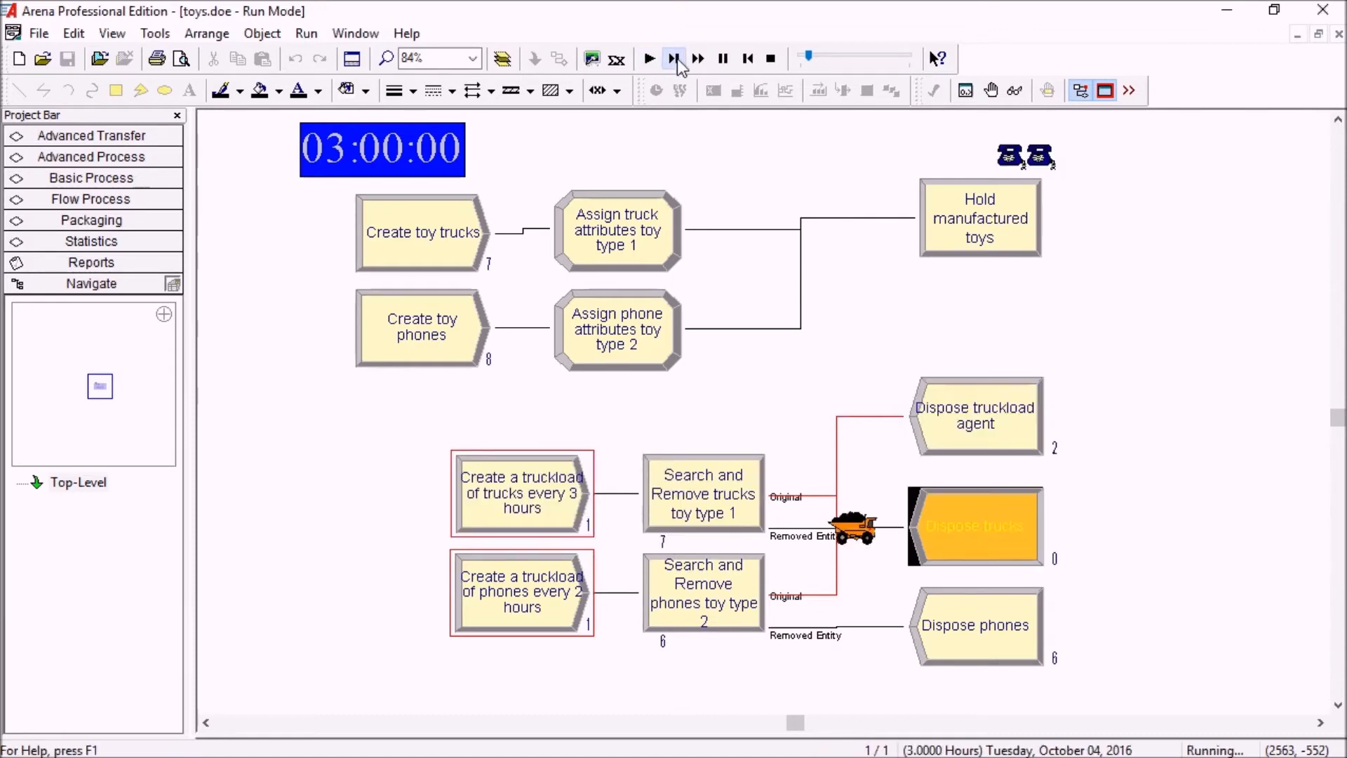
left_click(675, 59)
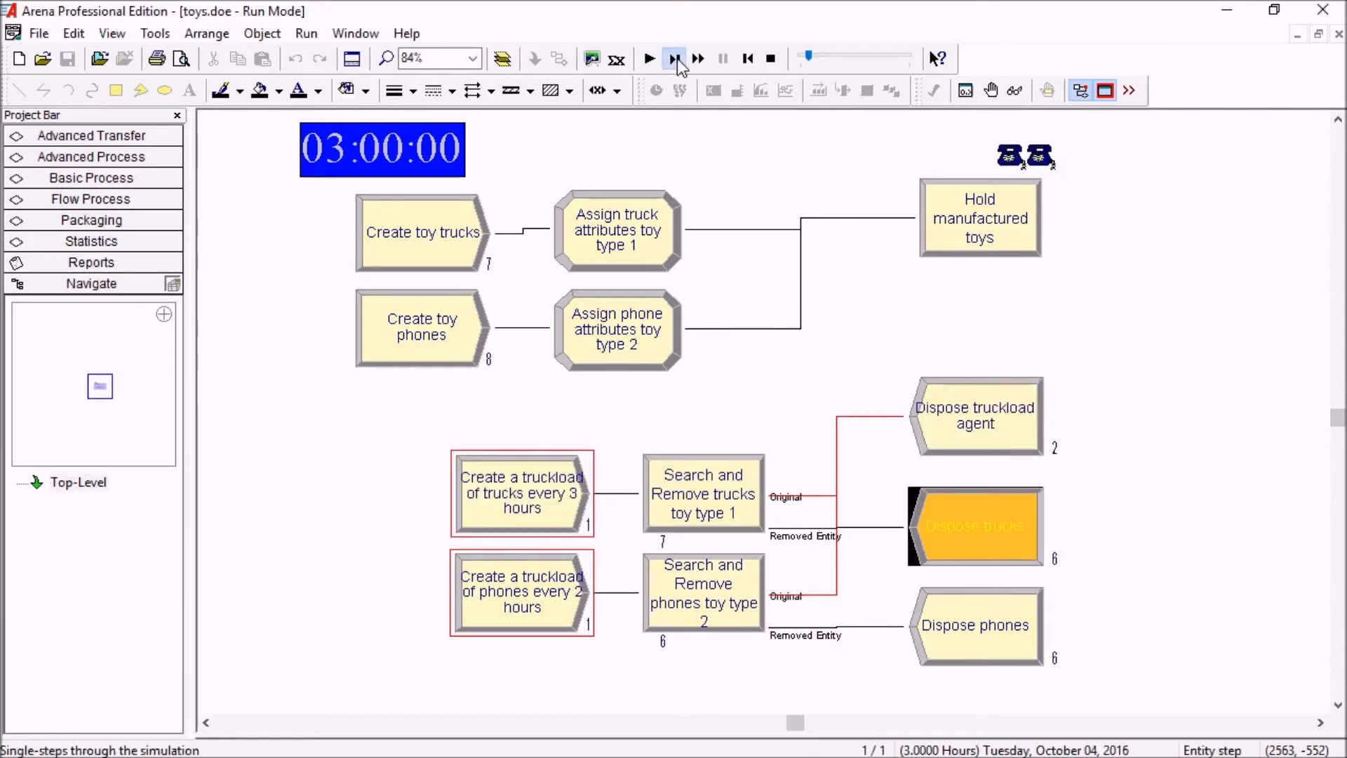
left_click(650, 59)
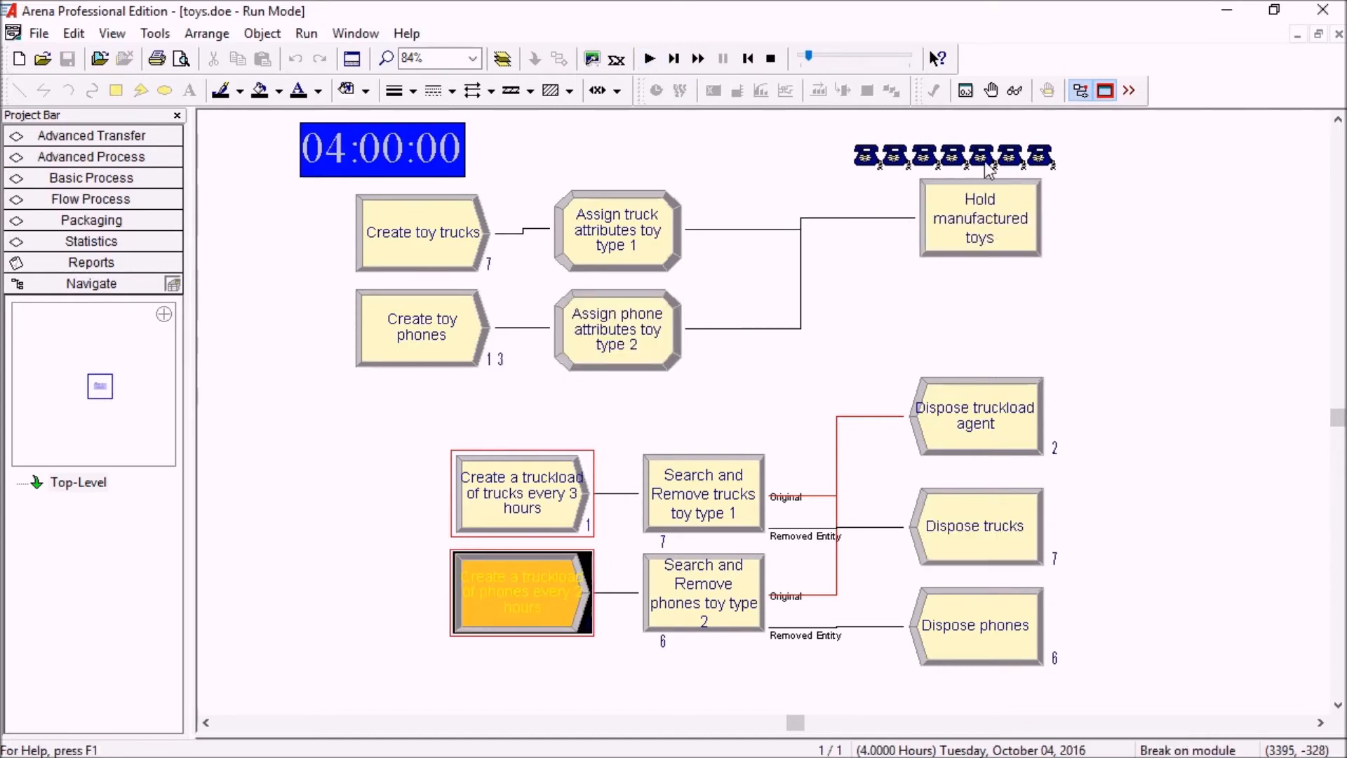
mouse_move(650, 57)
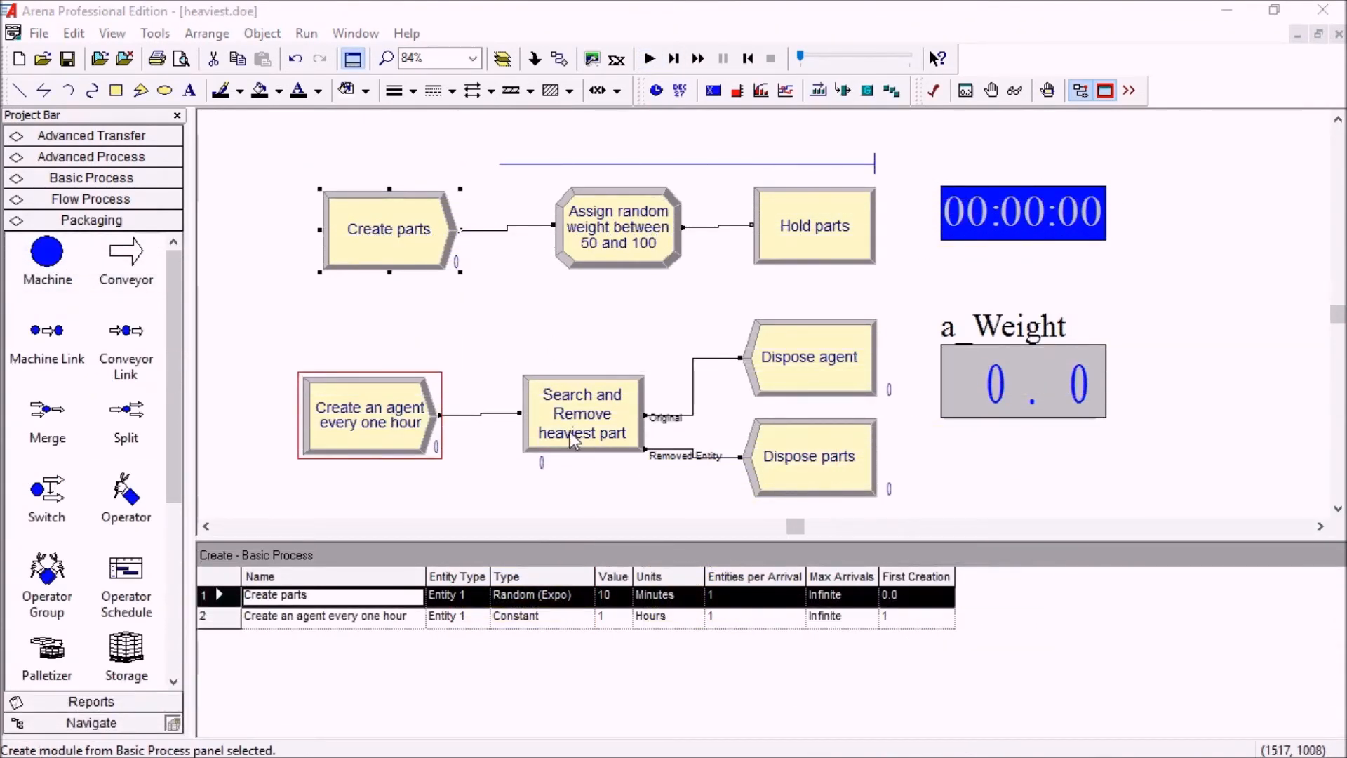
View the heaviest-part Search and Remove (maximum a_Weight), Create parts and hourly agent creation rows unchanged
left_click(581, 413)
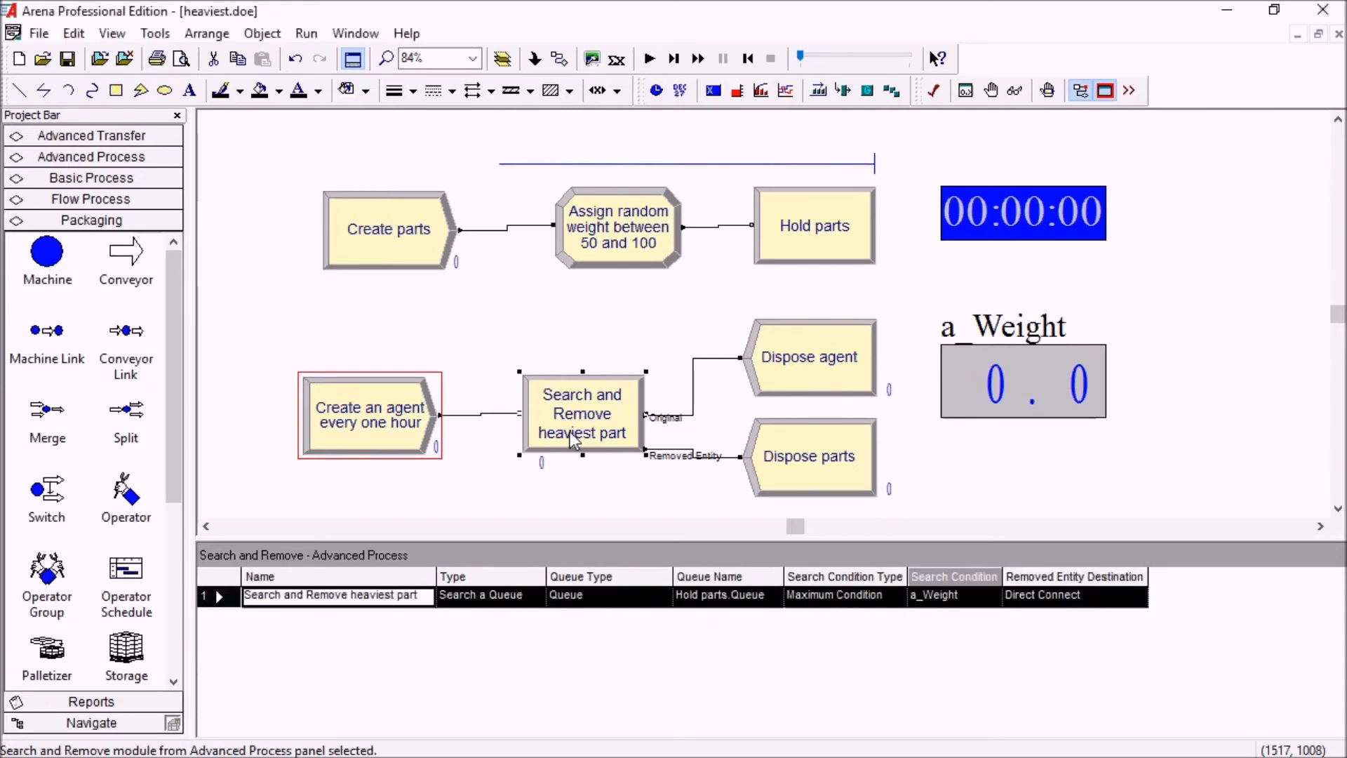
mouse_move(378, 223)
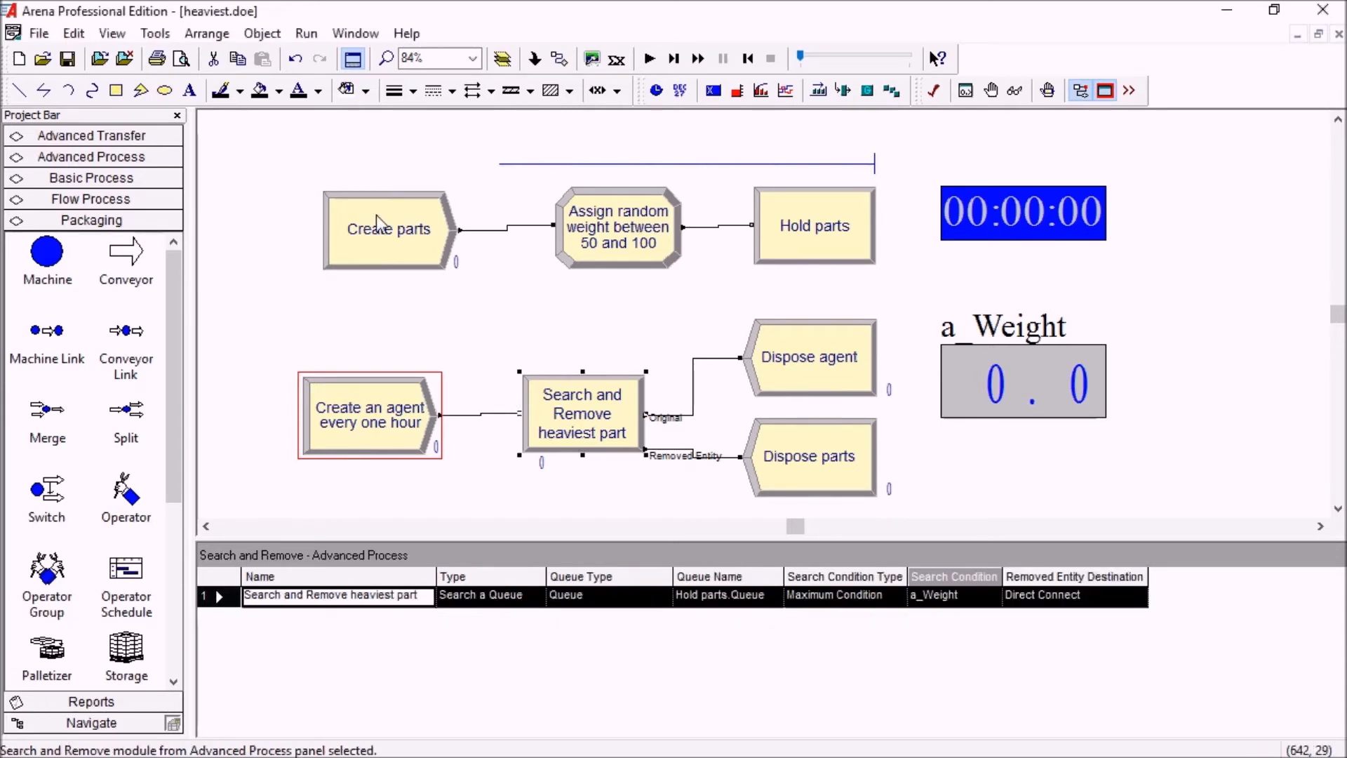
left_click(389, 229)
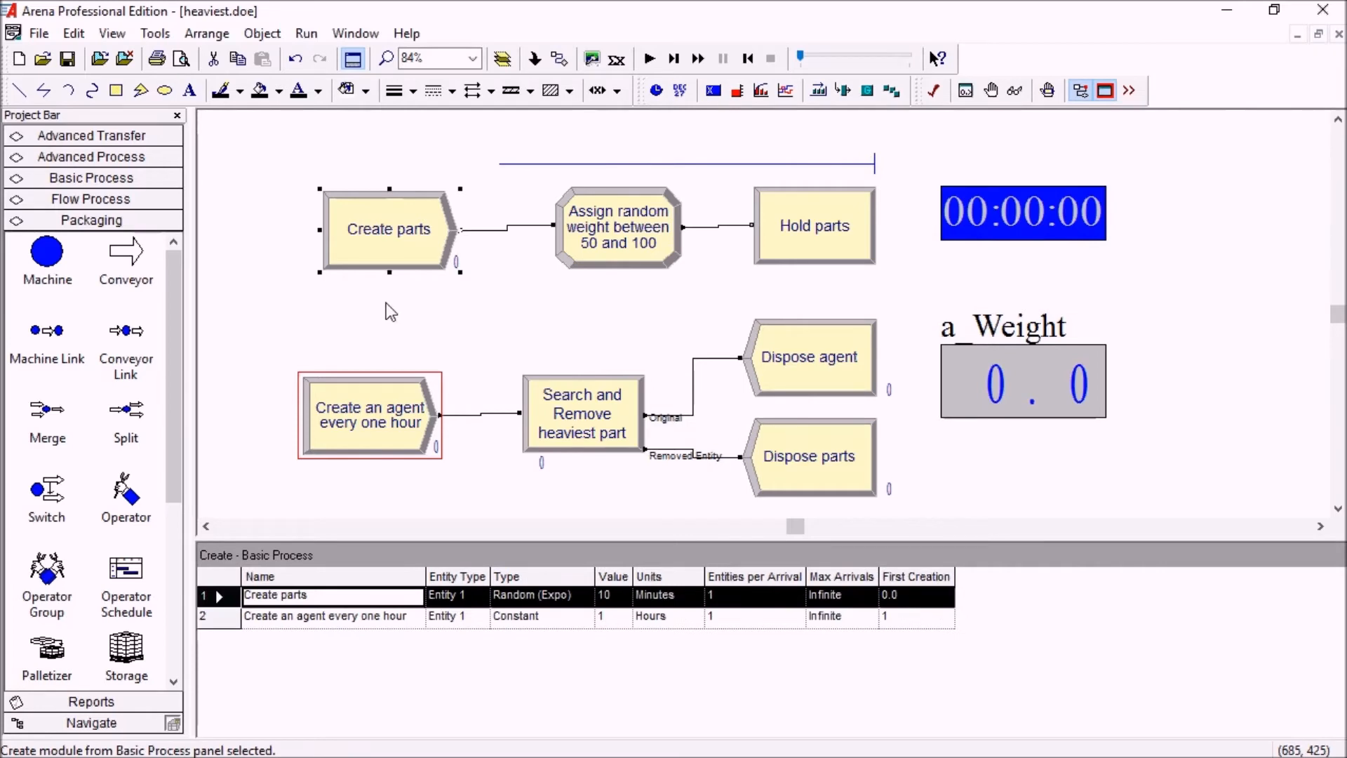
mouse_move(602, 296)
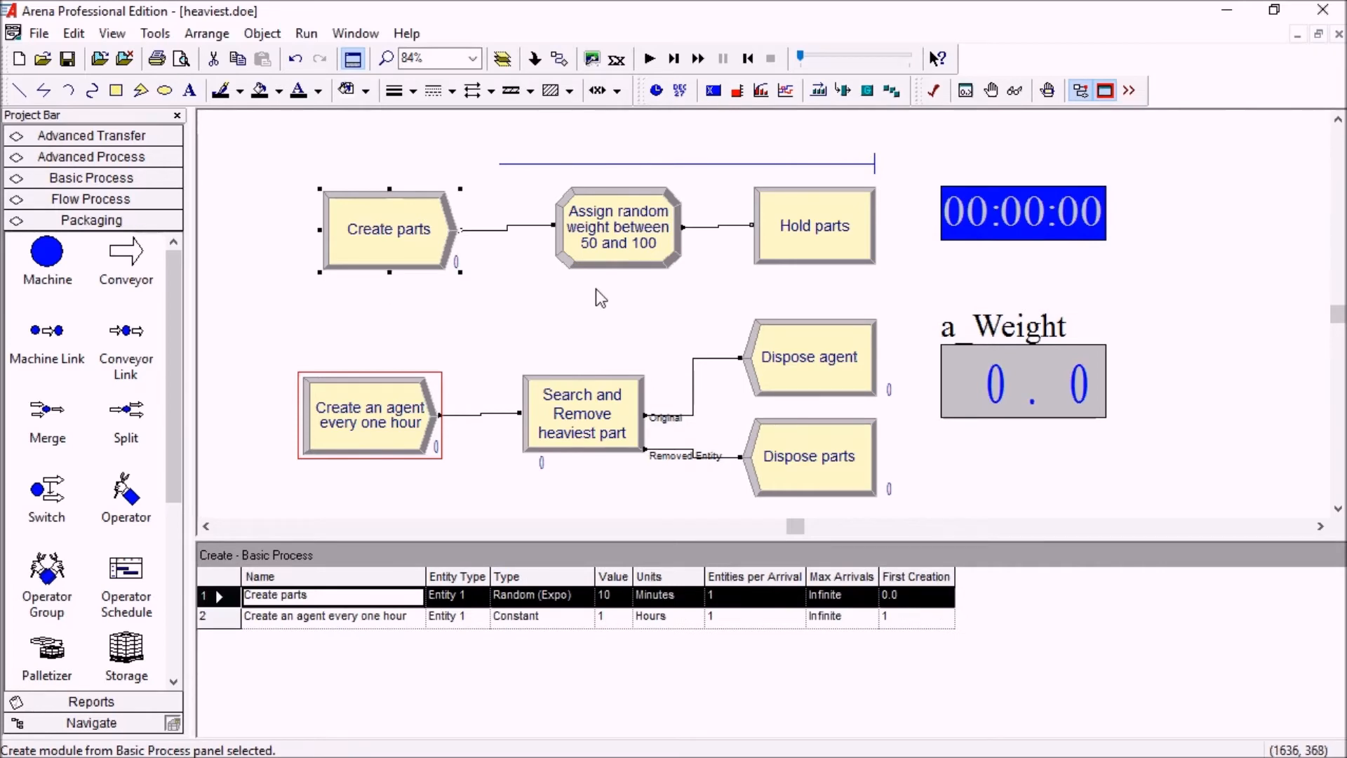
mouse_move(661, 252)
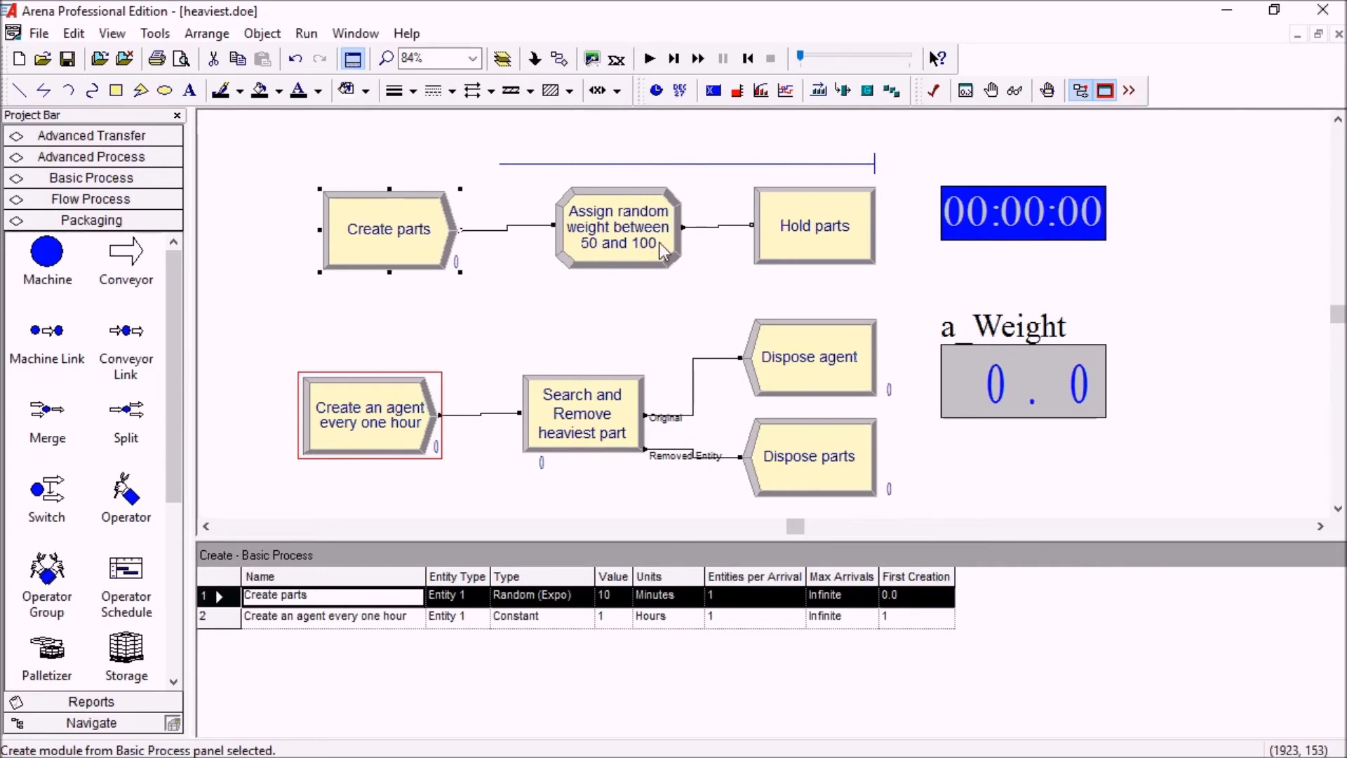
mouse_move(817, 242)
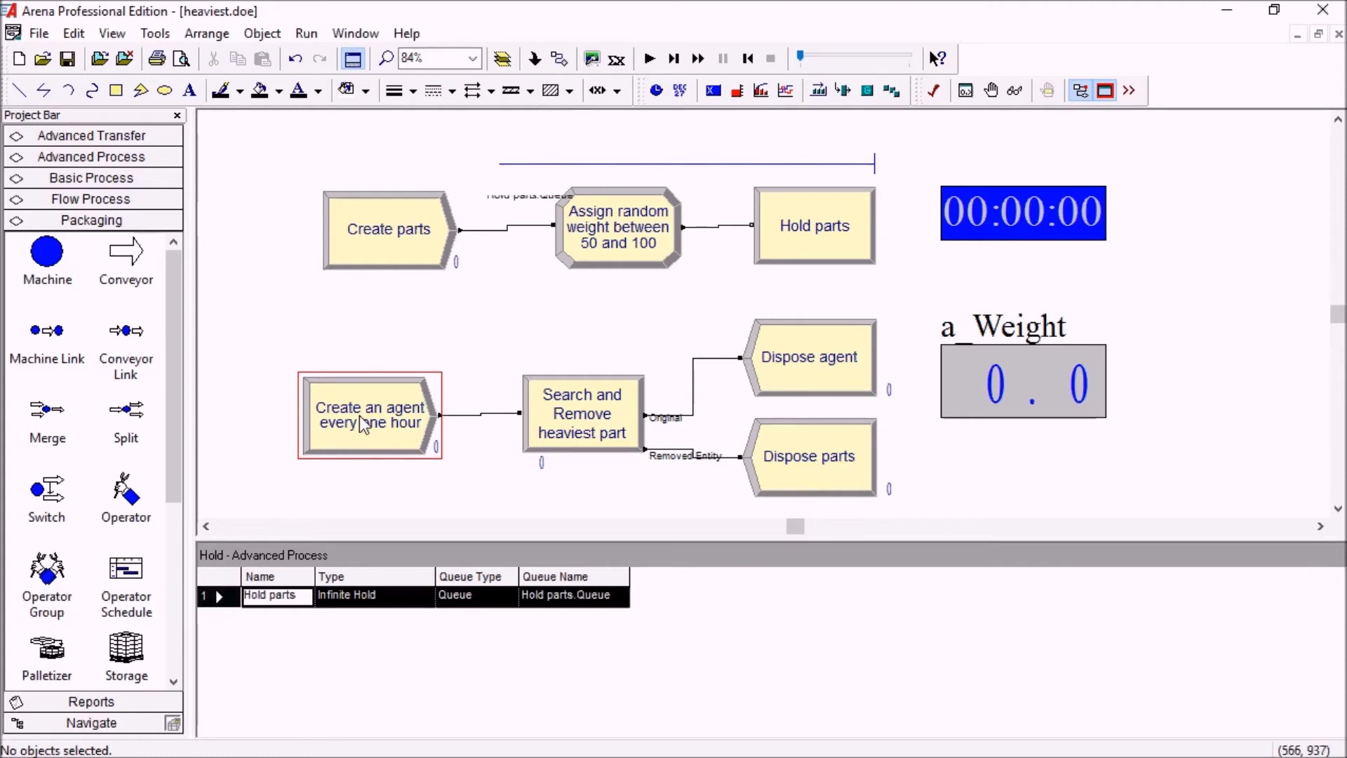
left_click(369, 414)
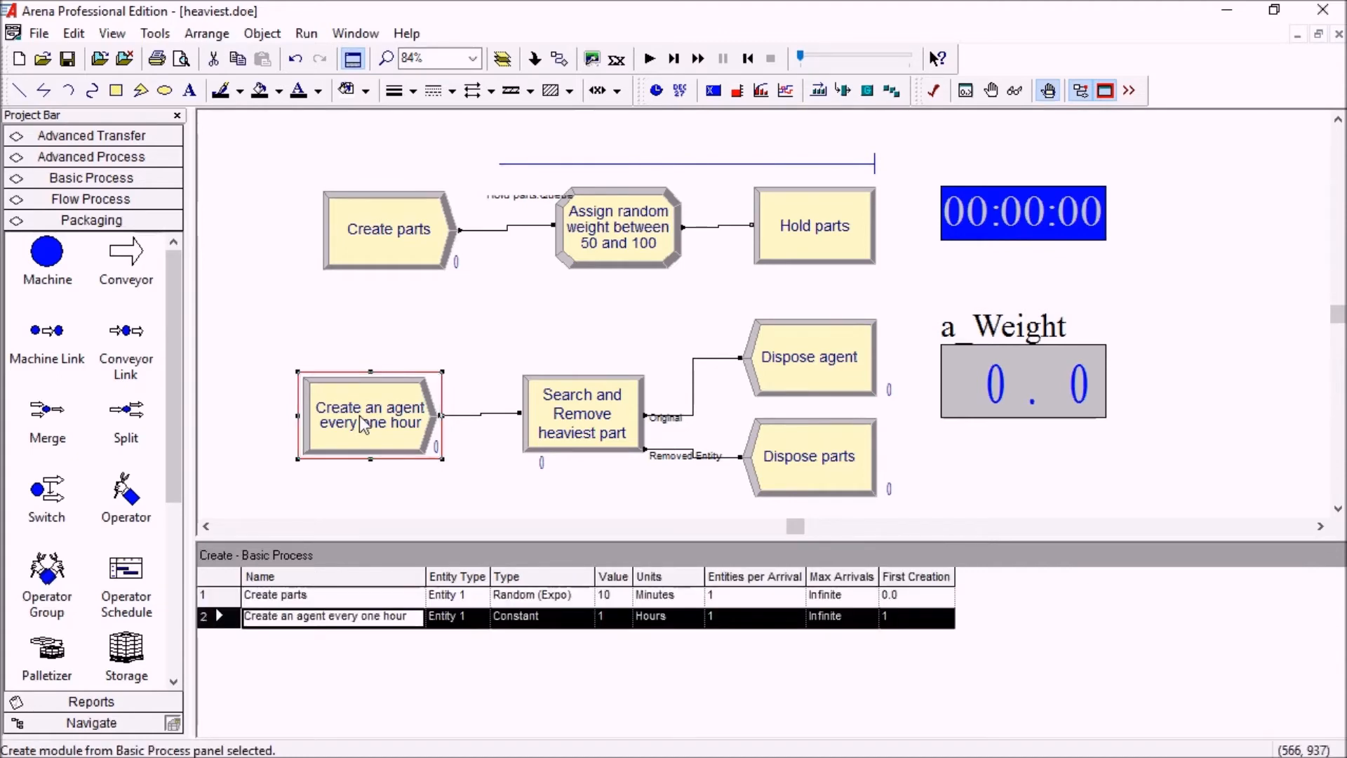
mouse_move(582, 342)
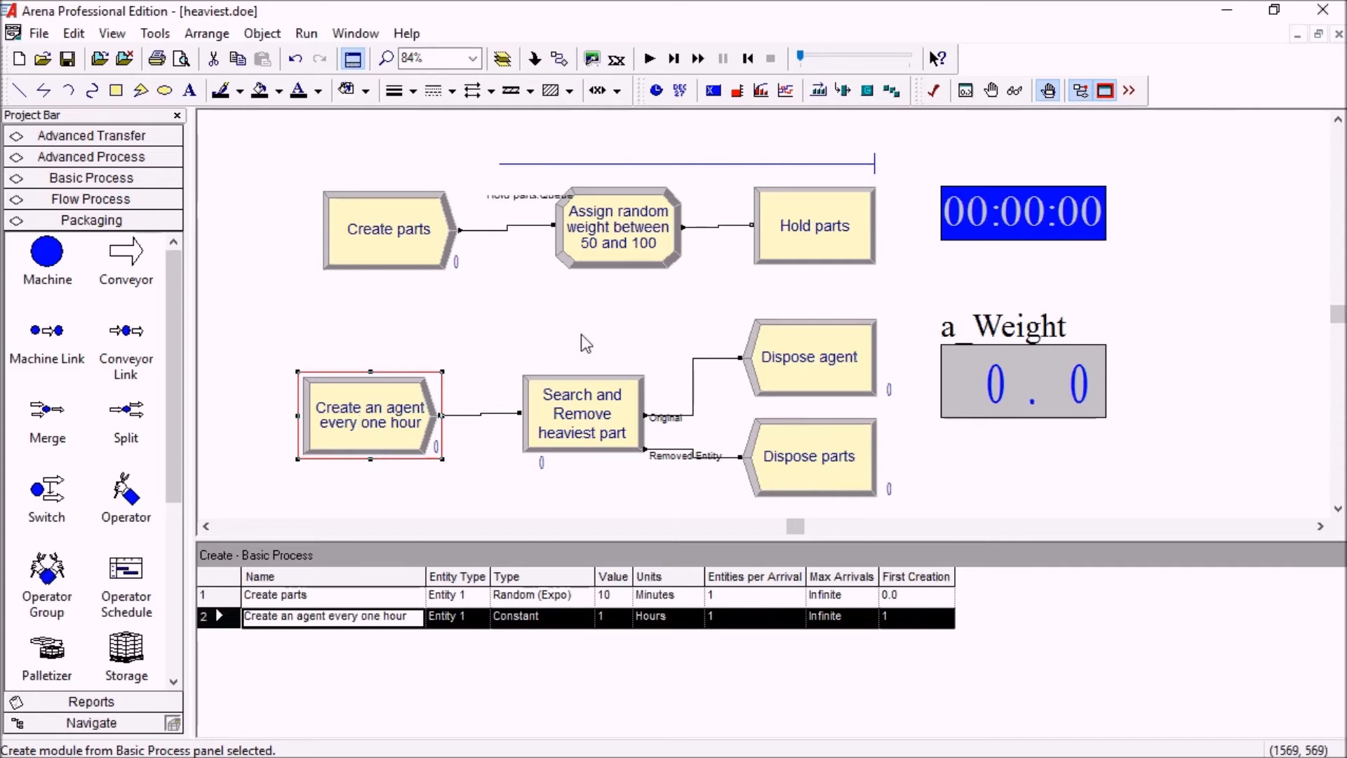
mouse_move(814, 230)
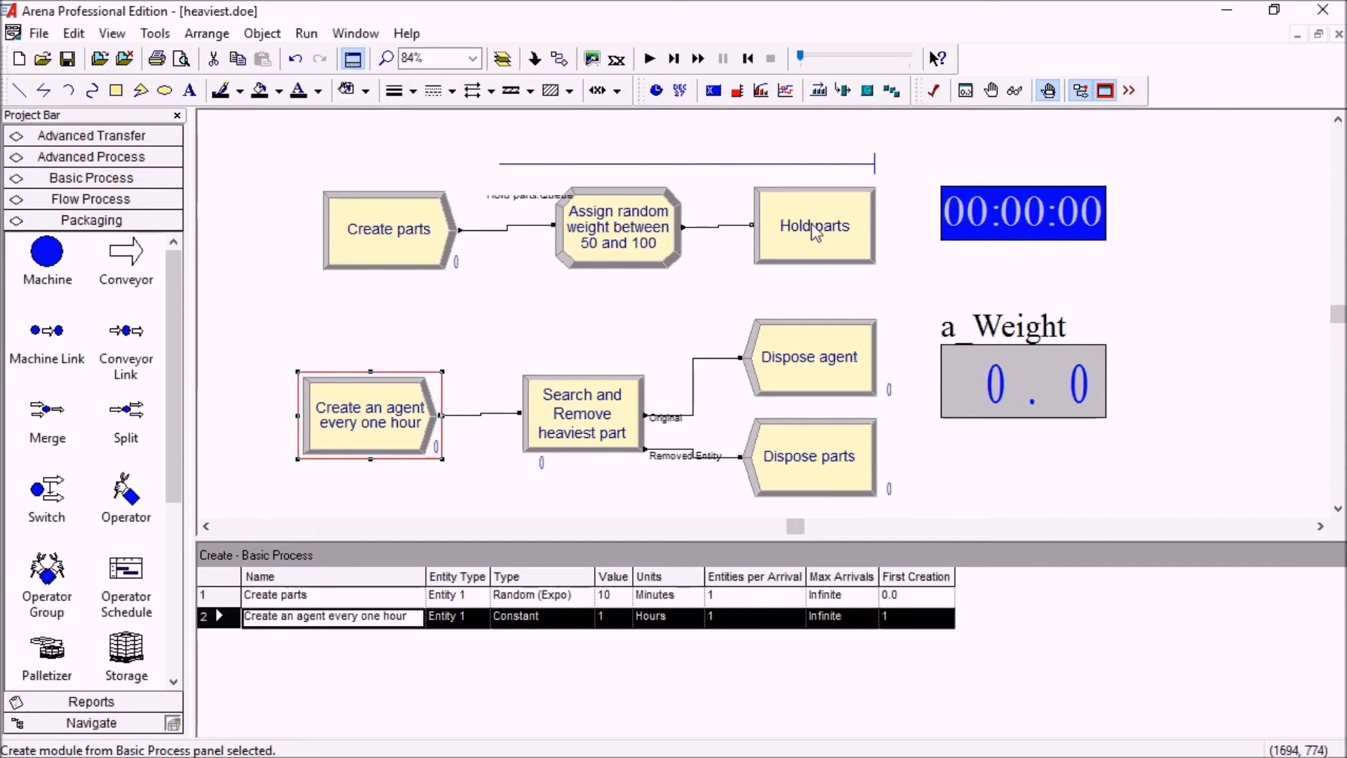
mouse_move(554, 440)
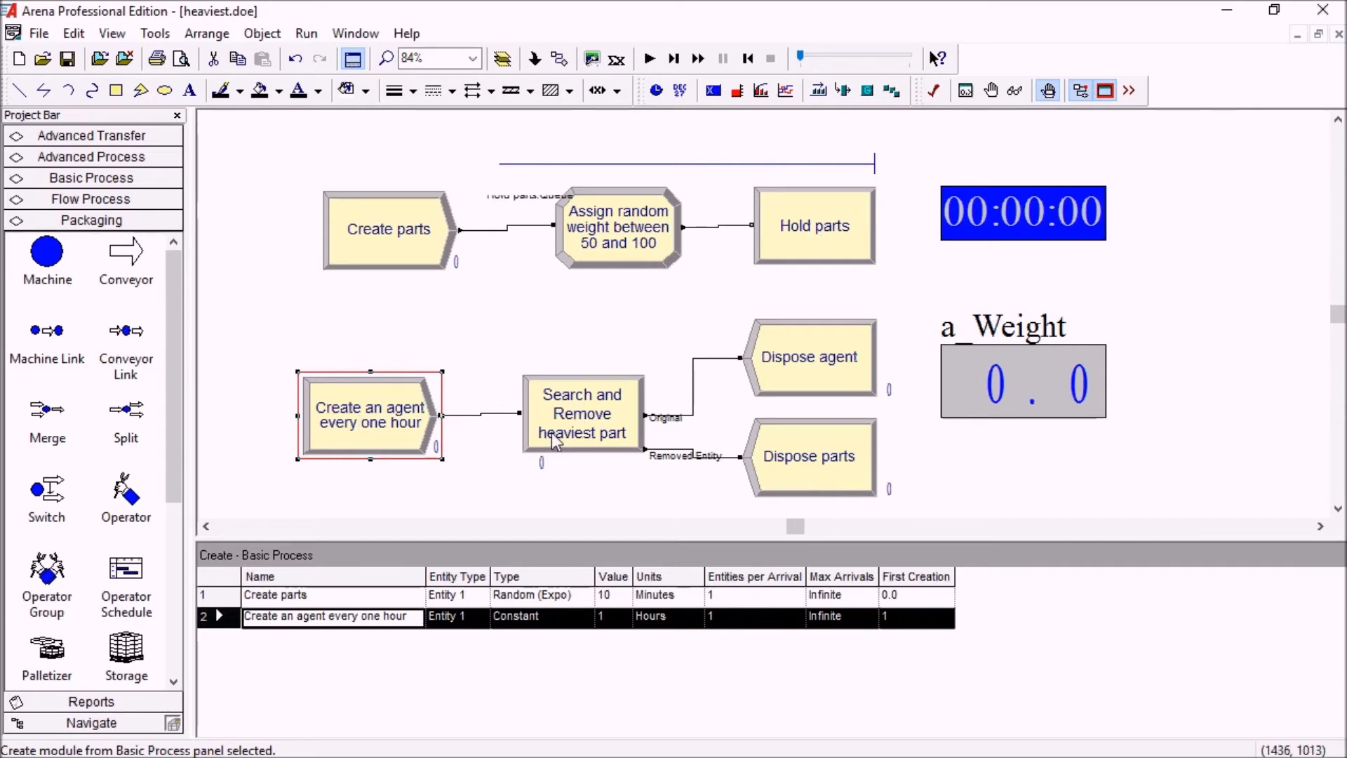
double_click(582, 413)
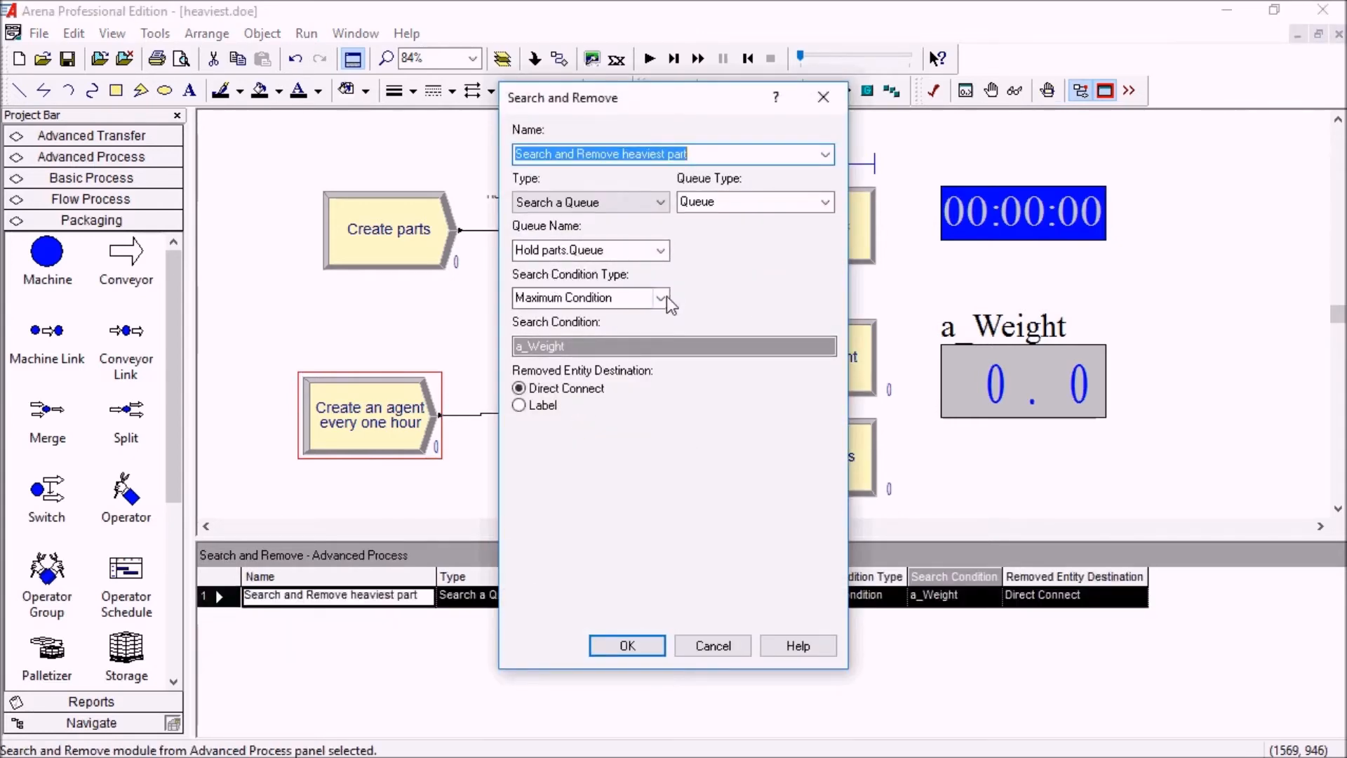
left_click(661, 297)
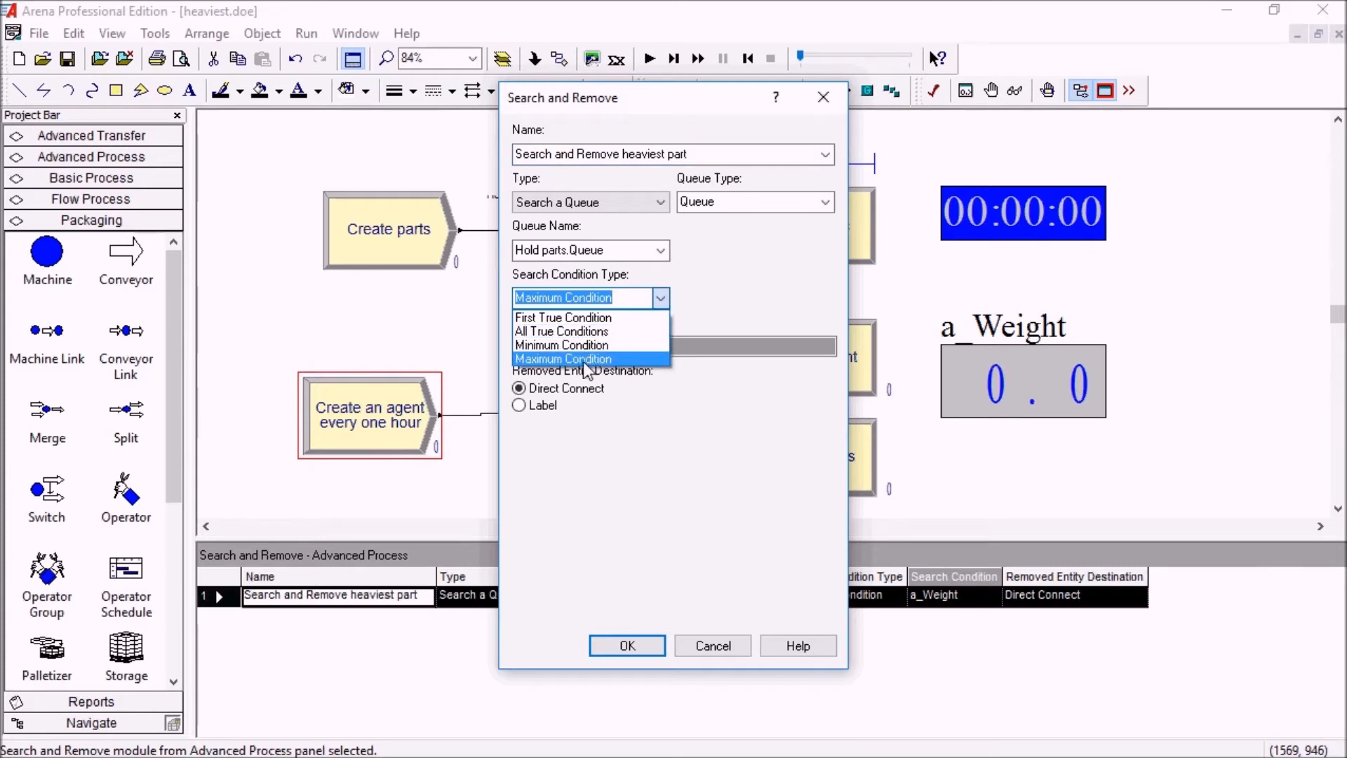
left_click(564, 358)
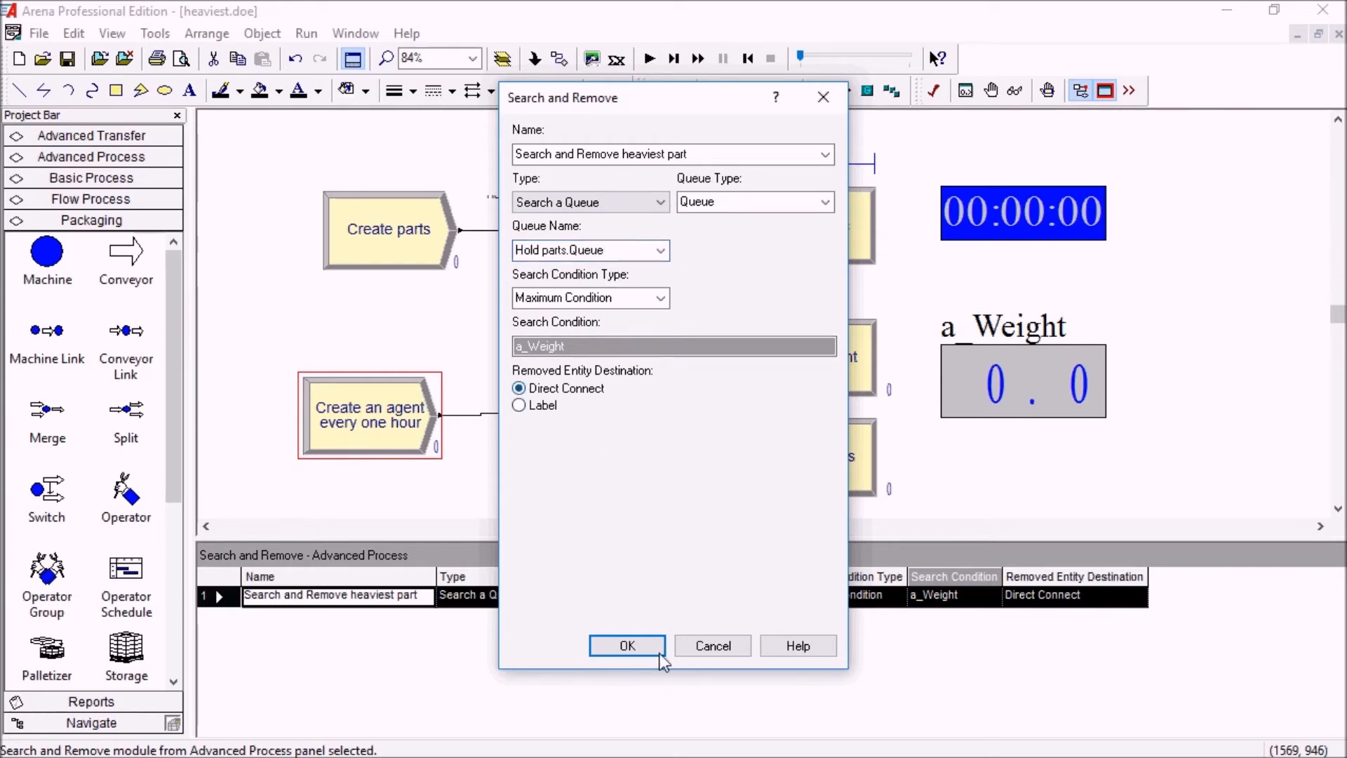
left_click(626, 646)
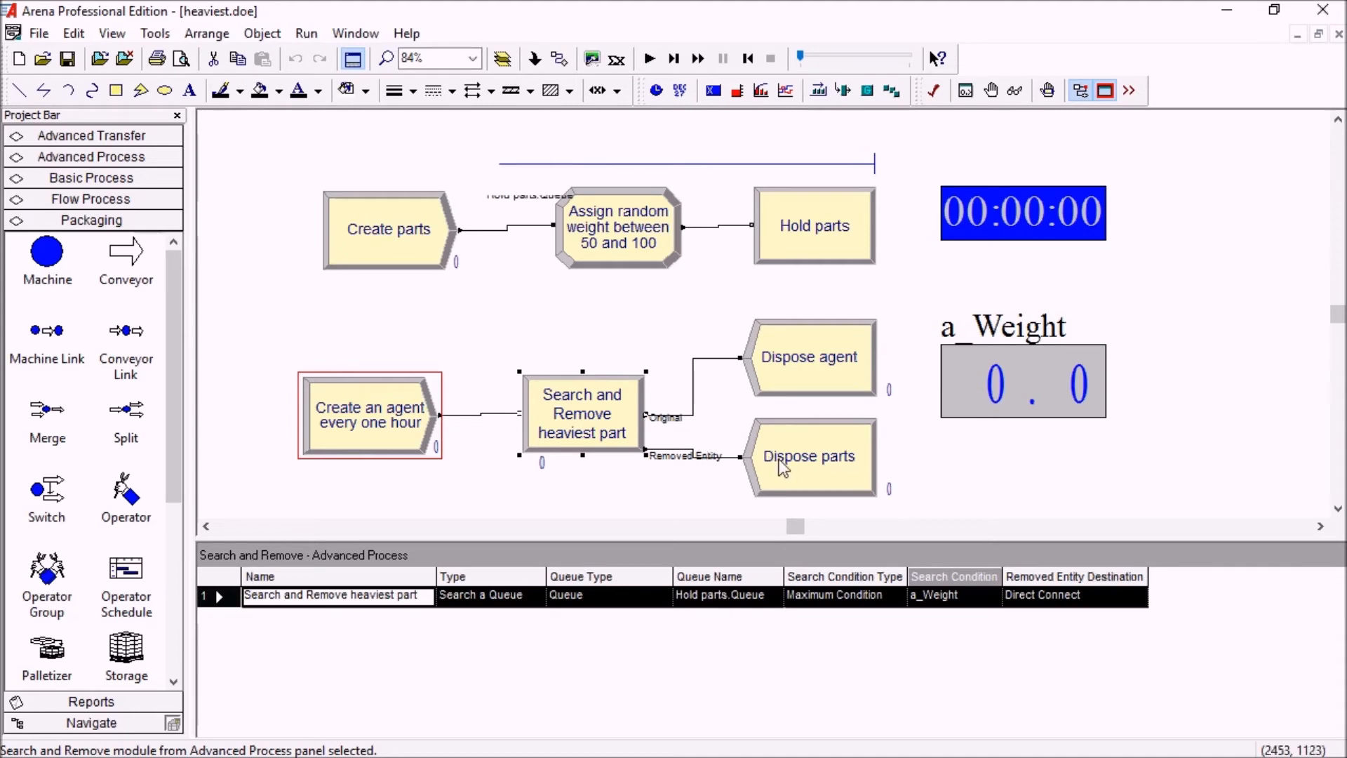
left_click(808, 455)
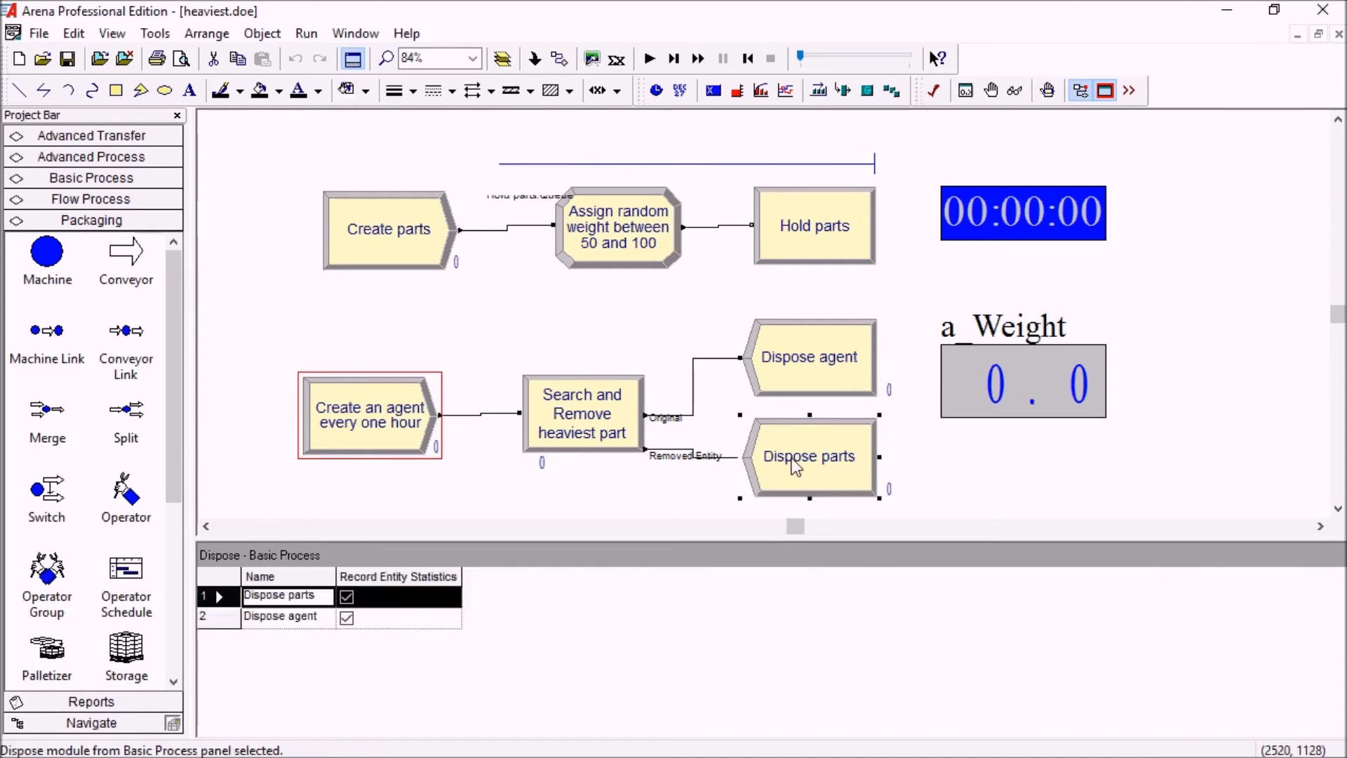
mouse_move(626, 359)
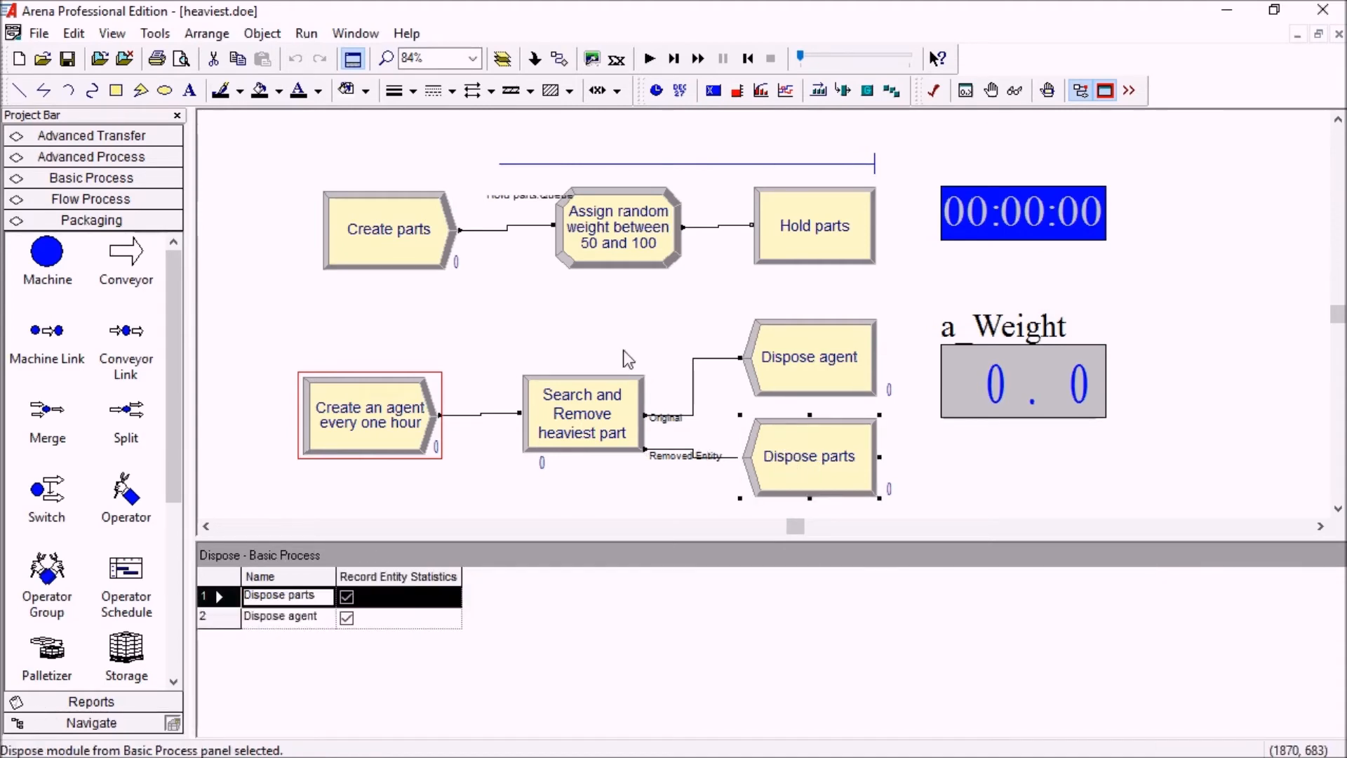
mouse_move(640, 338)
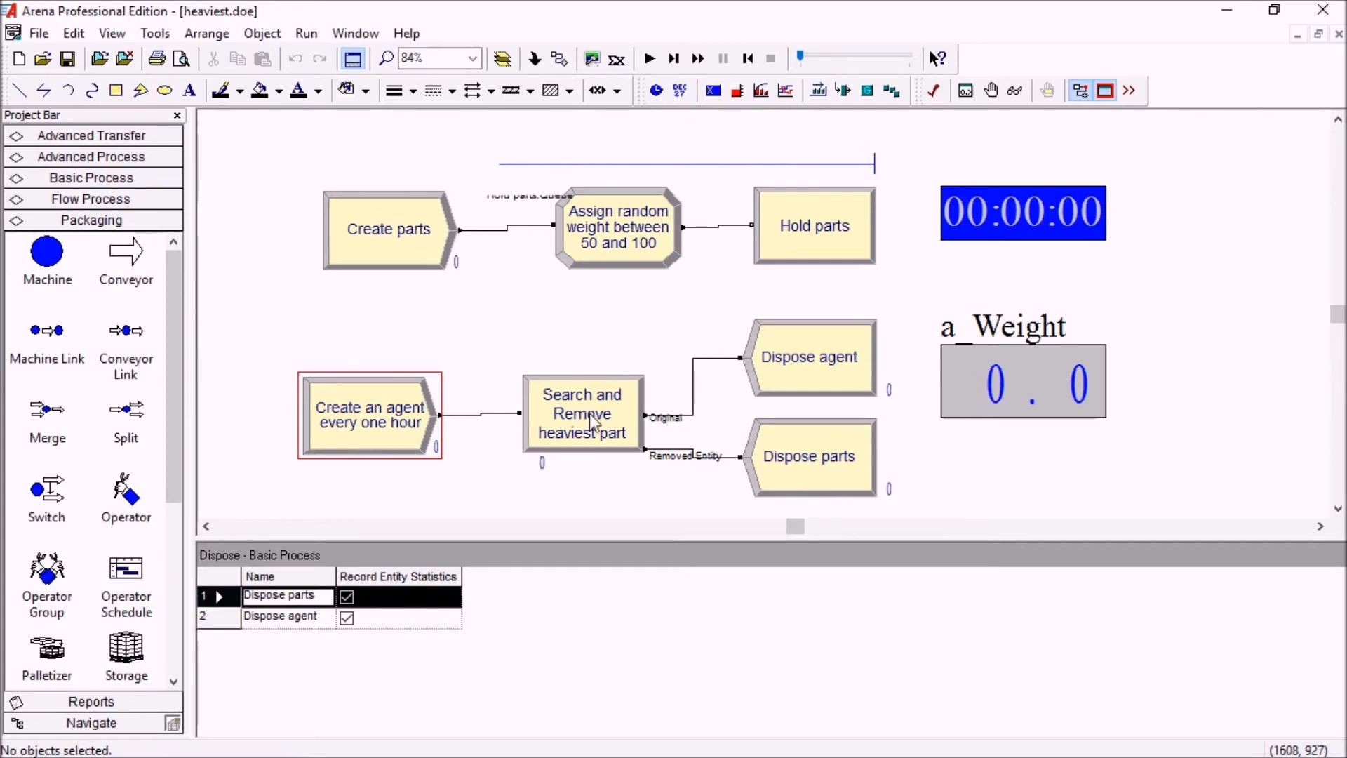
double_click(583, 412)
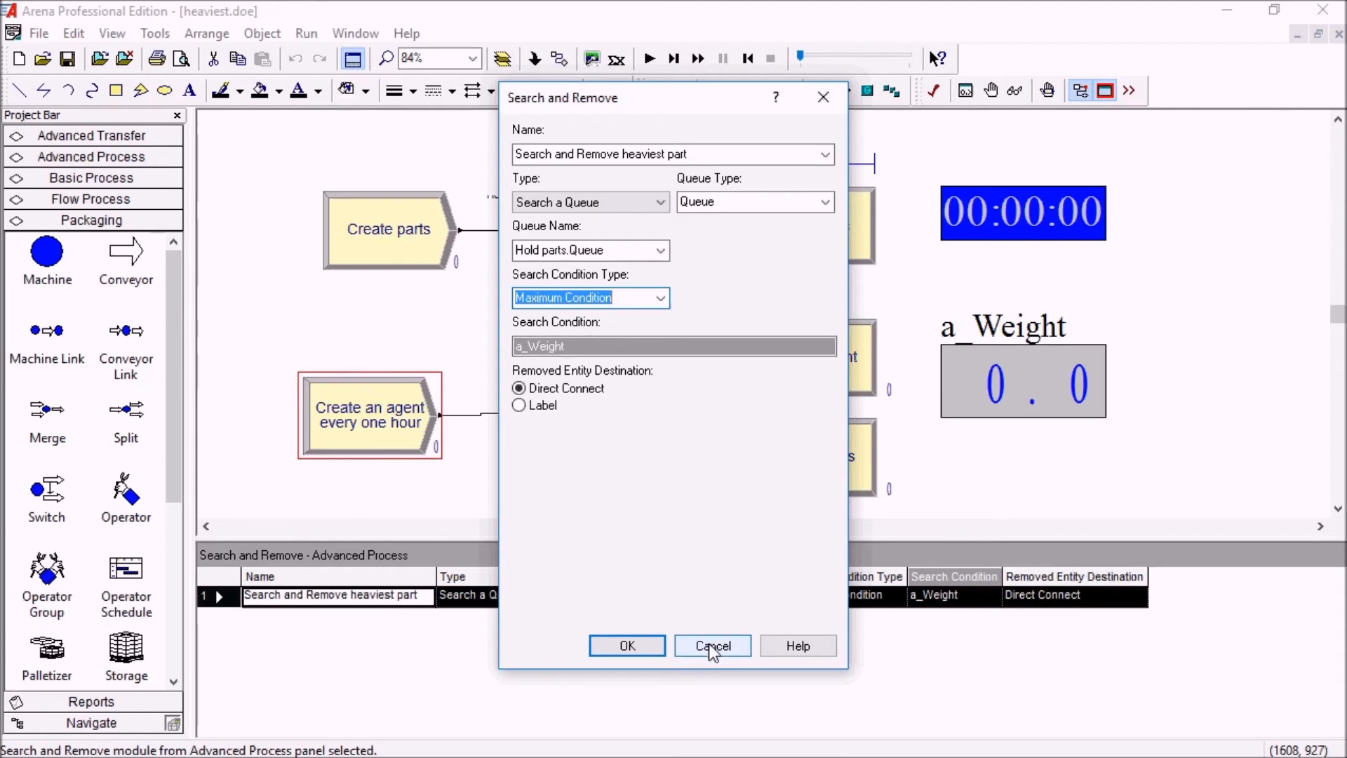
left_click(711, 646)
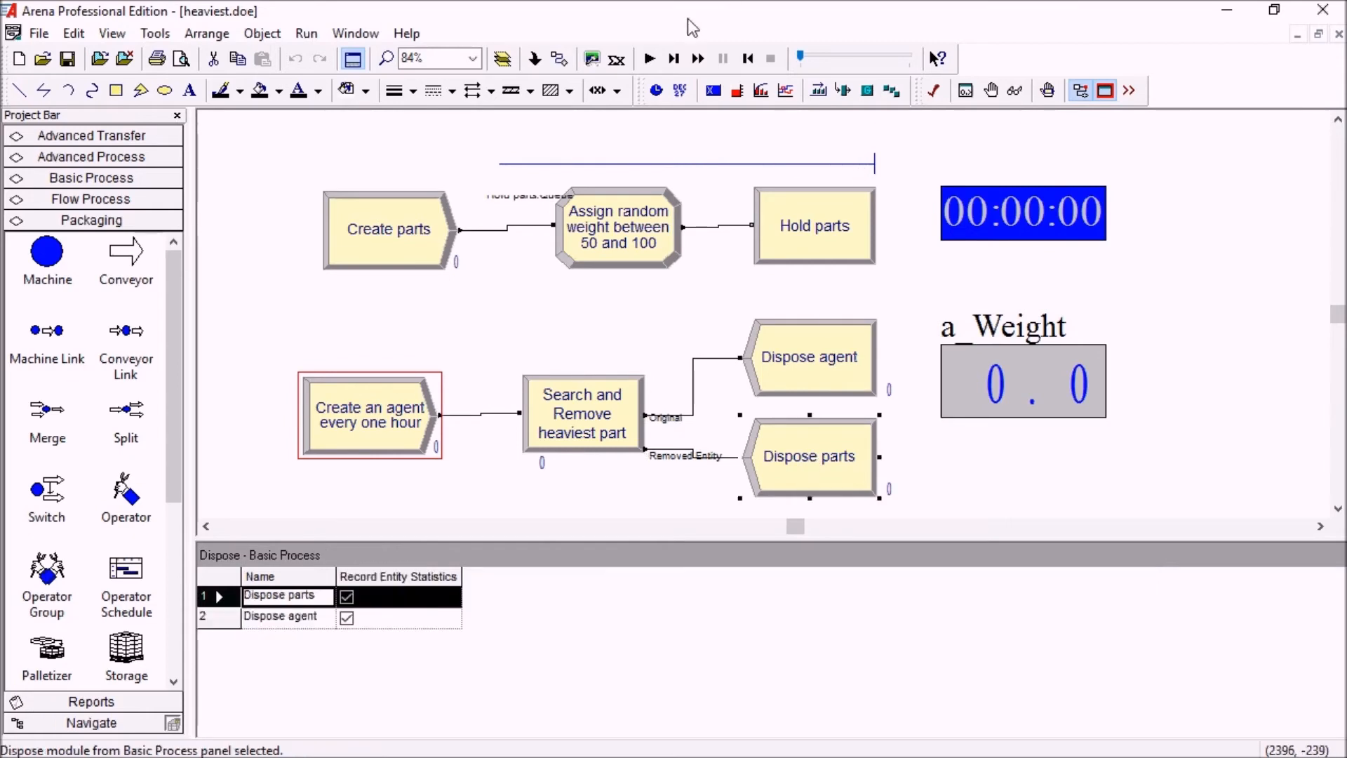
mouse_move(674, 59)
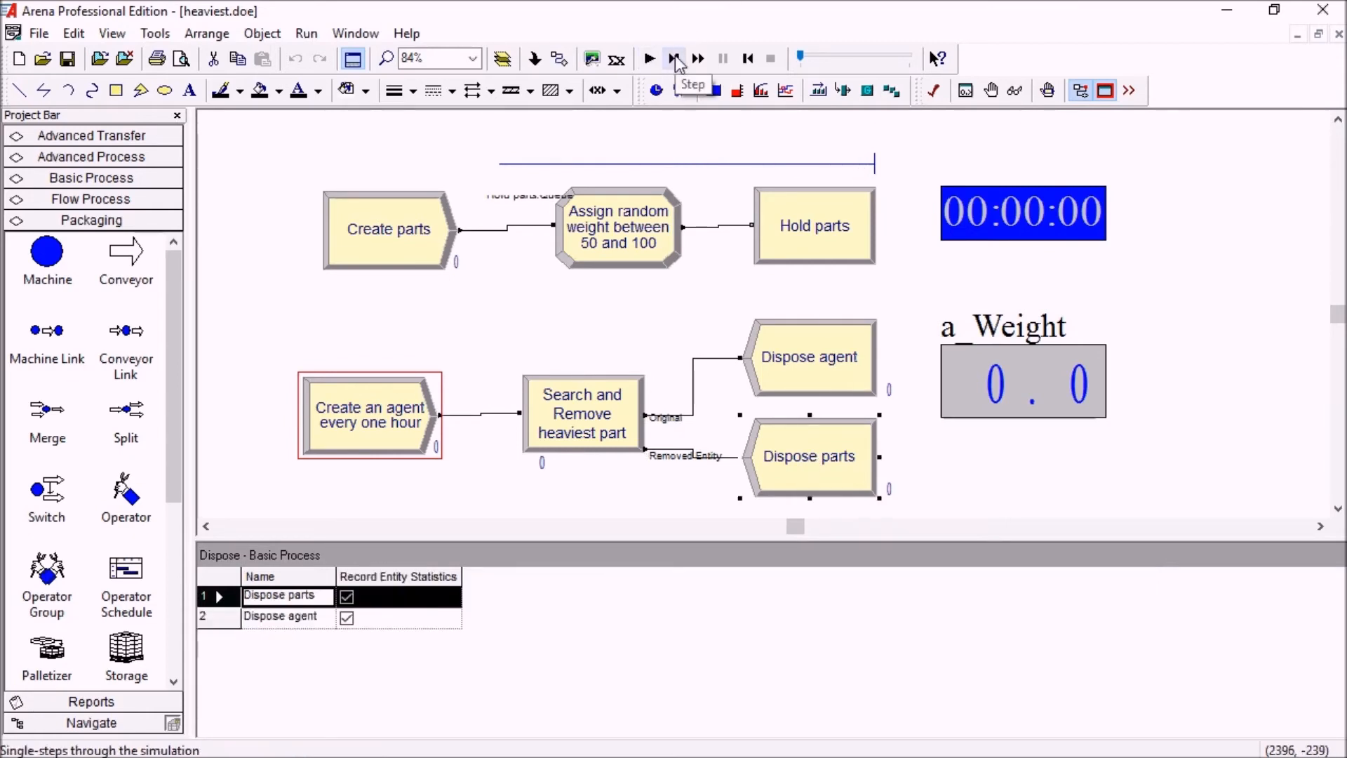
Single-step new parts through Assign into the Hold parts queue until the hour-1 agent is created
left_click(675, 59)
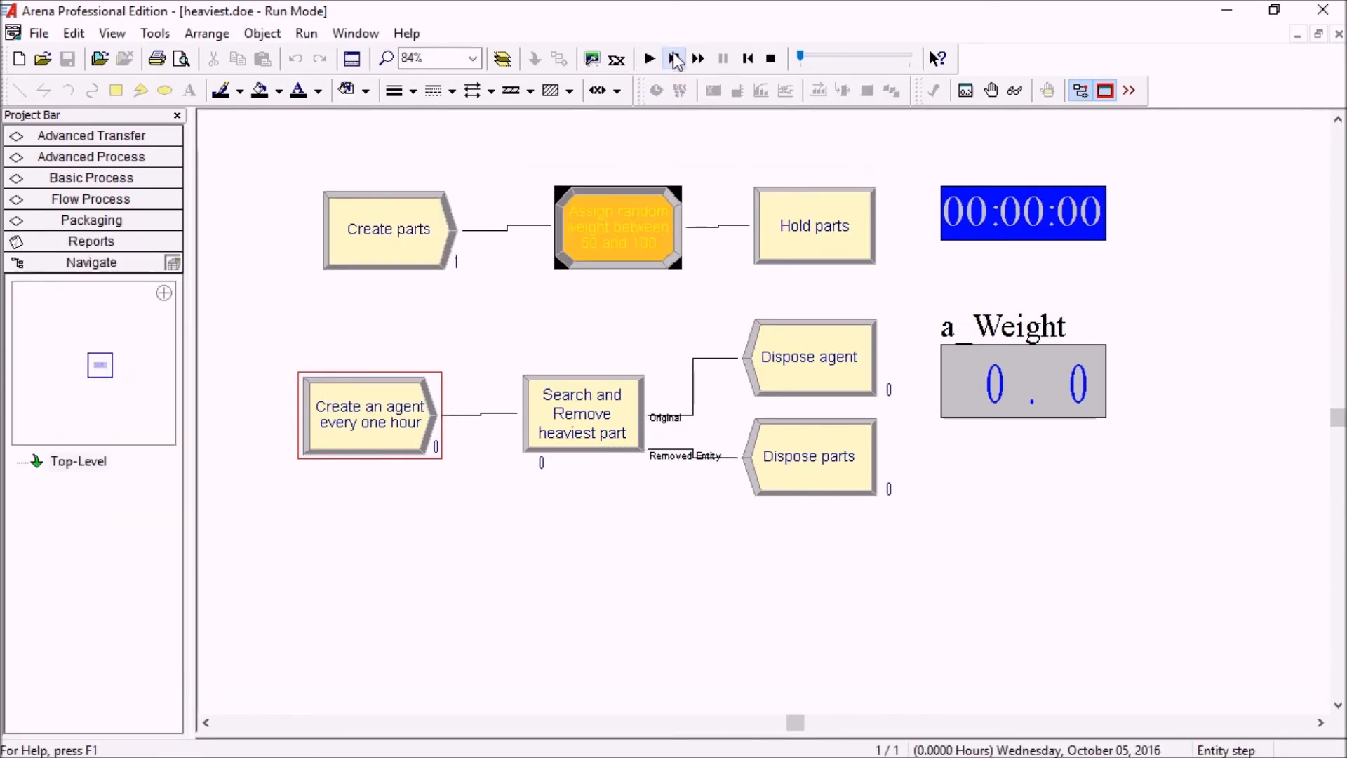
left_click(672, 59)
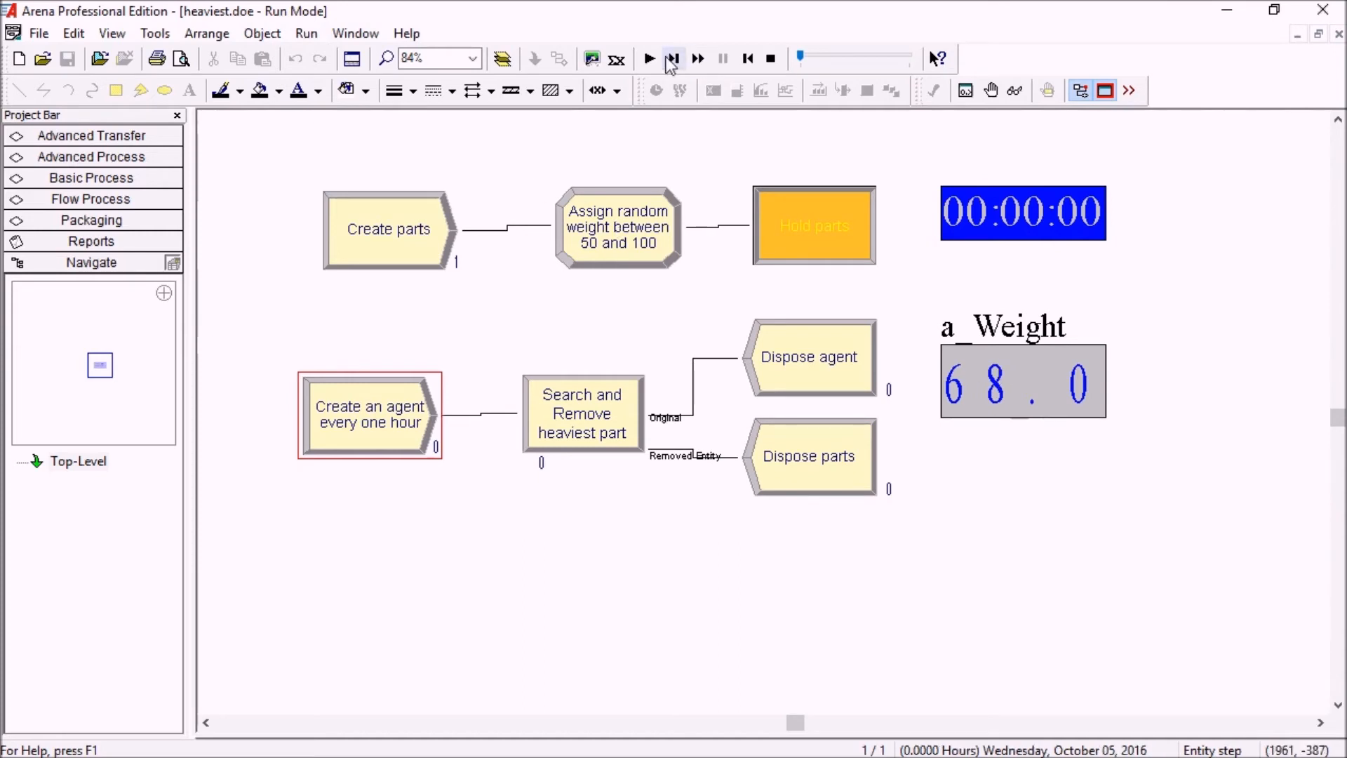
left_click(672, 59)
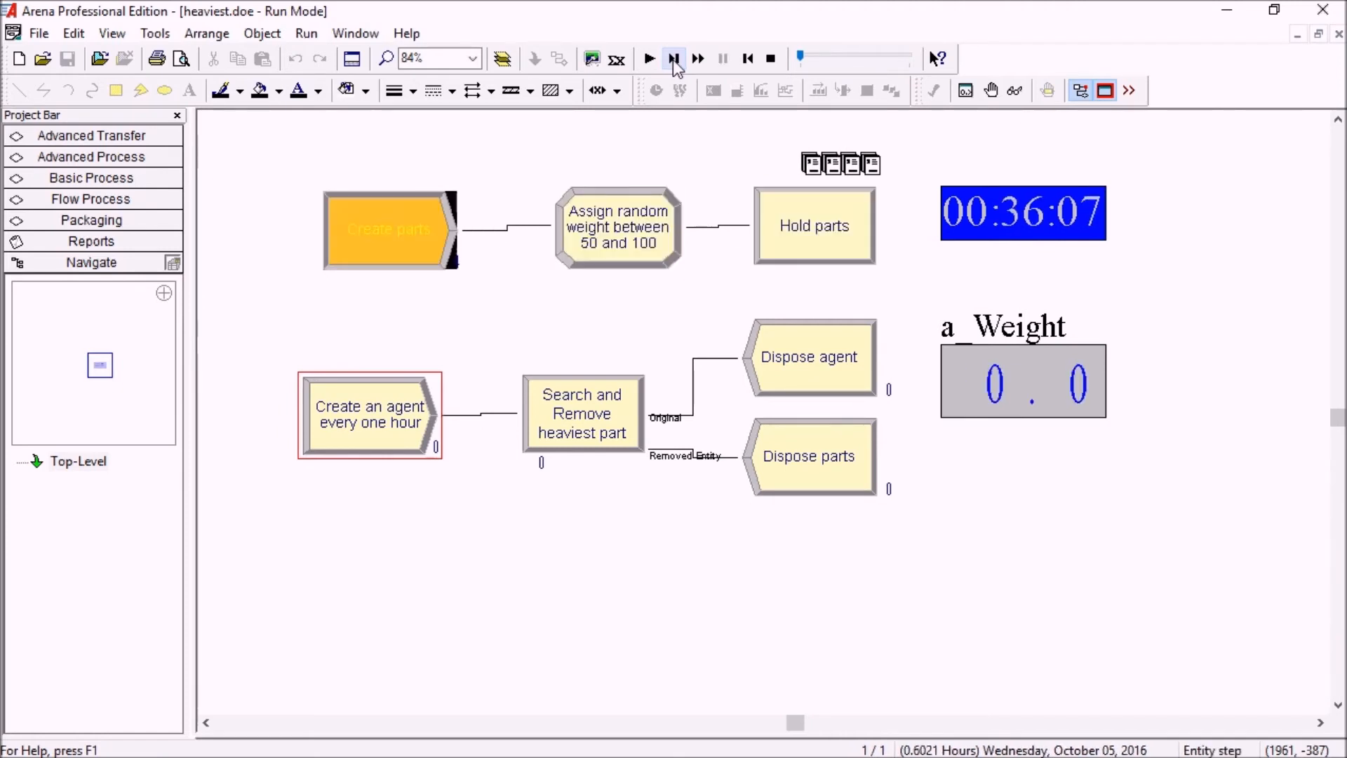
left_click(673, 59)
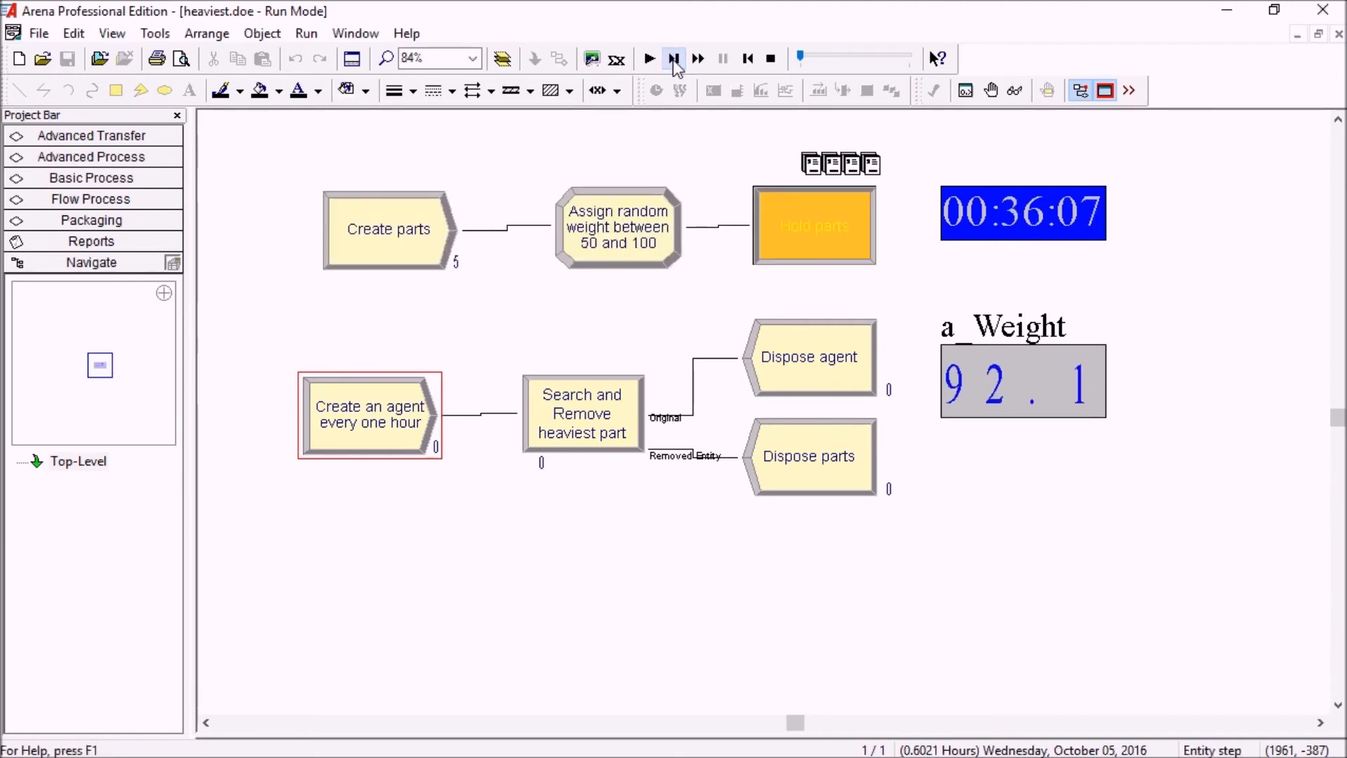
left_click(675, 59)
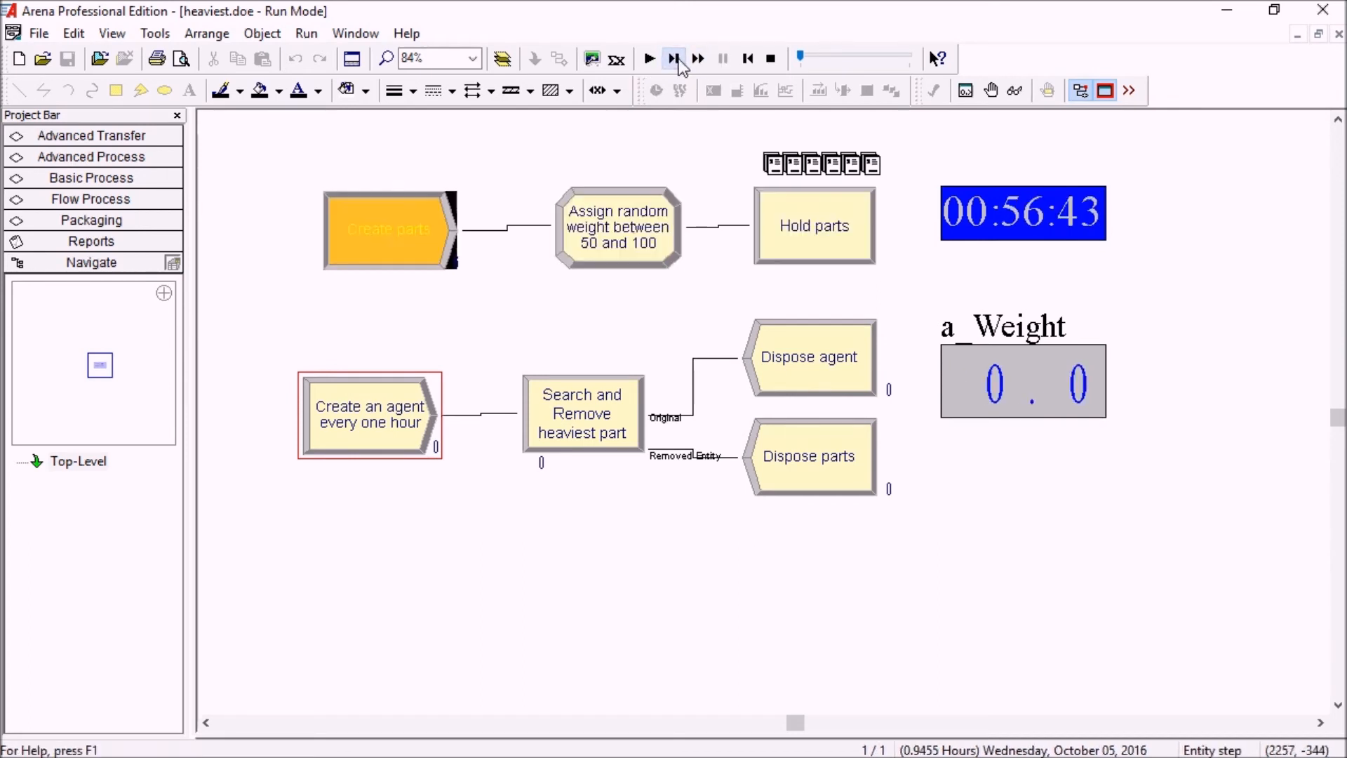
left_click(673, 59)
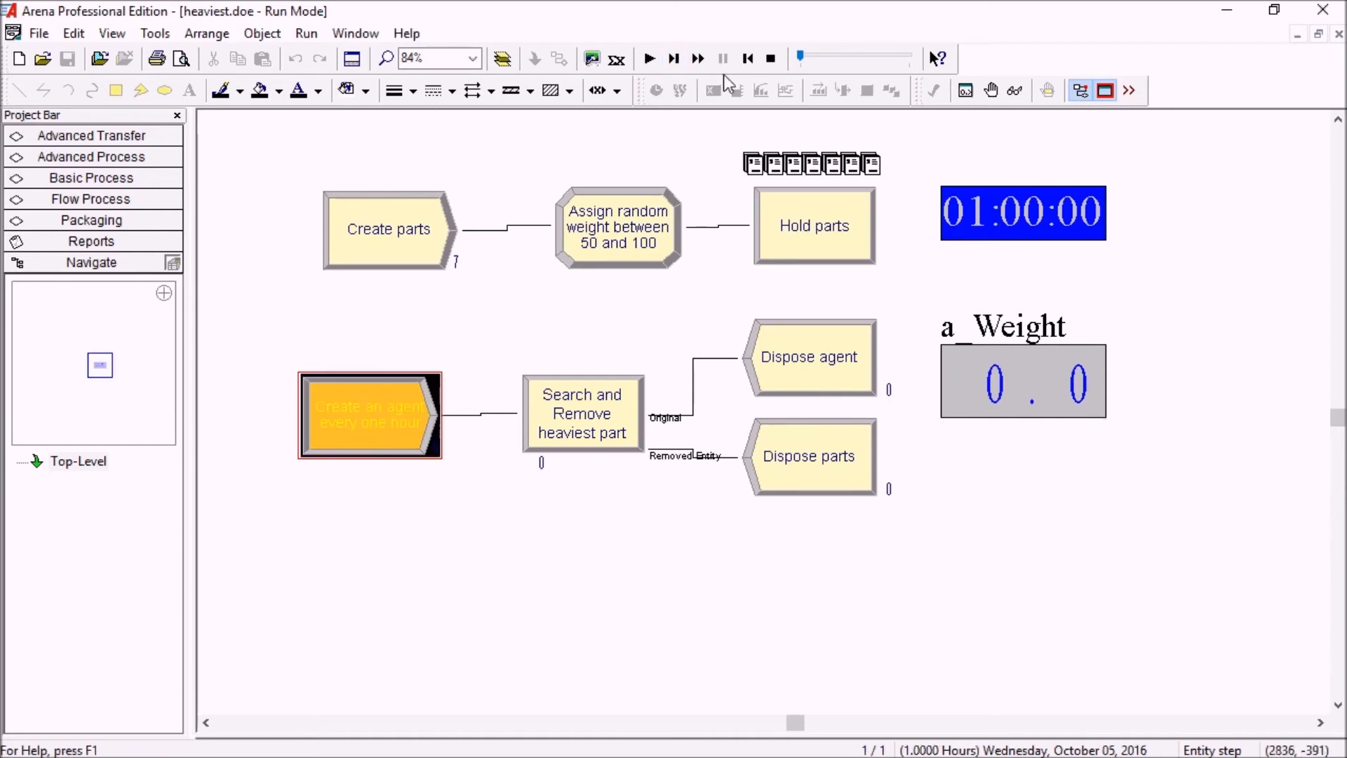
Step the first agent through Search and Remove so the heaviest part (92.1) is disposed
left_click(672, 59)
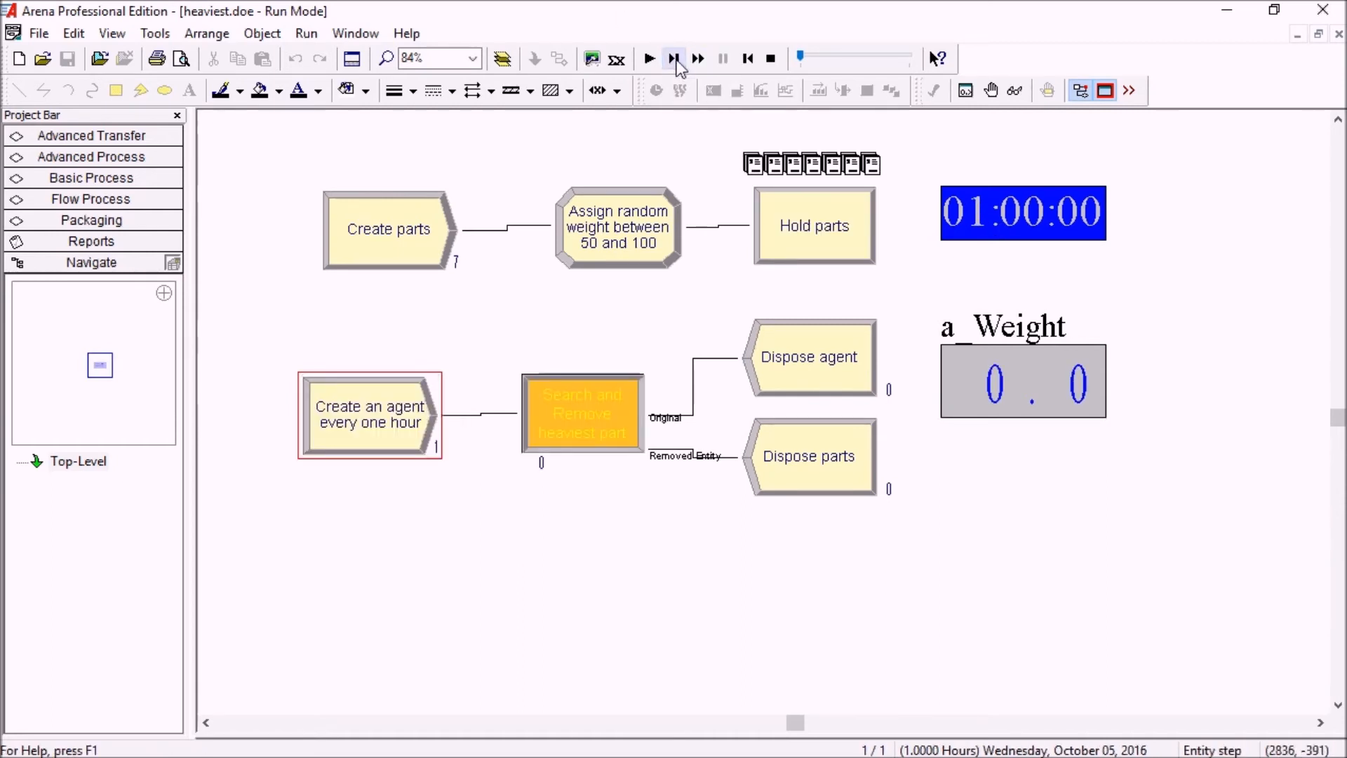
left_click(698, 59)
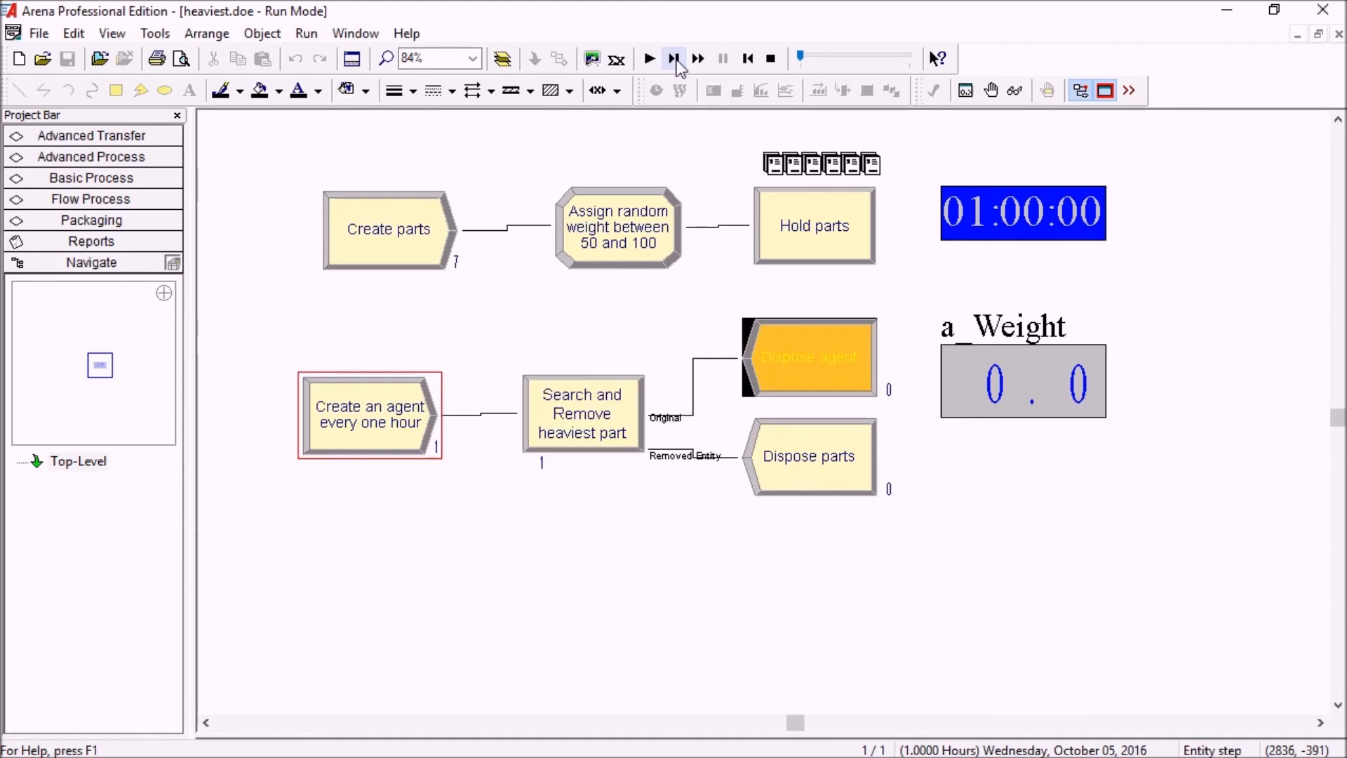
left_click(674, 59)
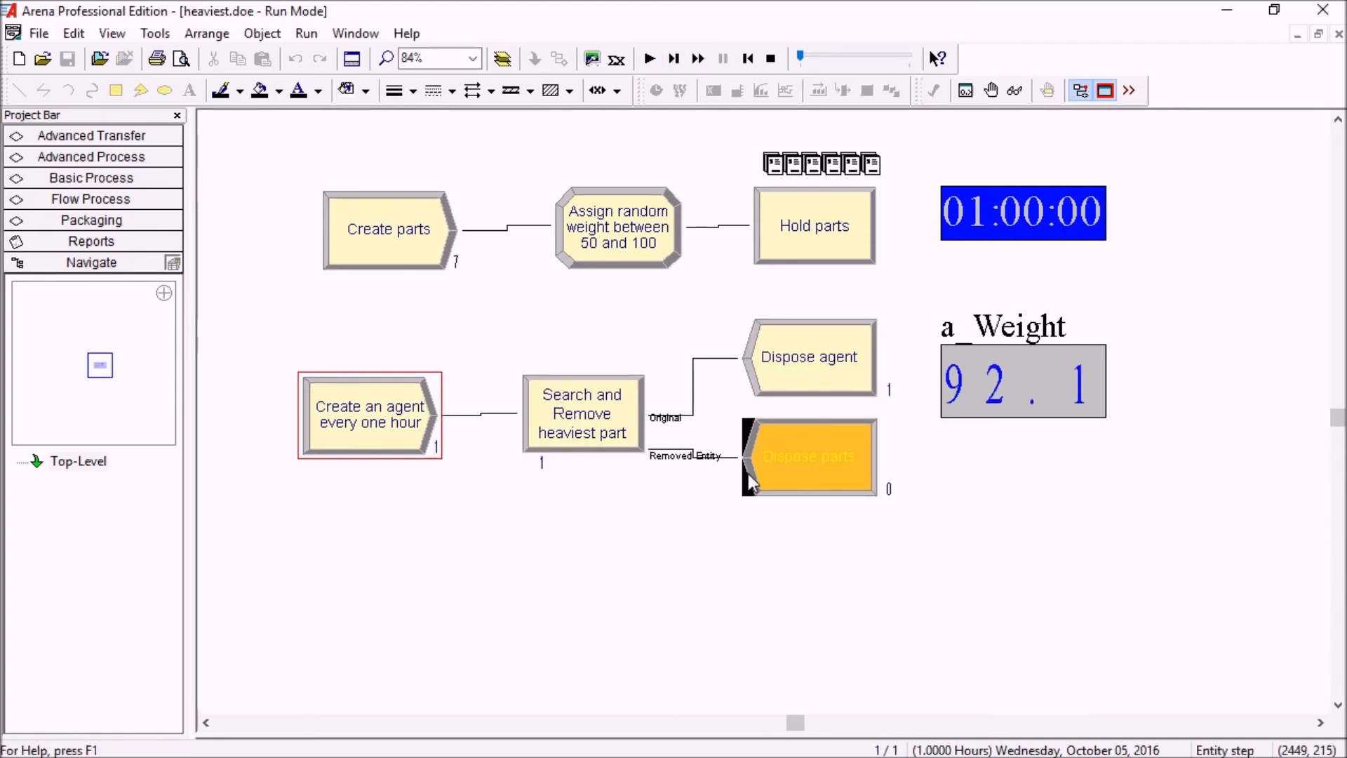
left_click(675, 59)
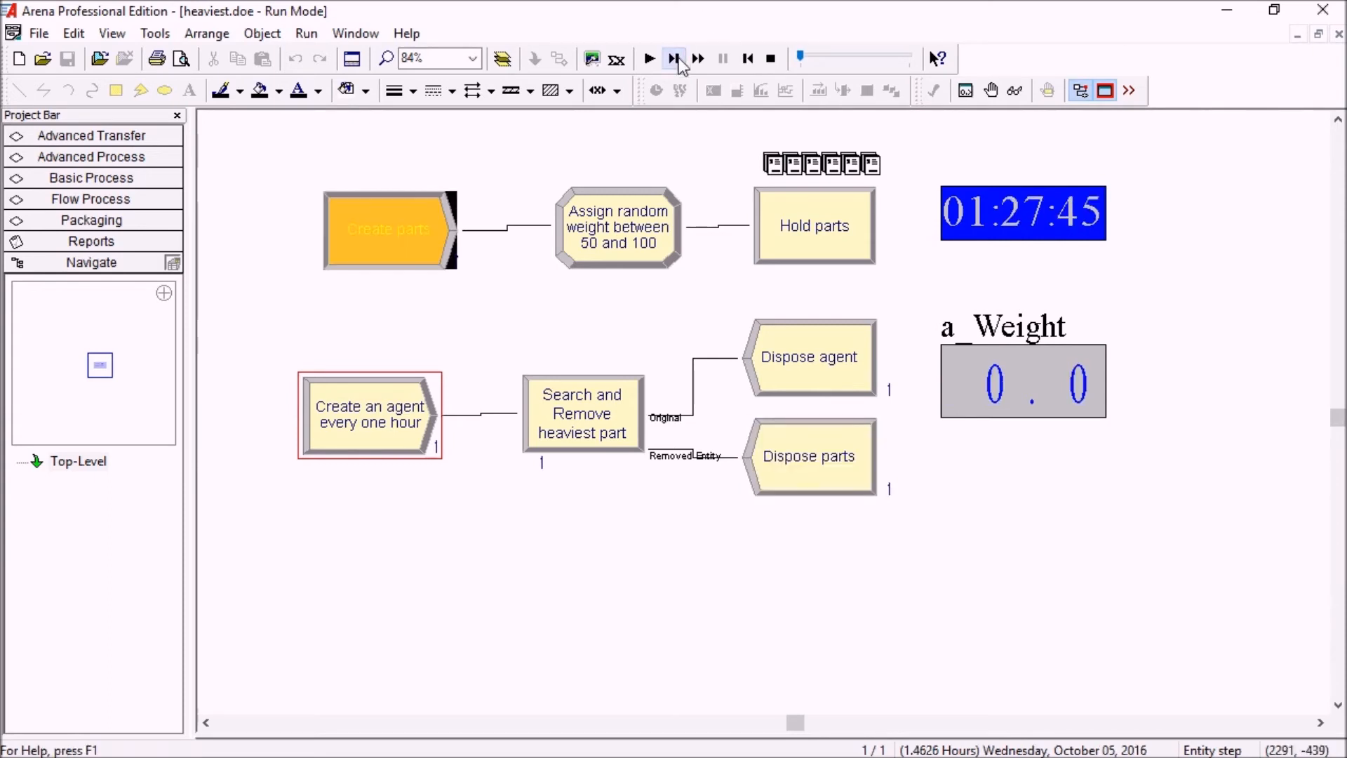
left_click(674, 59)
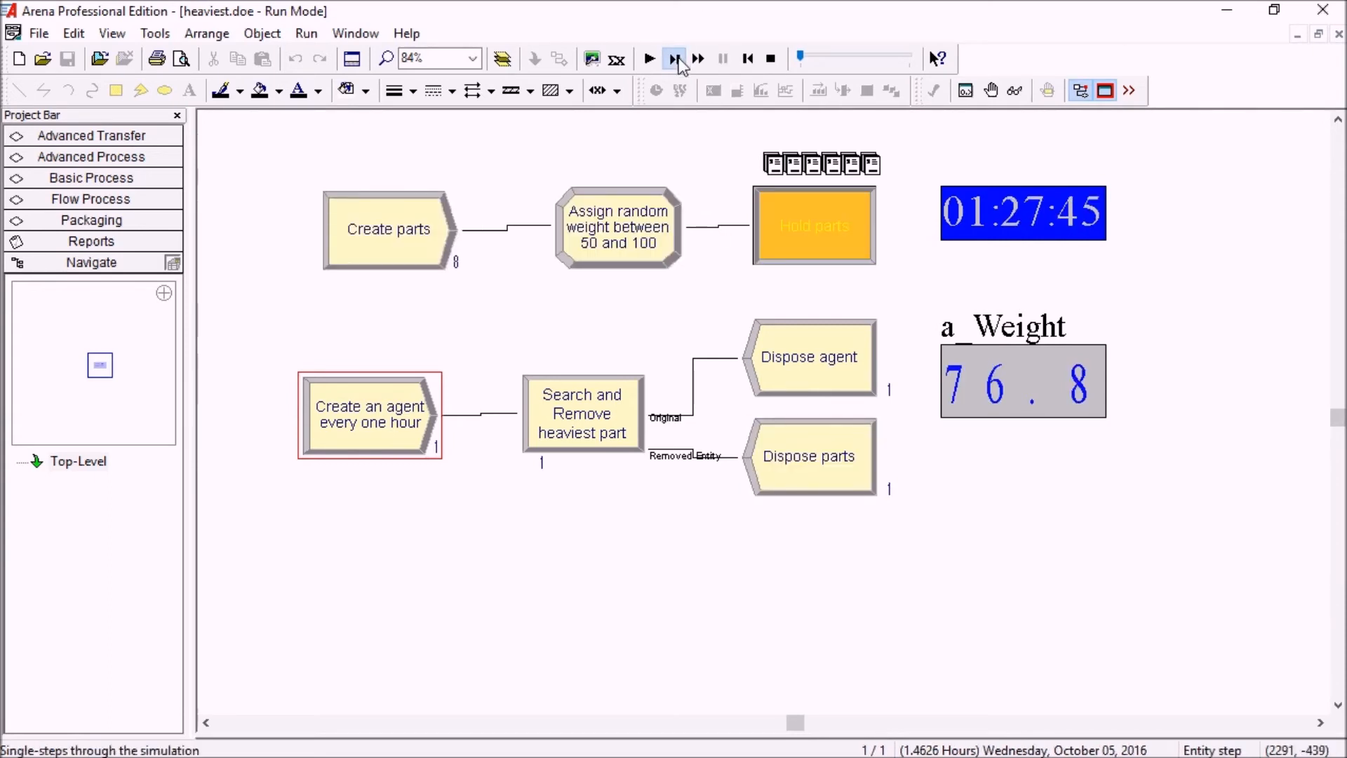
Step to hour 2 so the second agent removes the heaviest held part (98.7) to disposal
left_click(675, 57)
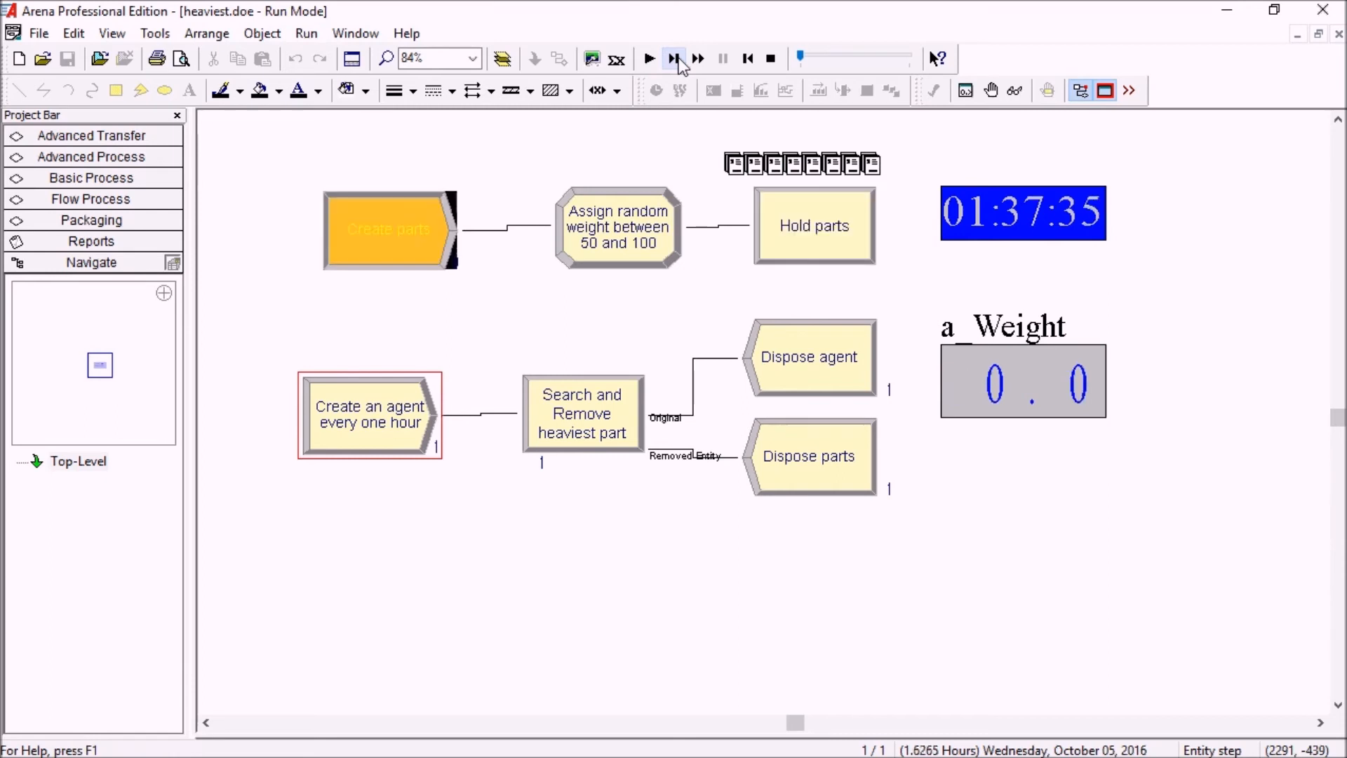
left_click(675, 59)
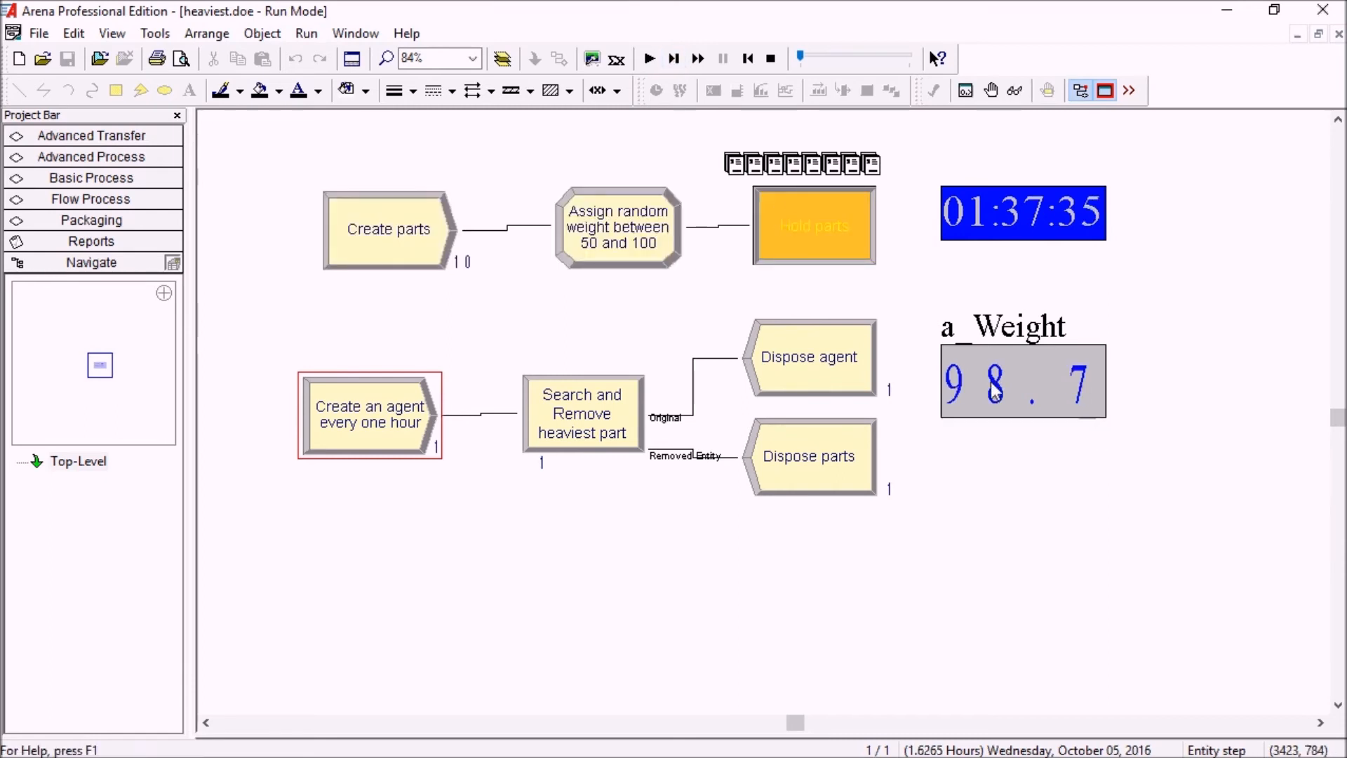
left_click(673, 58)
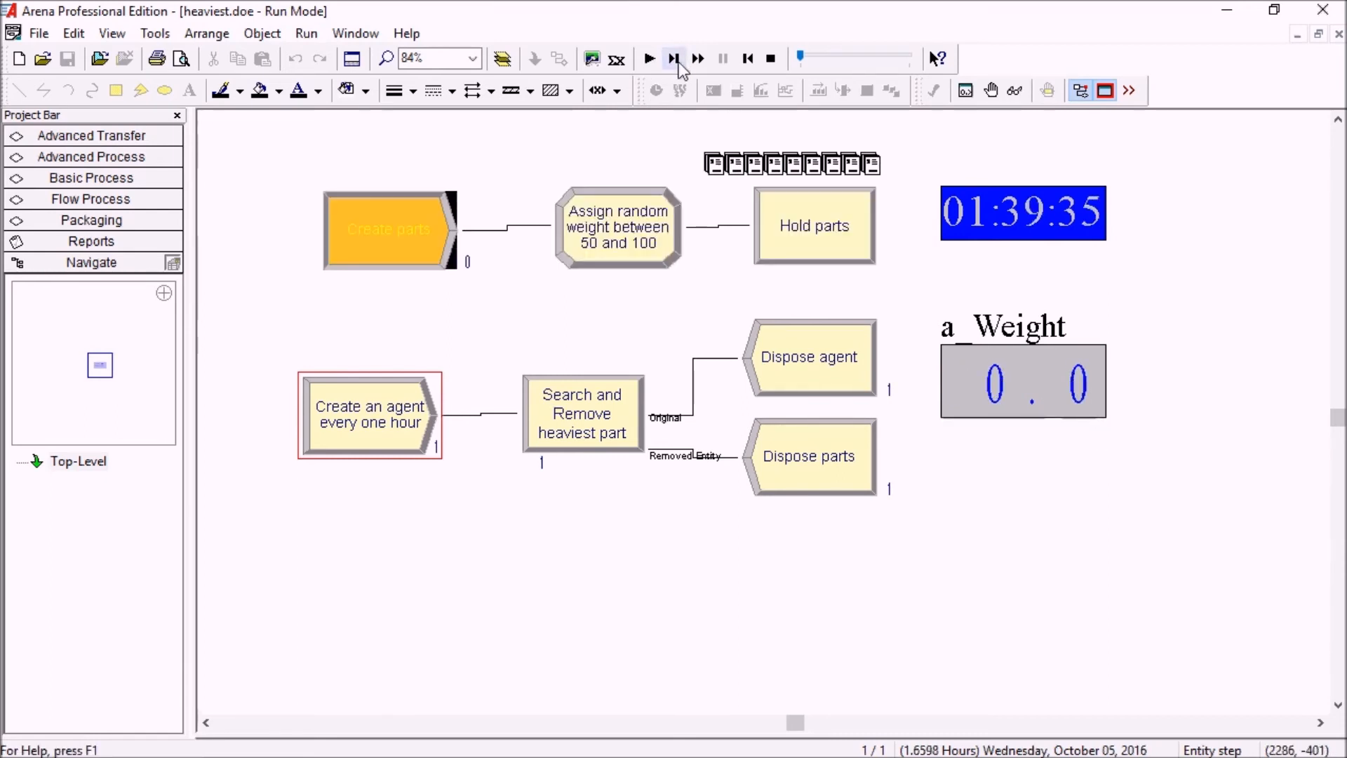
left_click(674, 59)
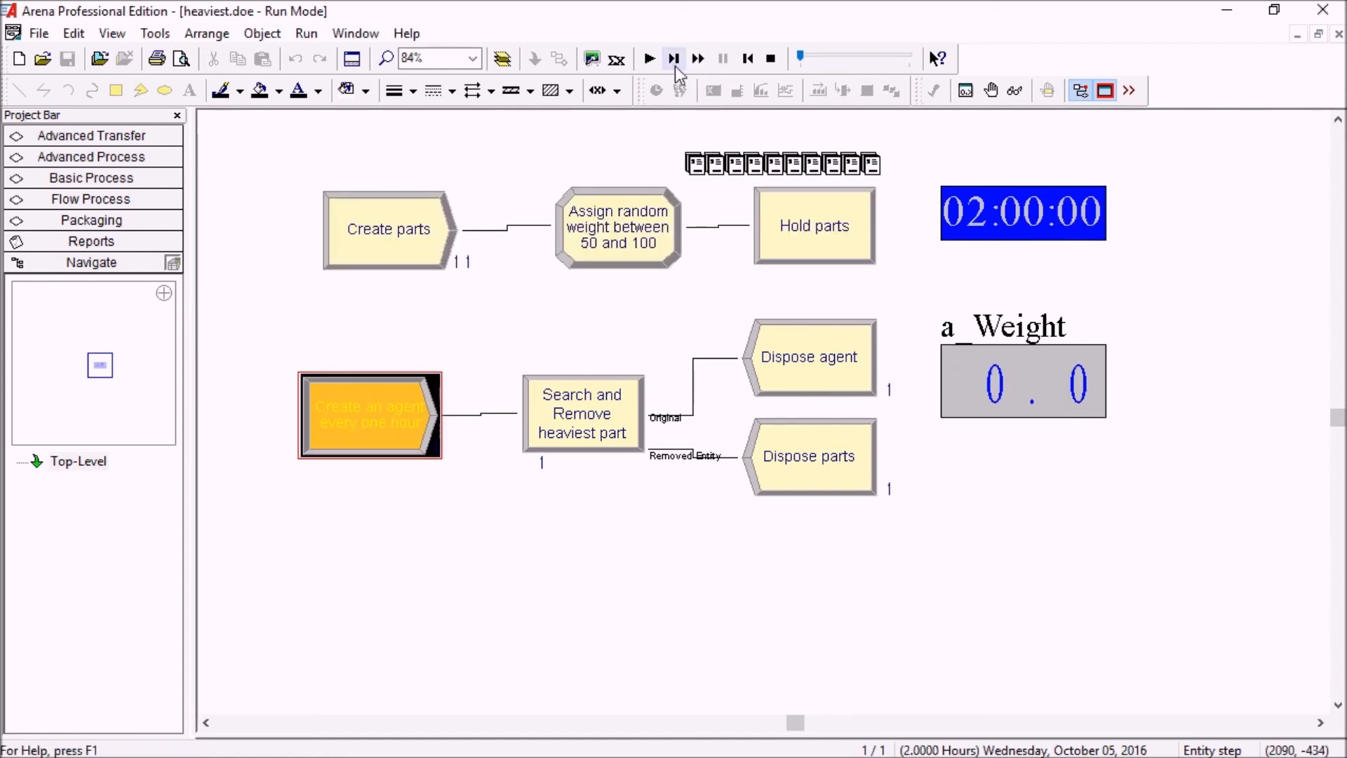
left_click(674, 59)
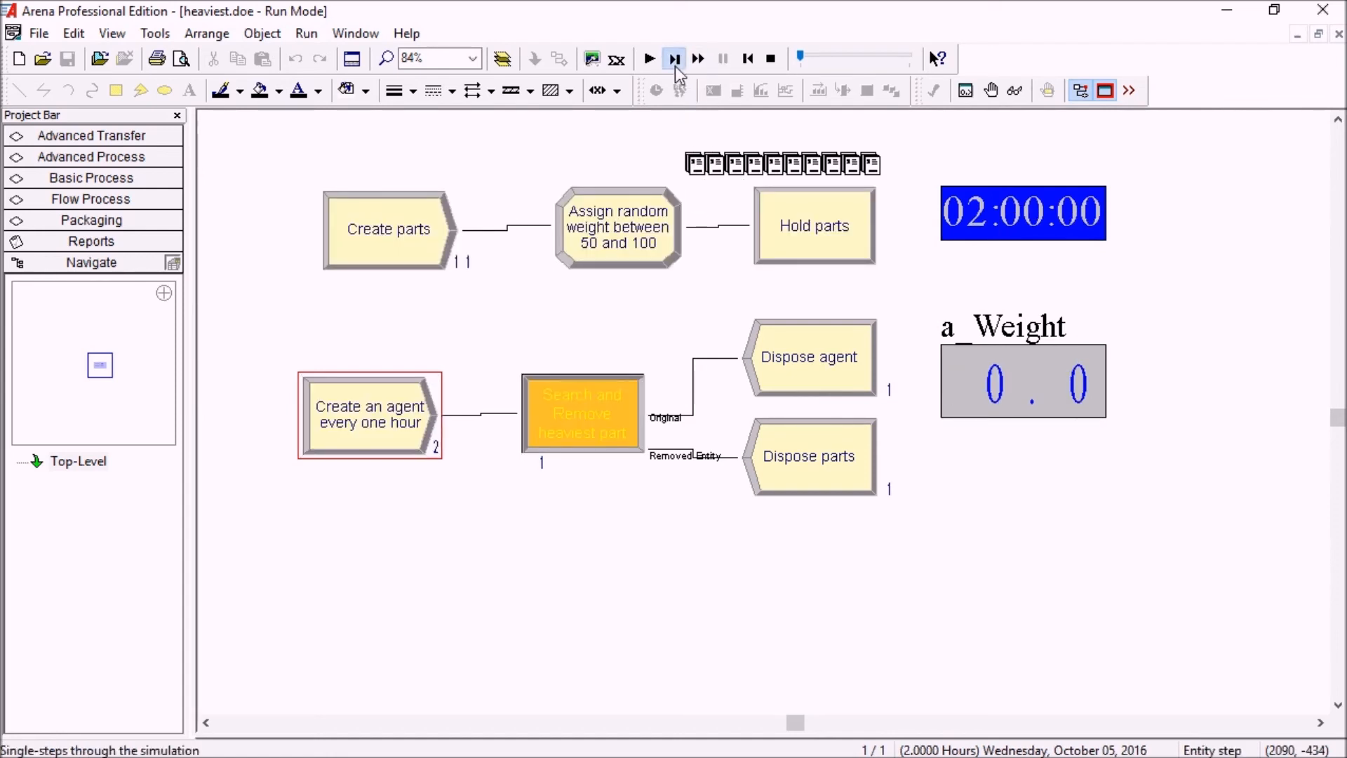
left_click(673, 58)
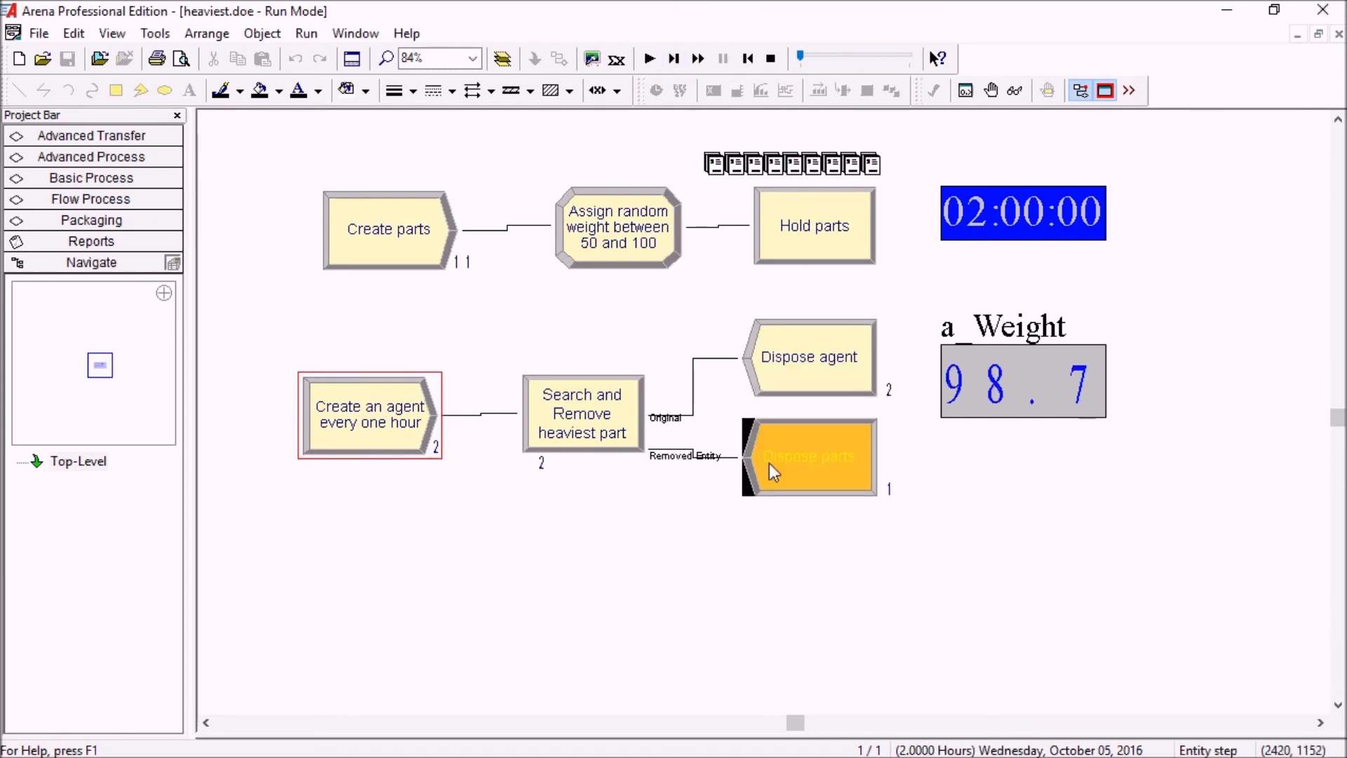
mouse_move(1016, 396)
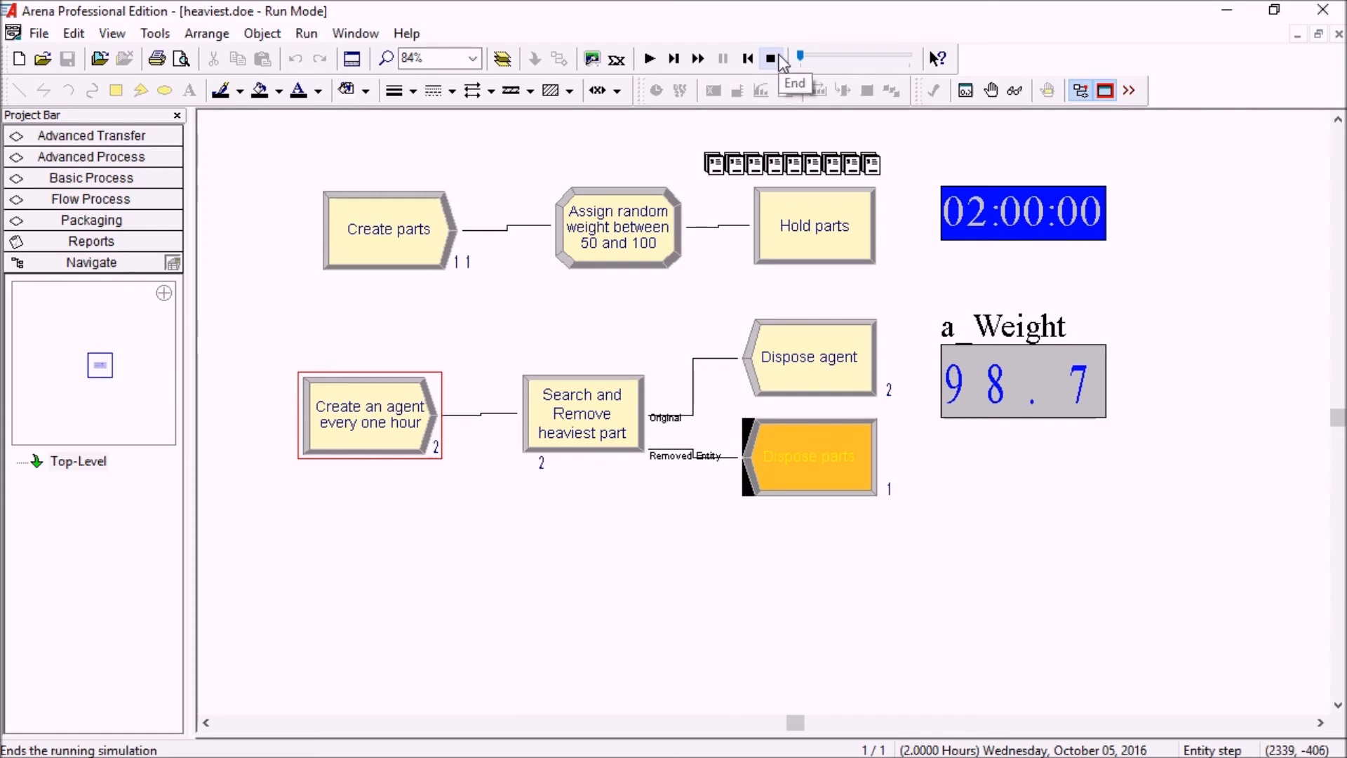
End the run and bring up the Search and Remove 1 module settings in the new model
left_click(770, 59)
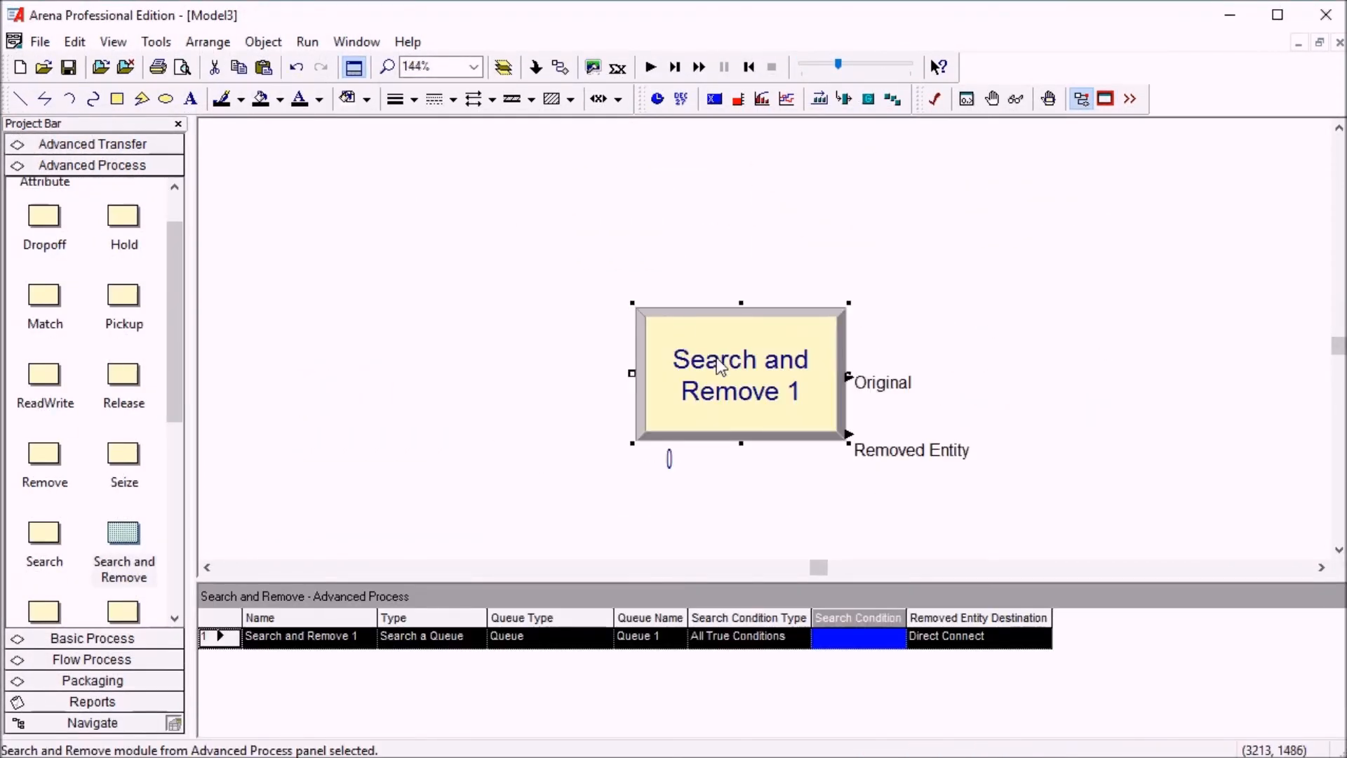
double_click(741, 373)
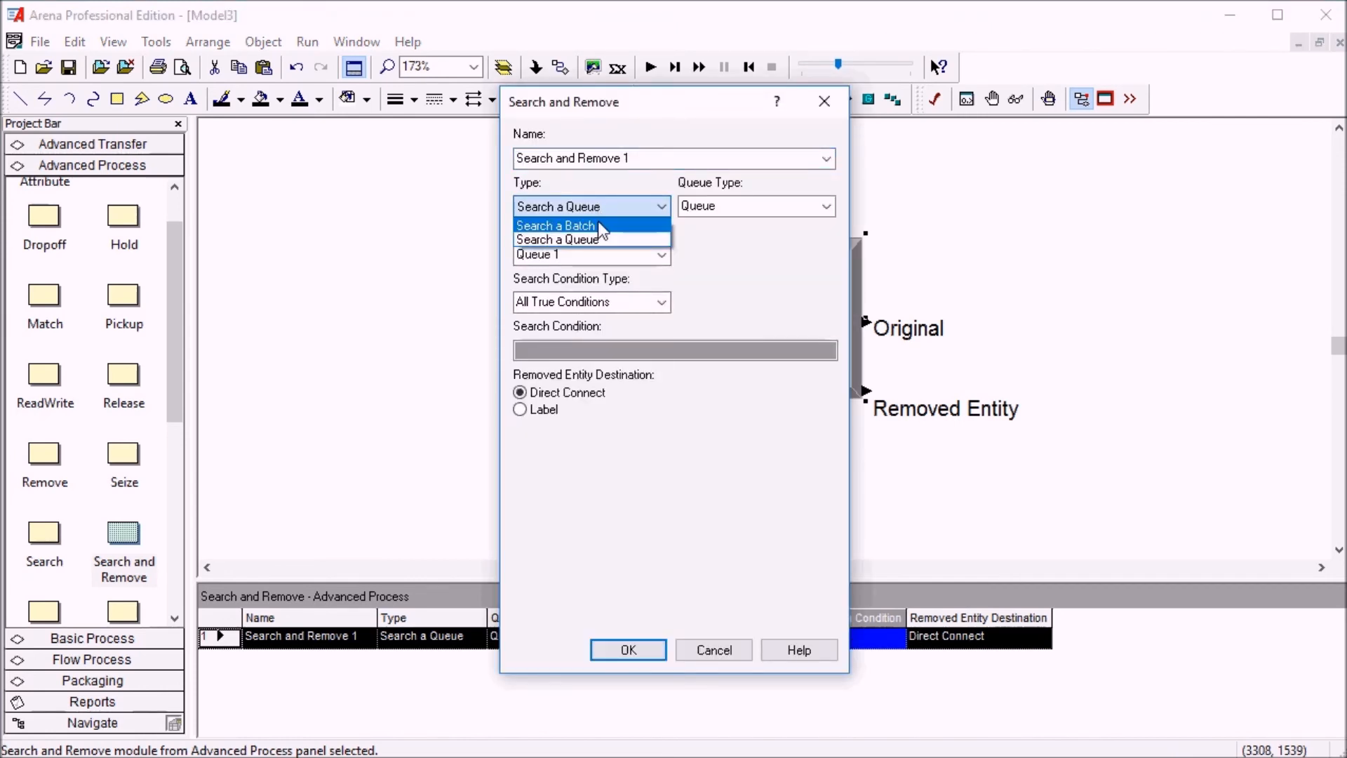
Set Search and Remove 1 to Search a Batch, keeping All True Conditions as the condition type
left_click(556, 224)
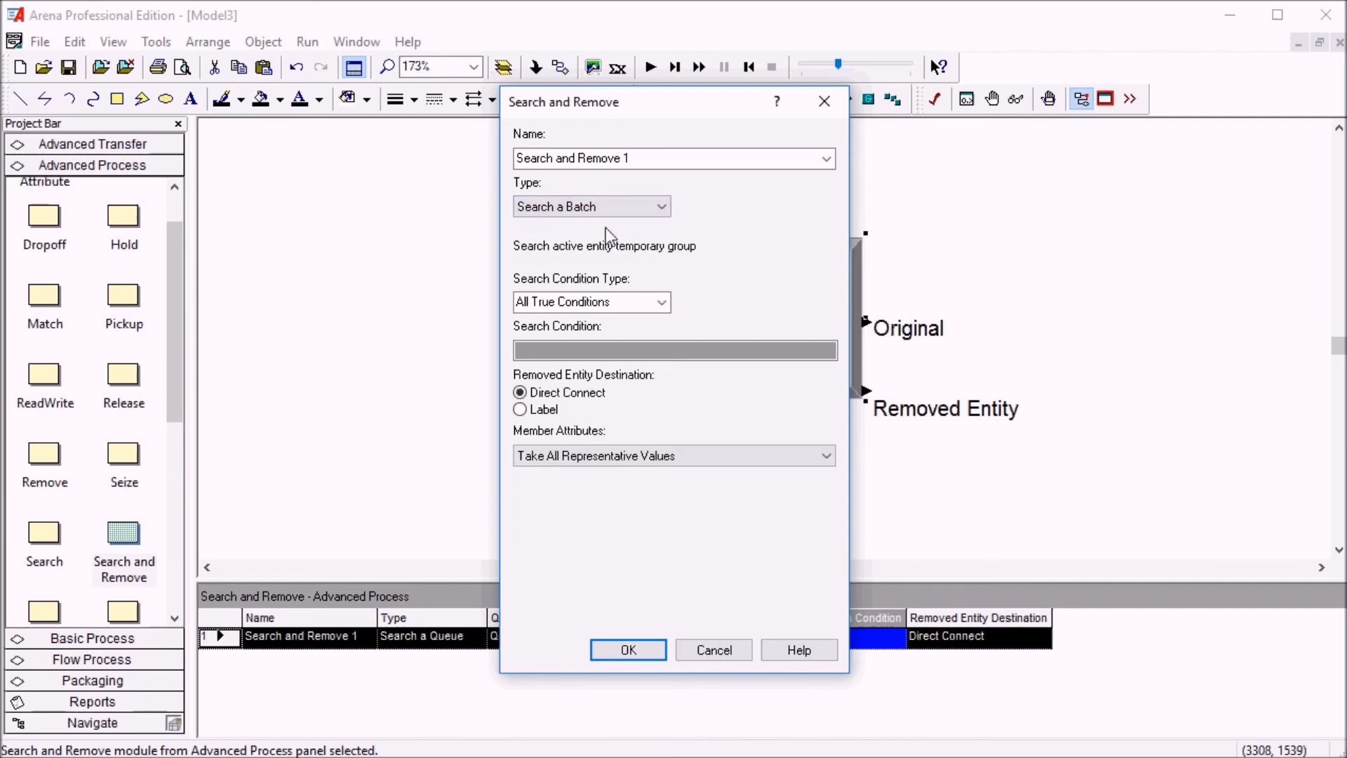
mouse_move(688, 255)
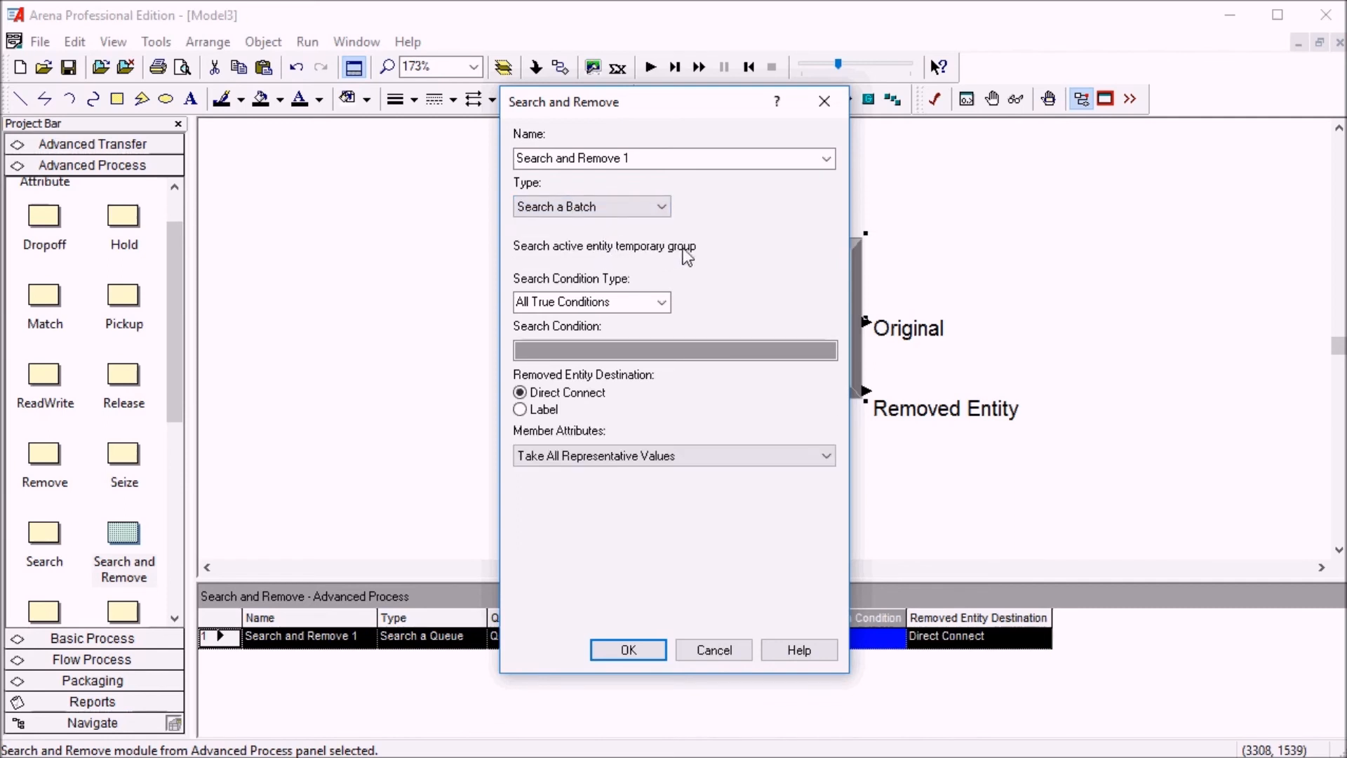
mouse_move(719, 251)
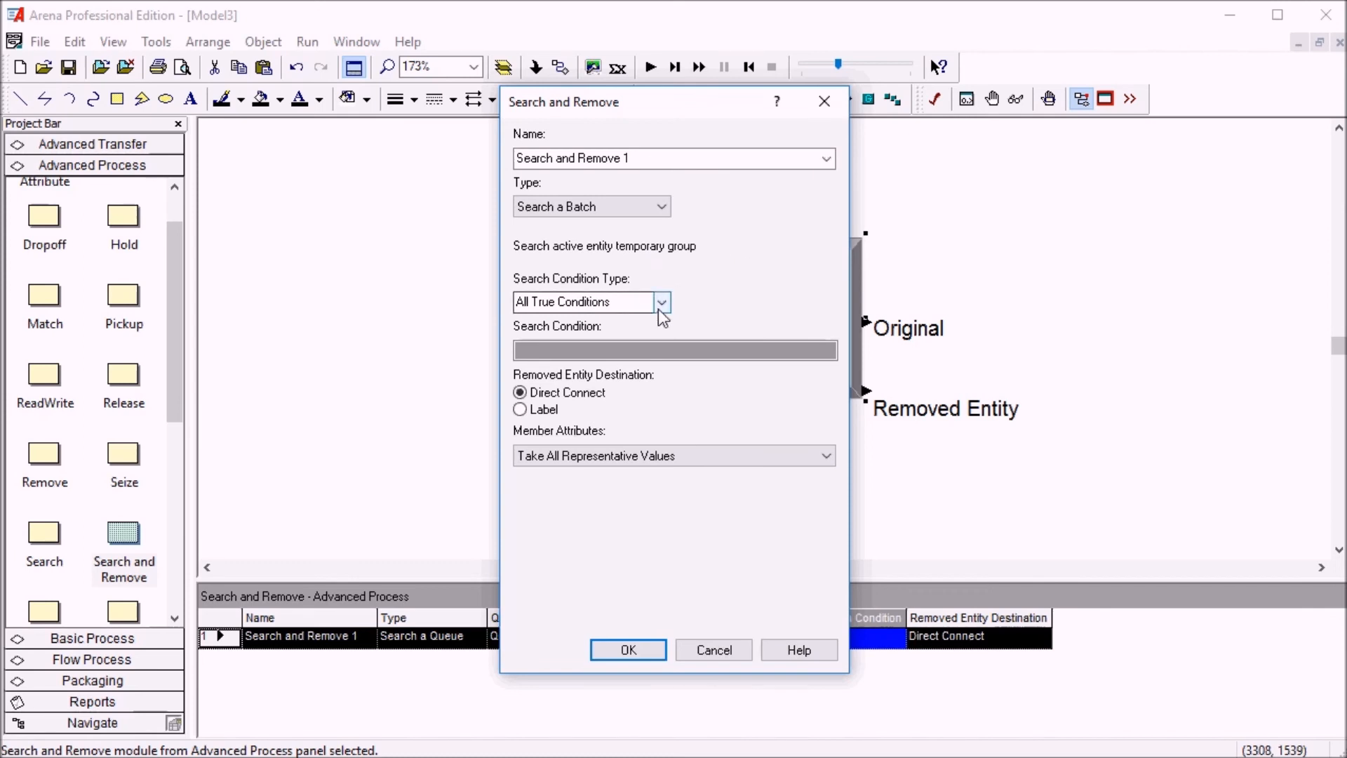
left_click(661, 302)
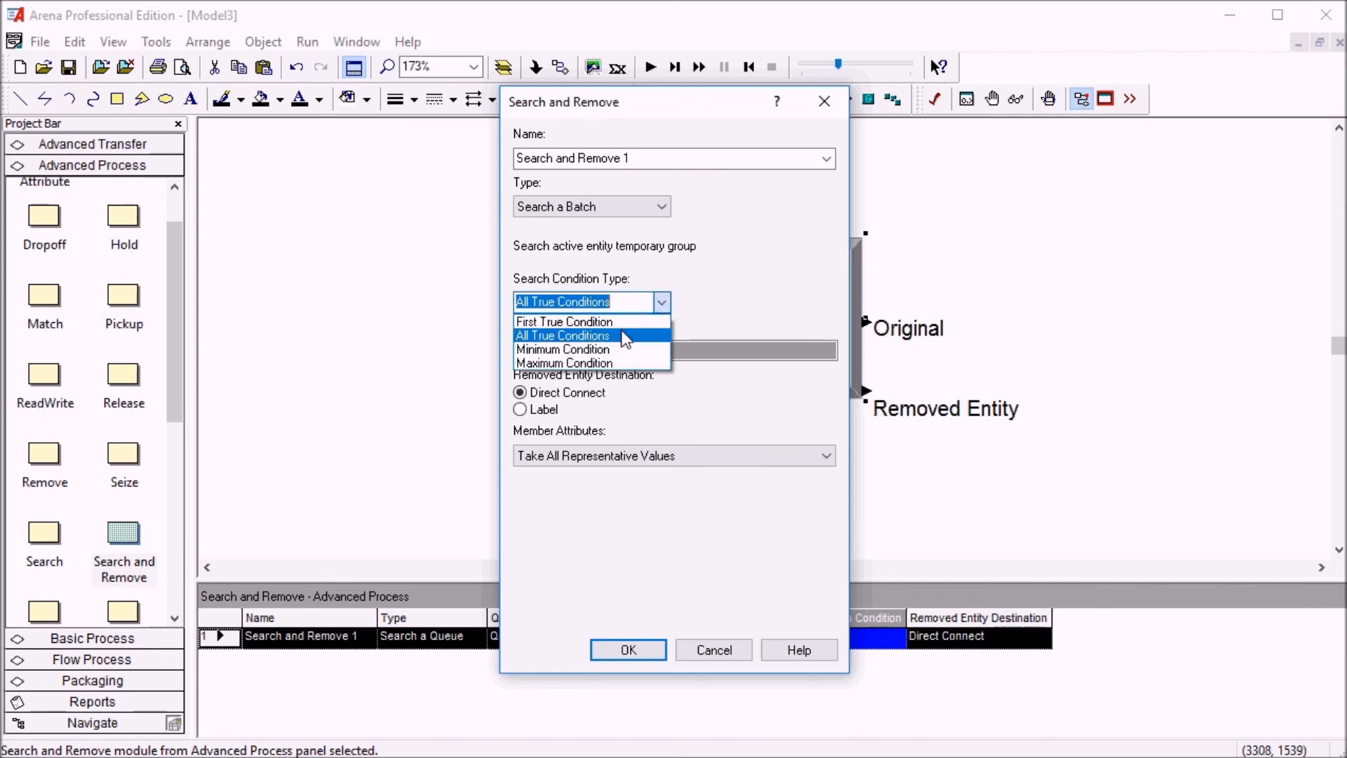
left_click(562, 335)
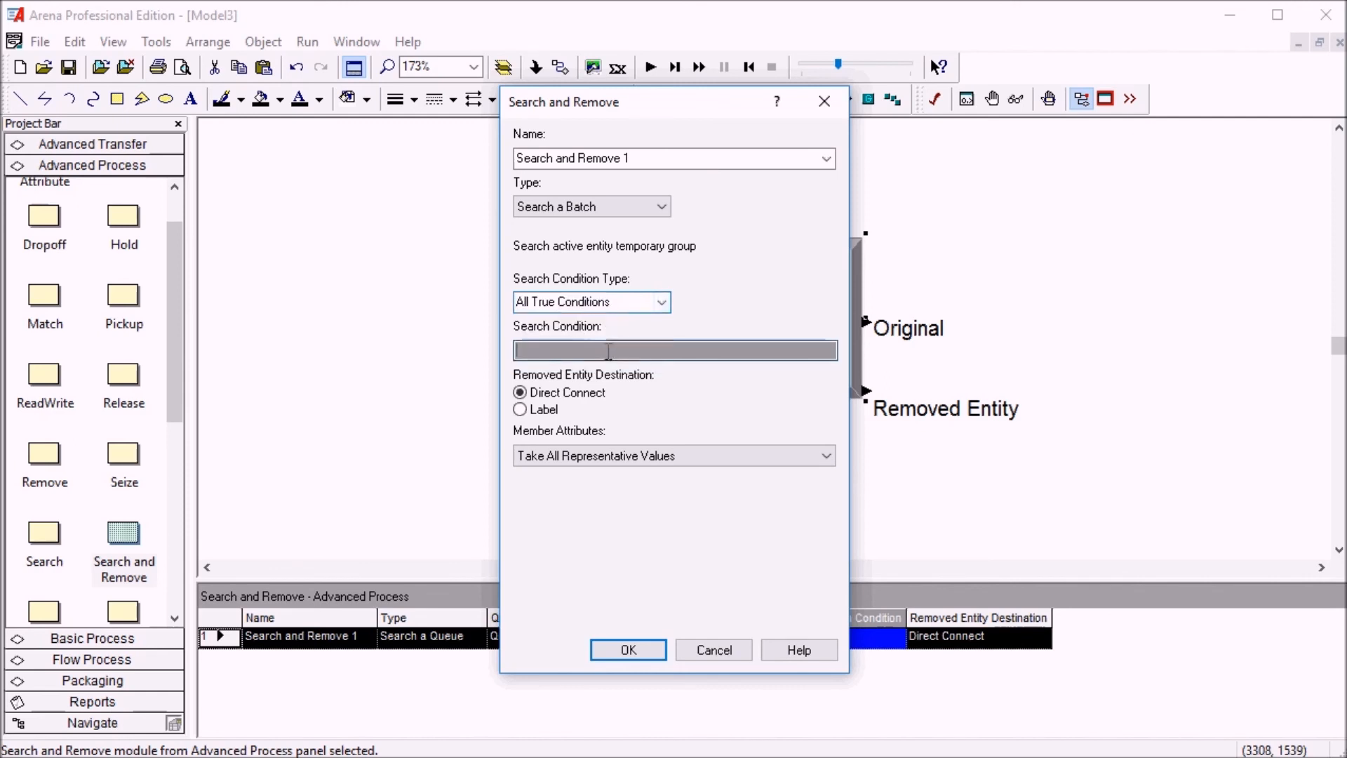
left_click(661, 302)
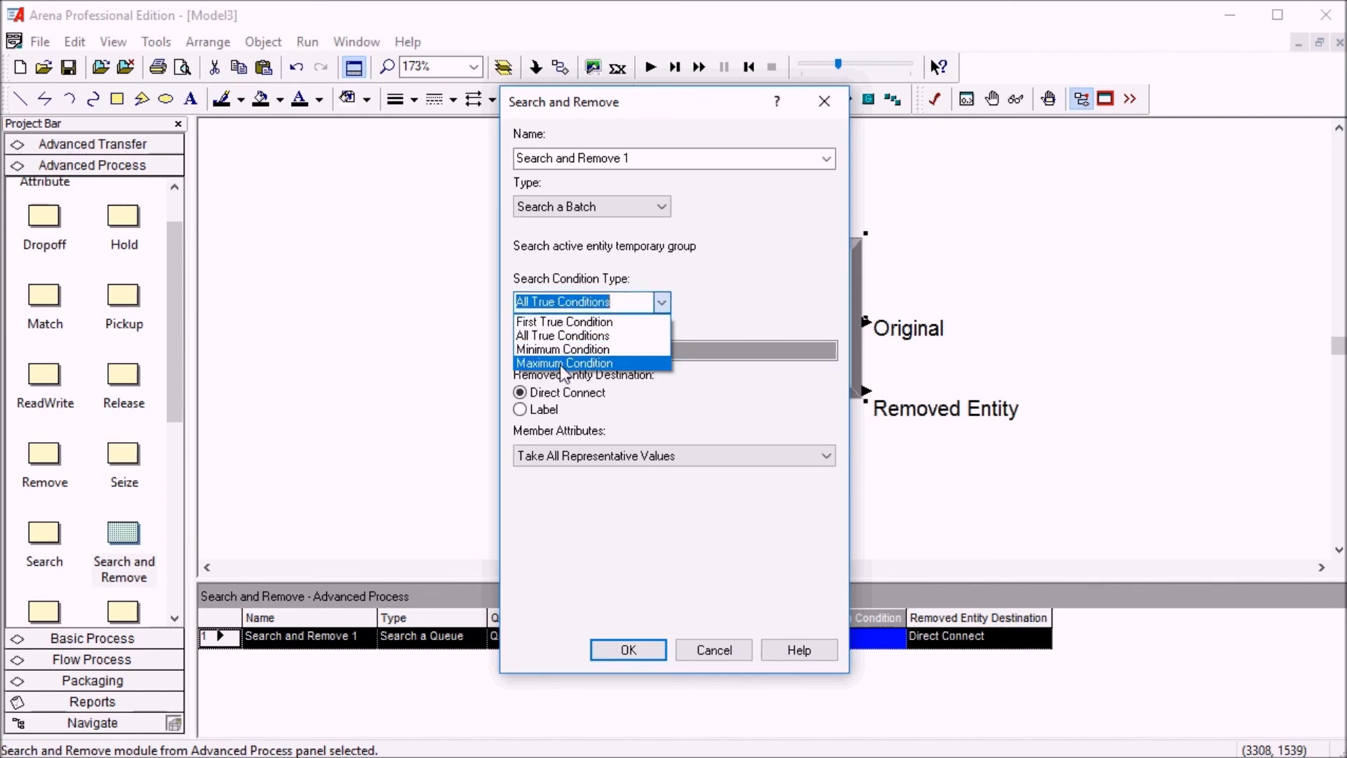
mouse_move(564, 350)
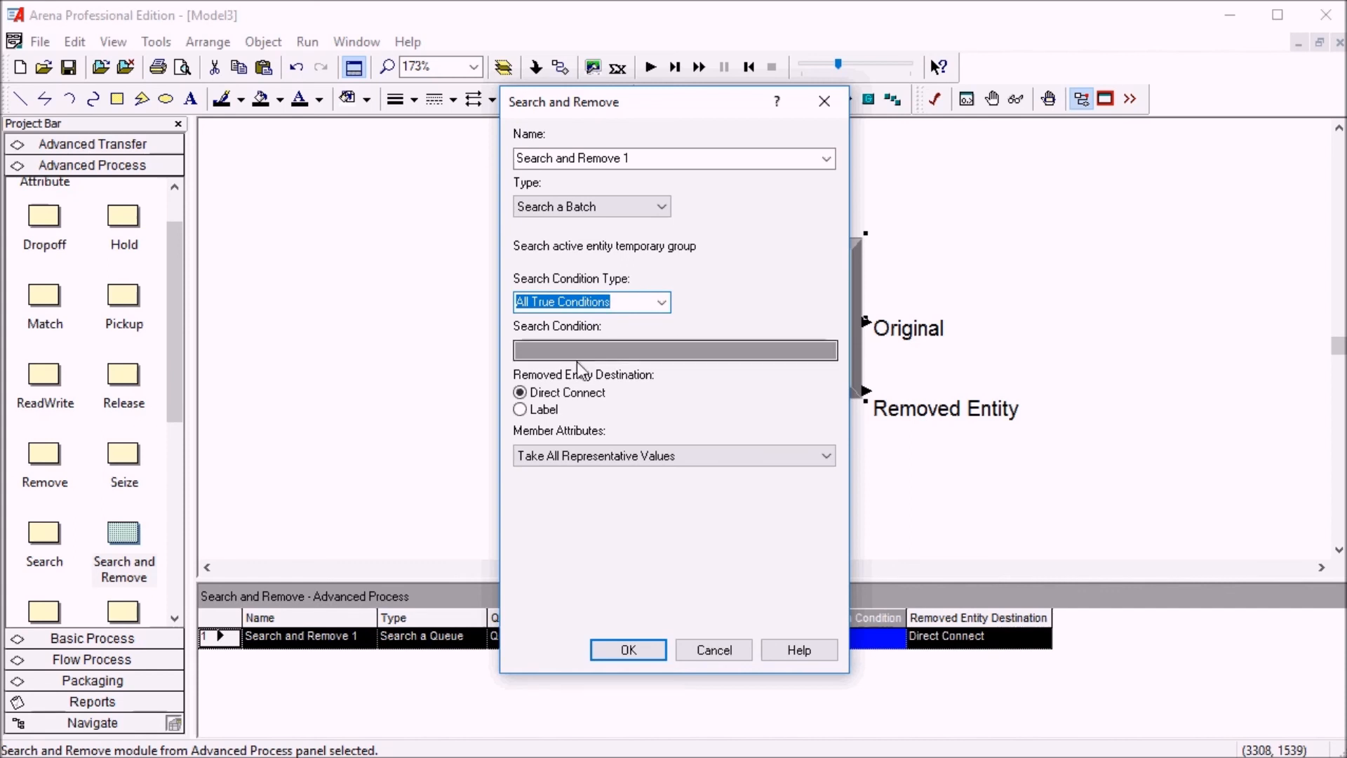
left_click(519, 393)
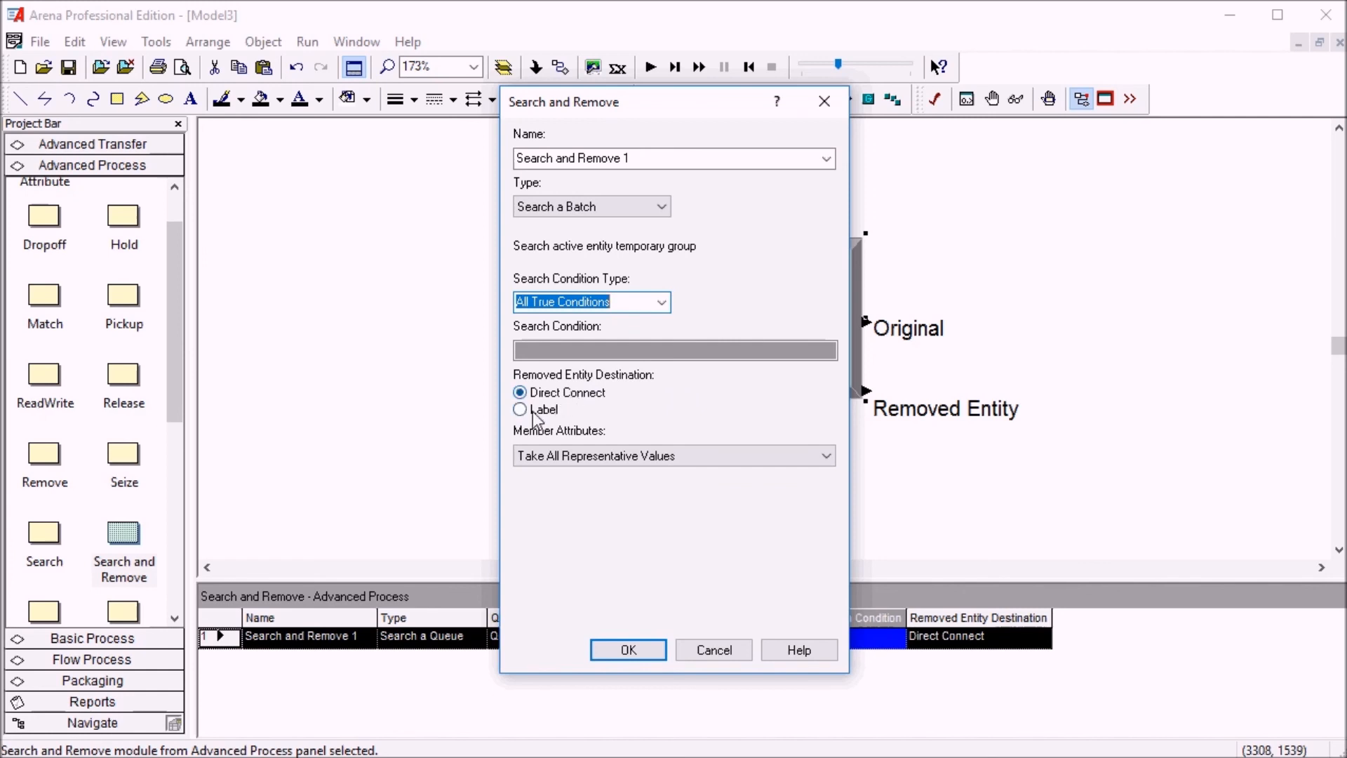
mouse_move(539, 417)
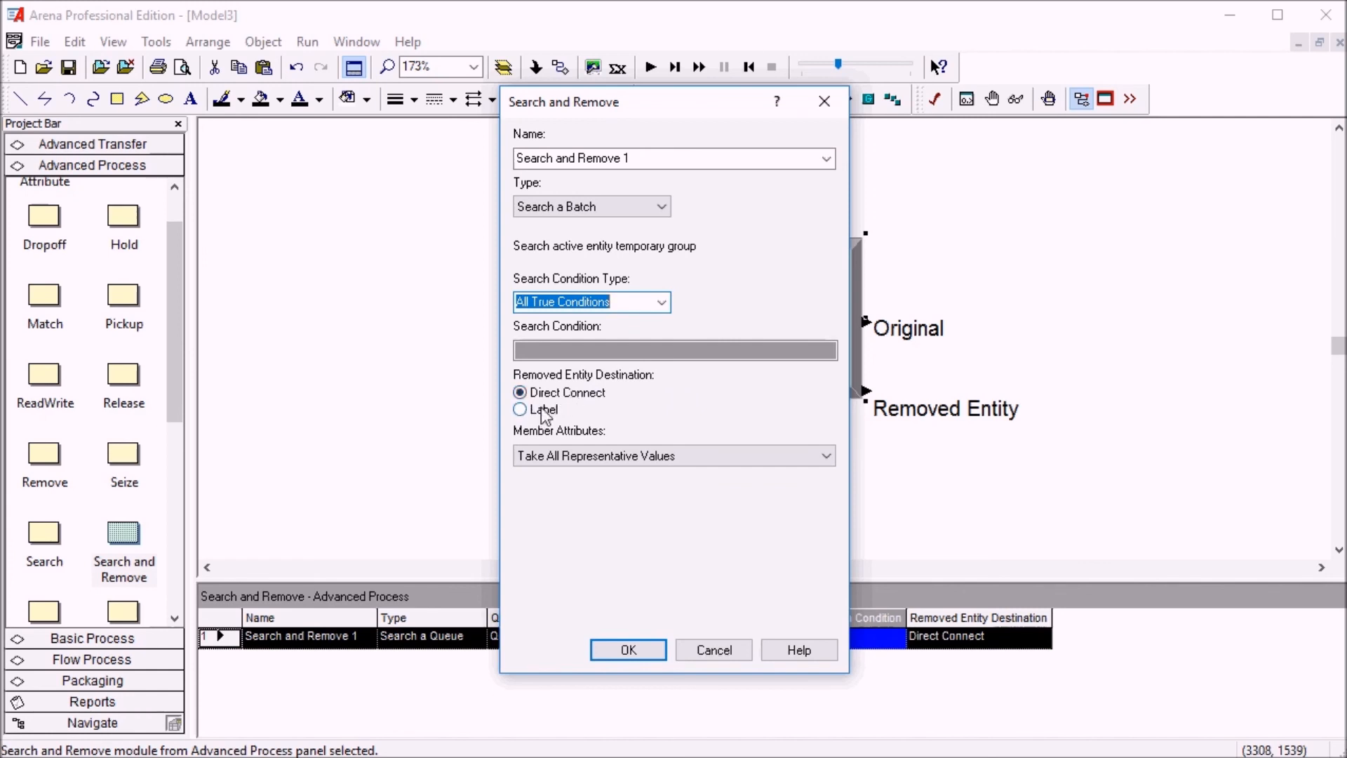